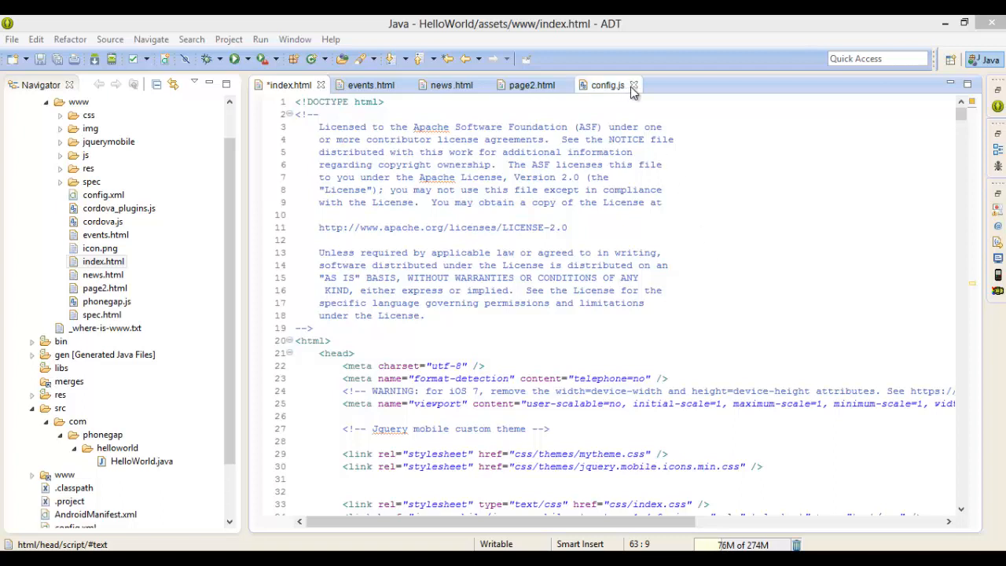
Step: Close config.js, news.html and events.html so only index.html stays open
click(635, 85)
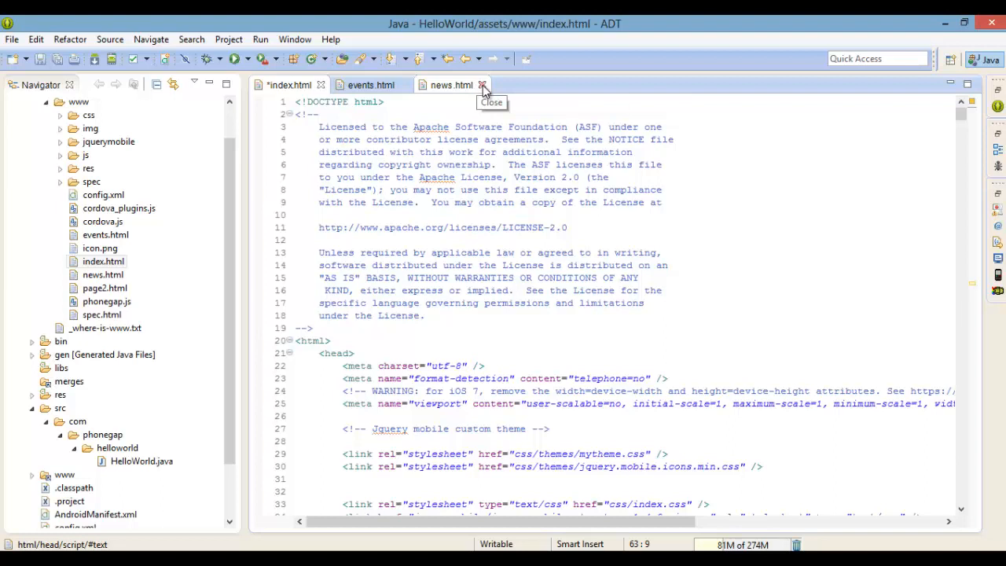
click(484, 85)
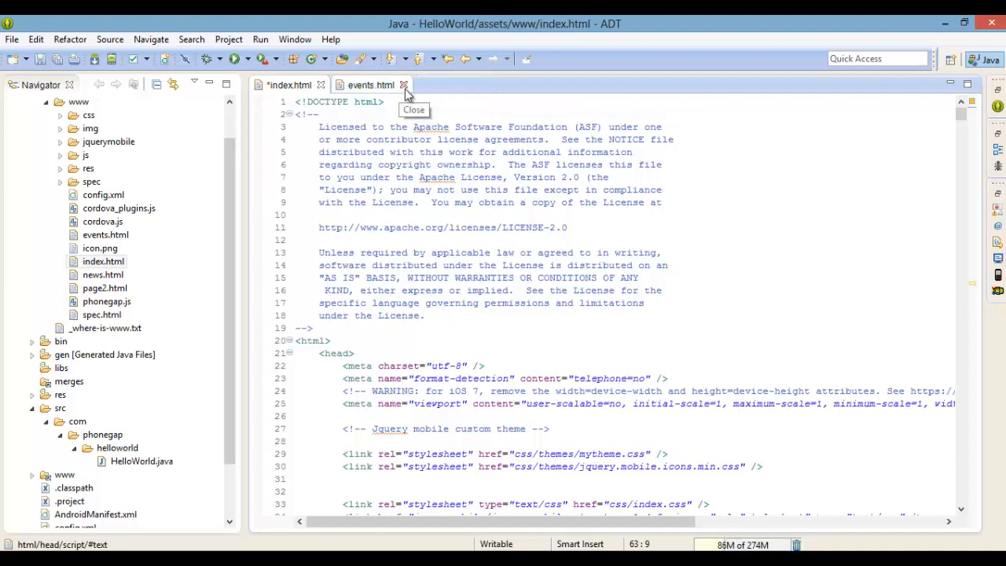
click(403, 85)
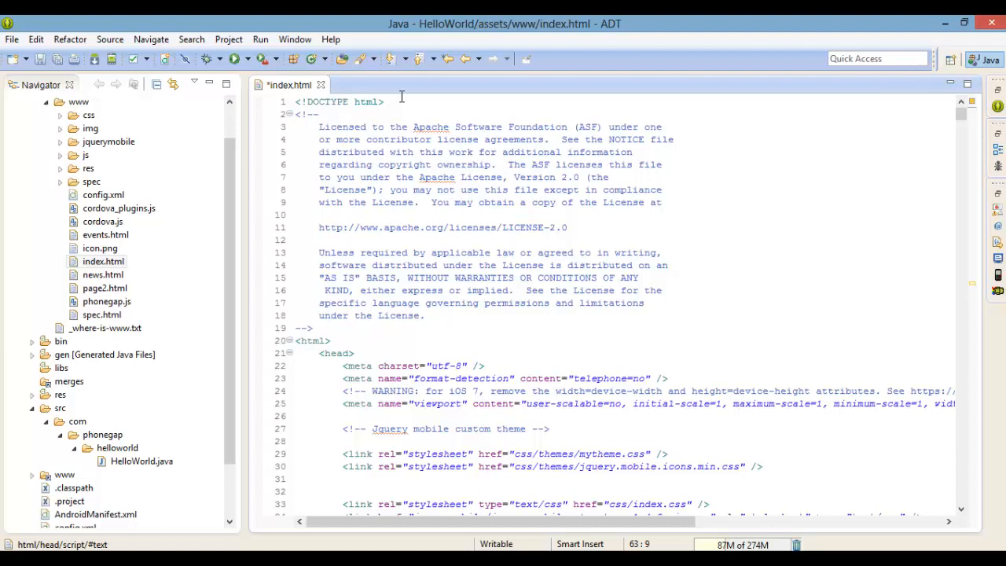
mouse_move(497, 258)
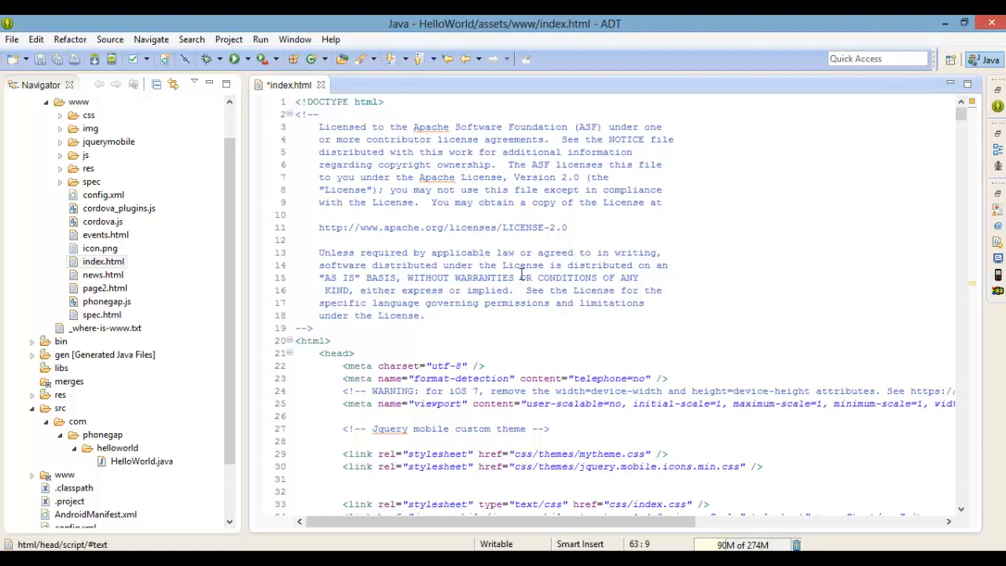
Step: Scroll down index.html to the Home page's content section
scroll(down, 3)
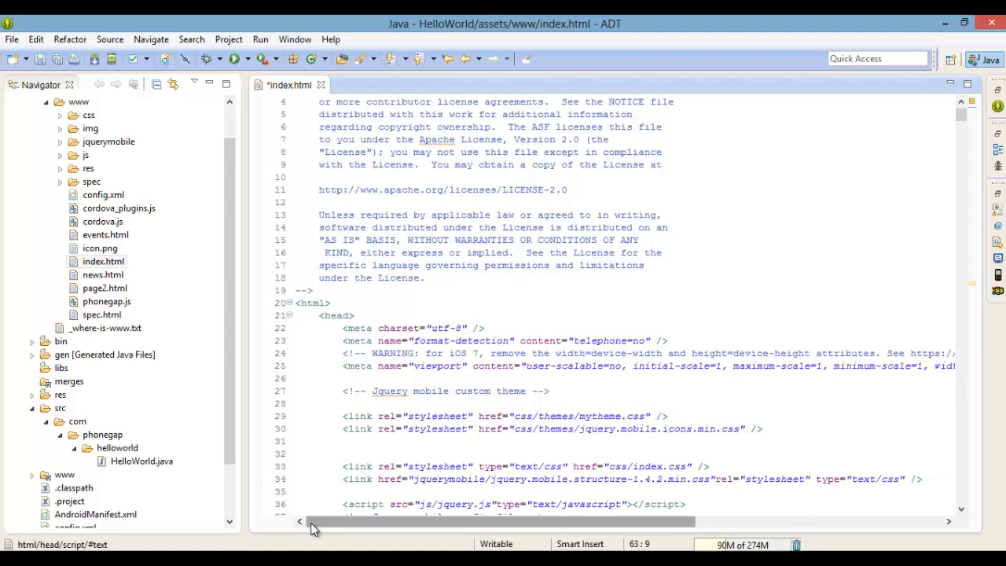
mouse_move(308, 414)
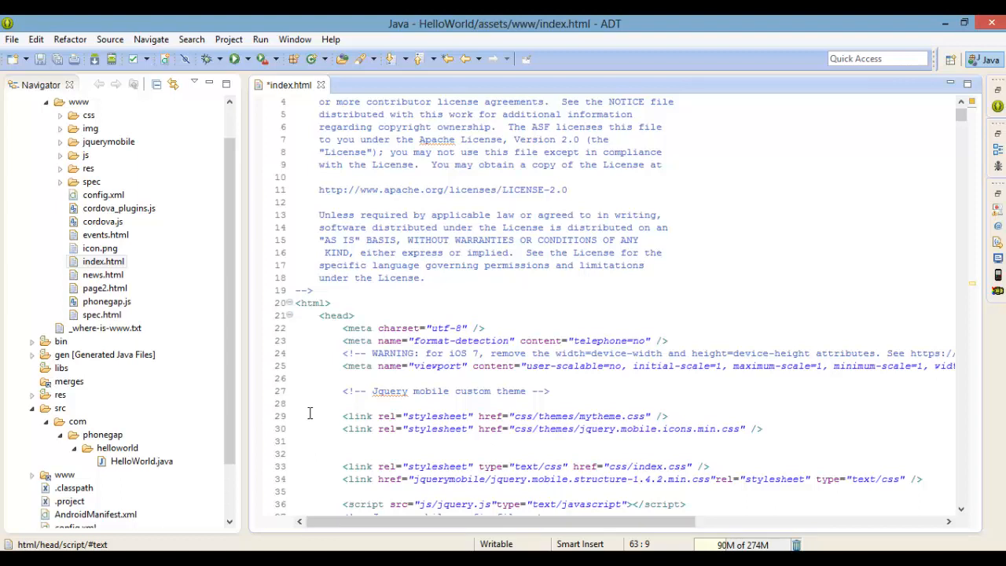
scroll(down, 3)
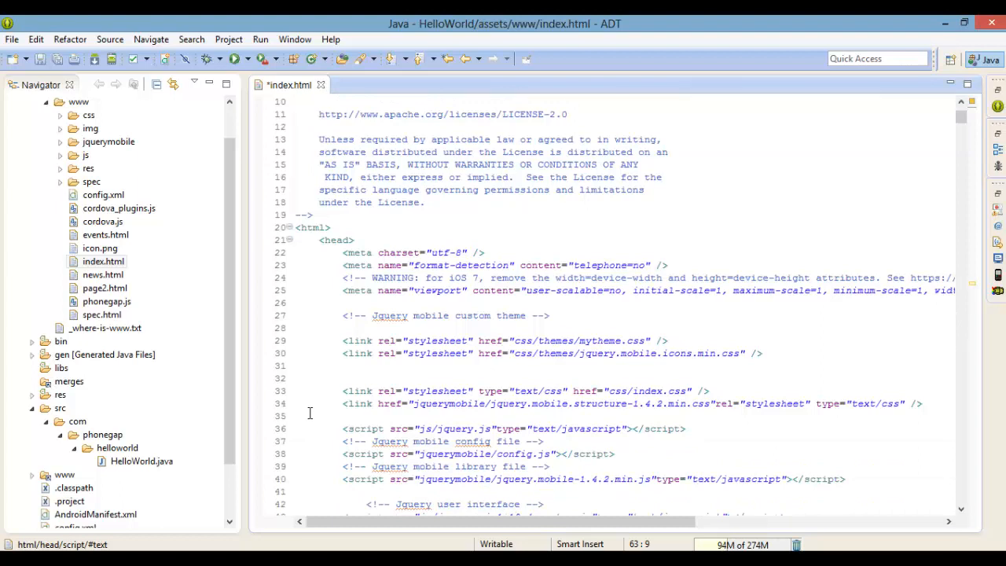
scroll(down, 3)
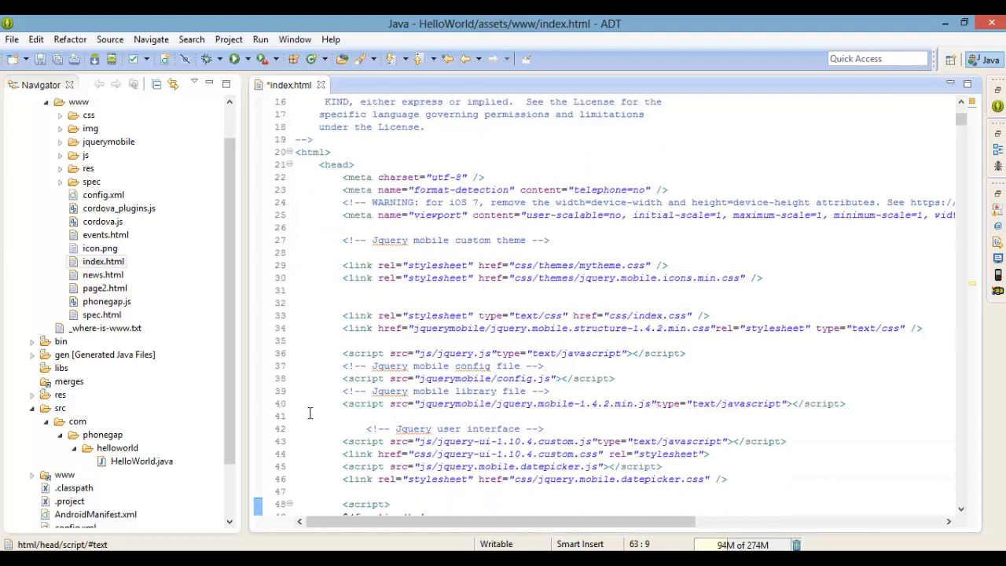
scroll(down, 3)
text(<h1></h1>)
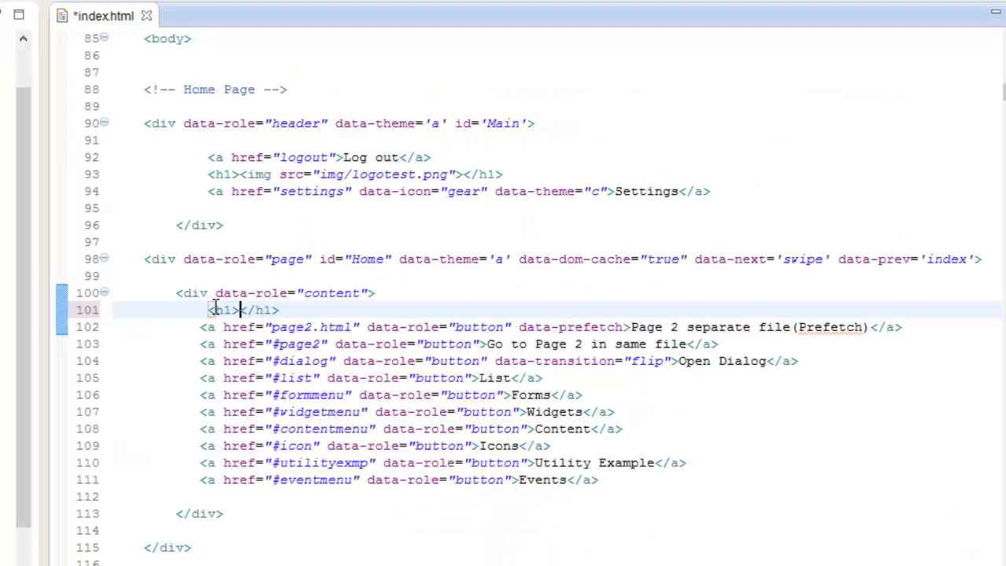
Step: Add the JQuery Mobile heading in index.html, then move to the new camera.html file
text(JQuery Mobile)
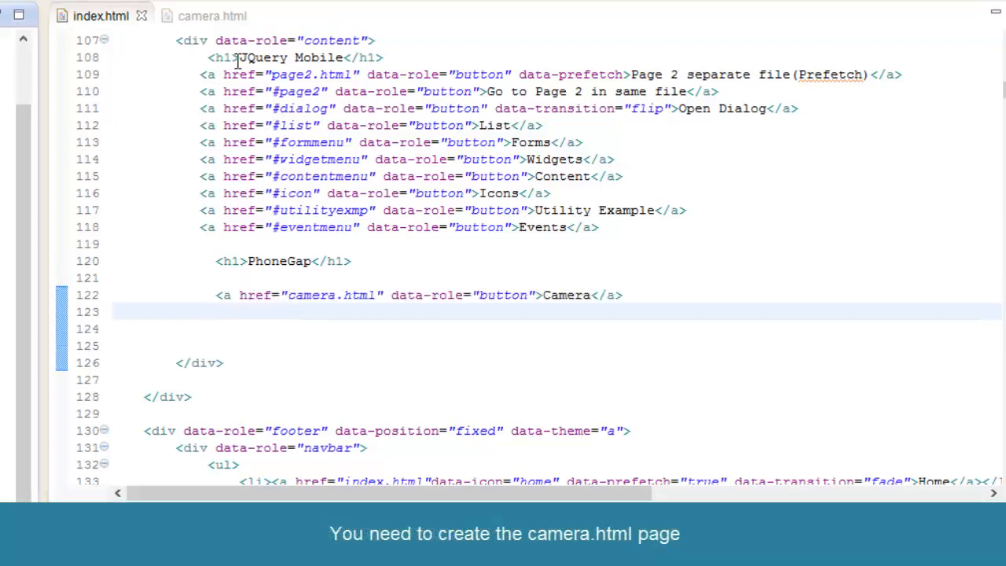
click(213, 15)
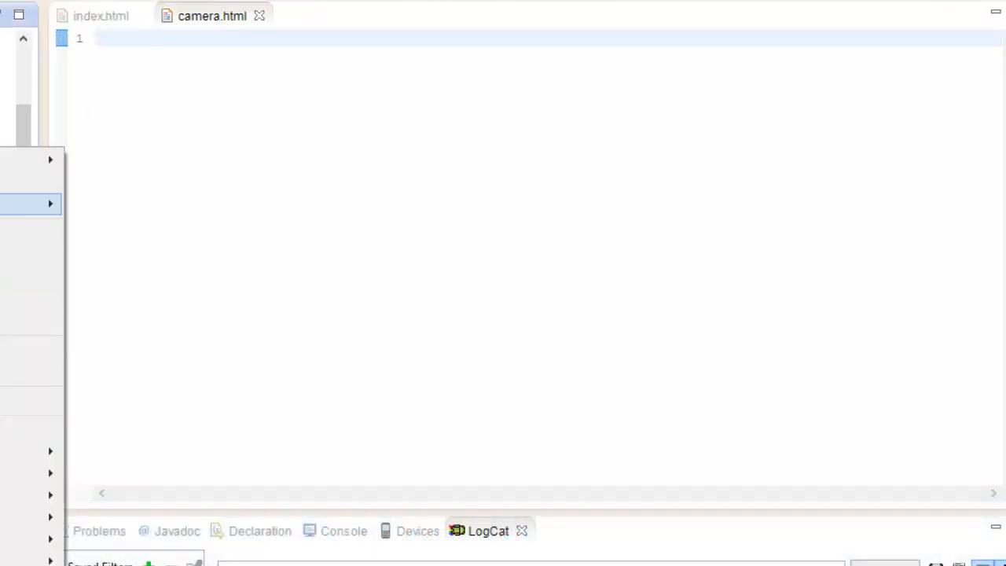
Step: Paste page2.html's markup into camera.html and retitle the page Camera
click(327, 15)
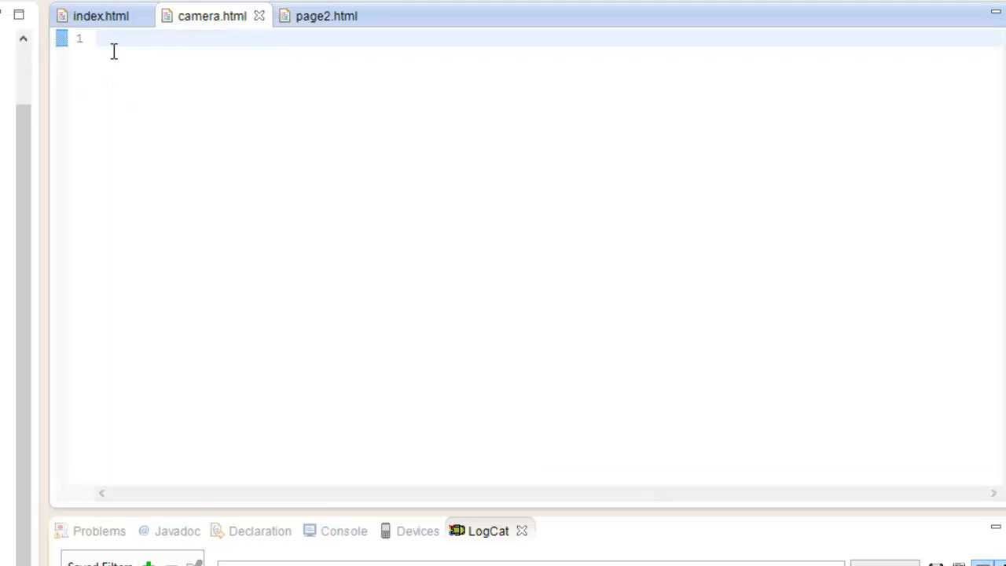
right_click(113, 47)
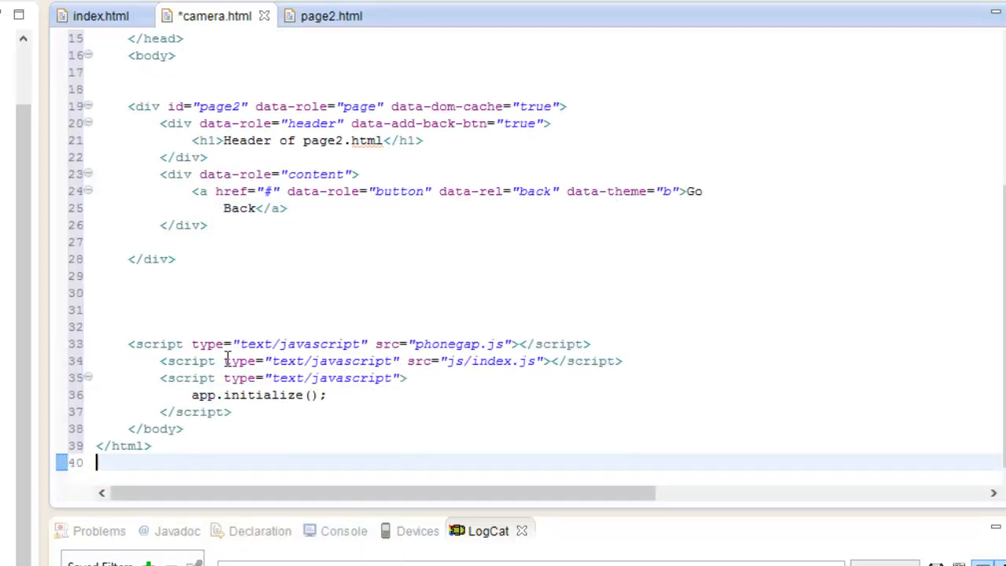
scroll(up, 3)
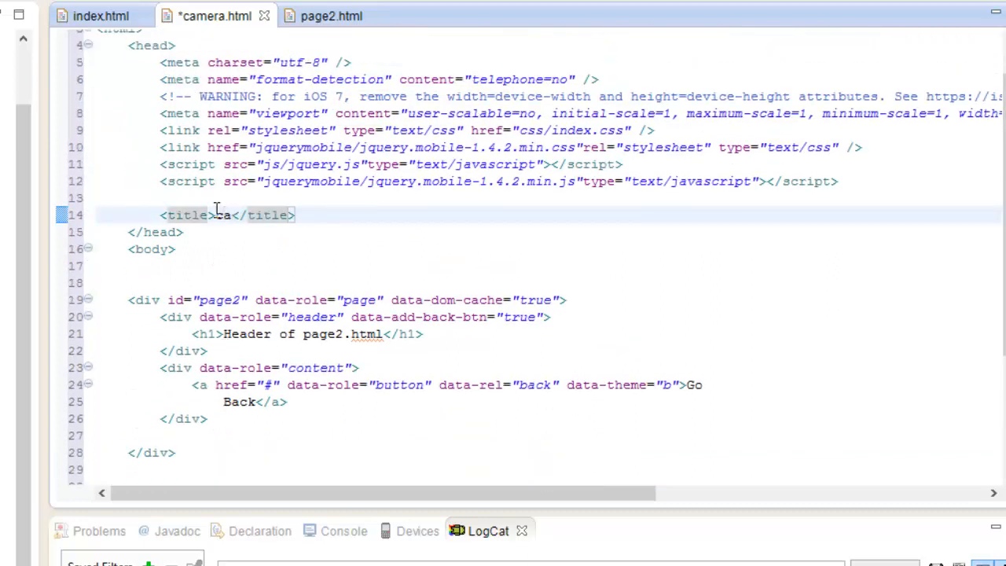
text(Camera)
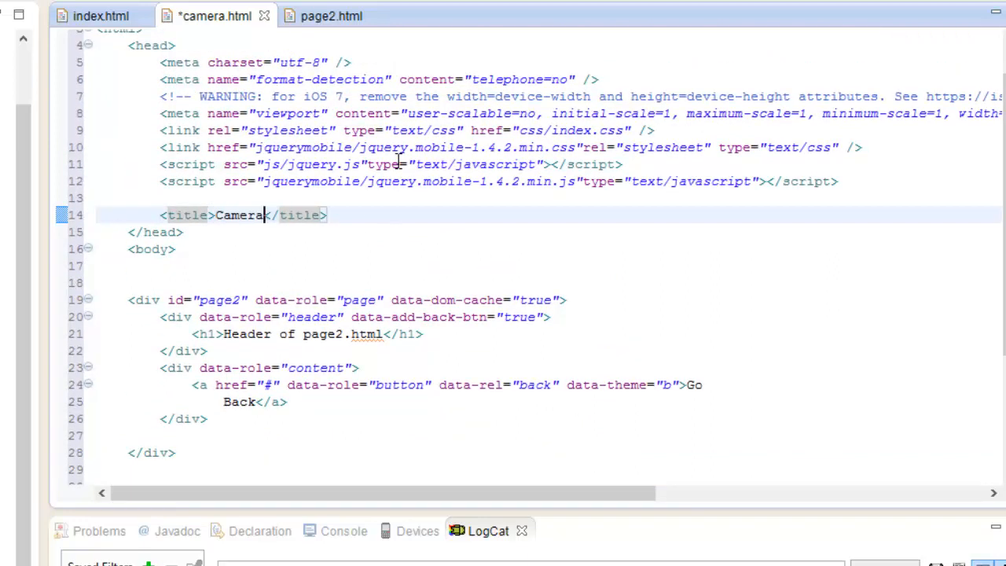
Step: Remove the data-dom-cache attribute and the Back button link from camera.html
scroll(down, 3)
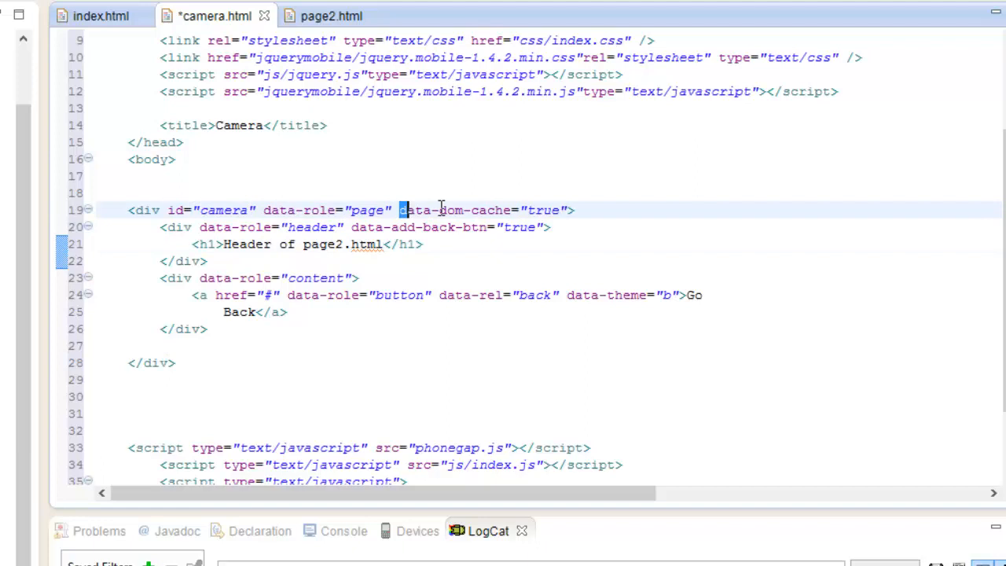
drag(402, 211, 561, 211)
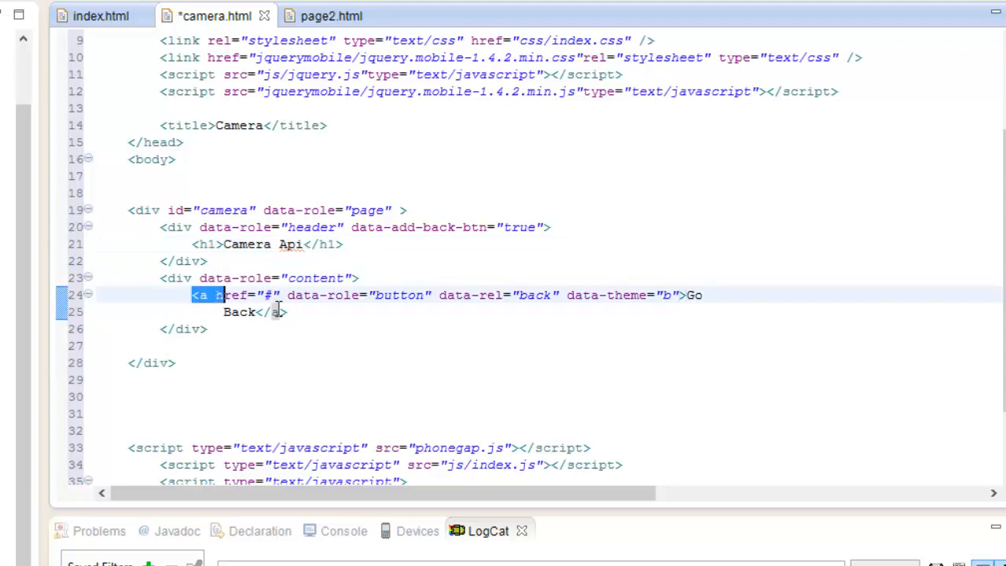
key(Delete)
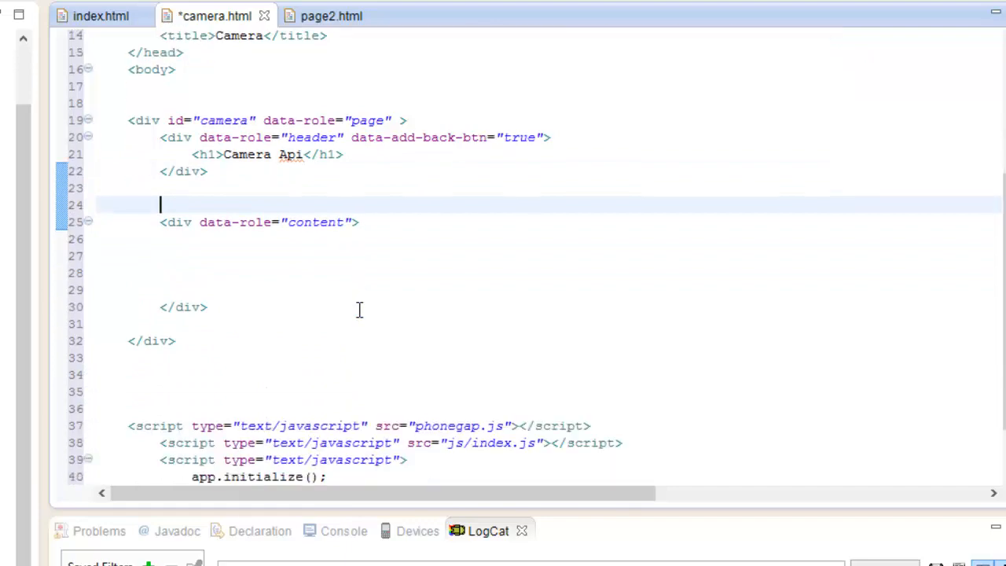
scroll(up, 3)
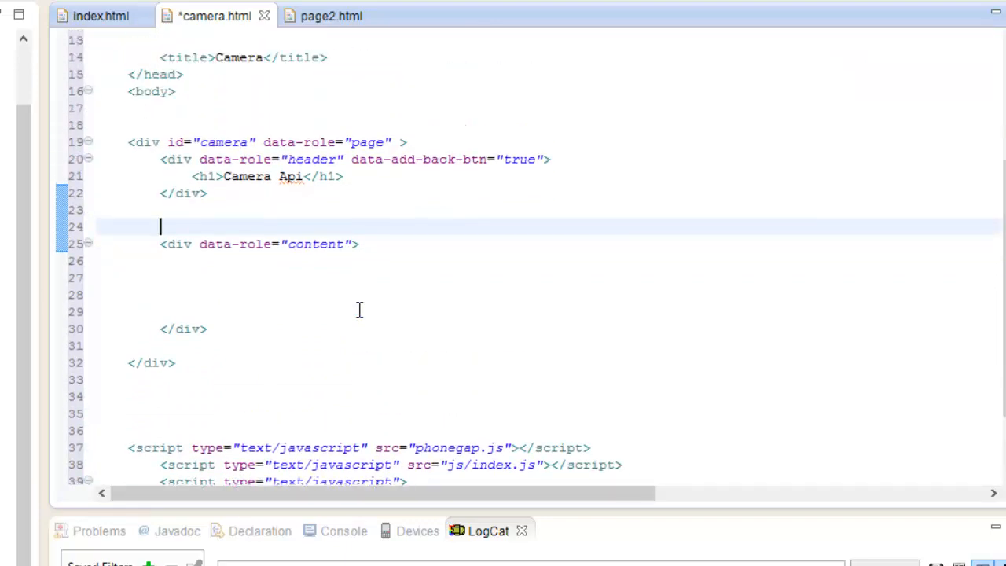
Step: Open www/js/index.js from the Navigator and review its initialization and deviceready handlers
scroll(up, 3)
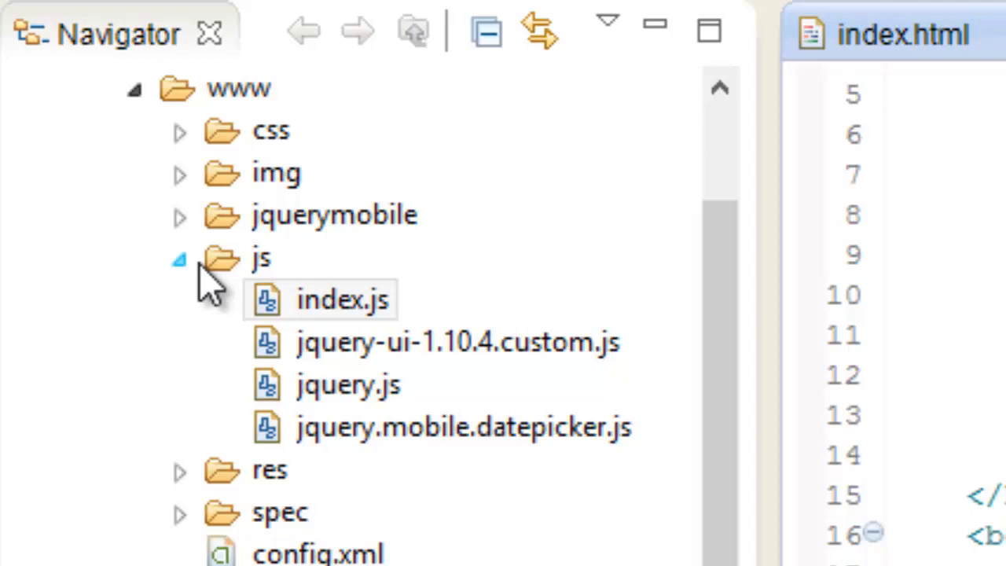
click(343, 300)
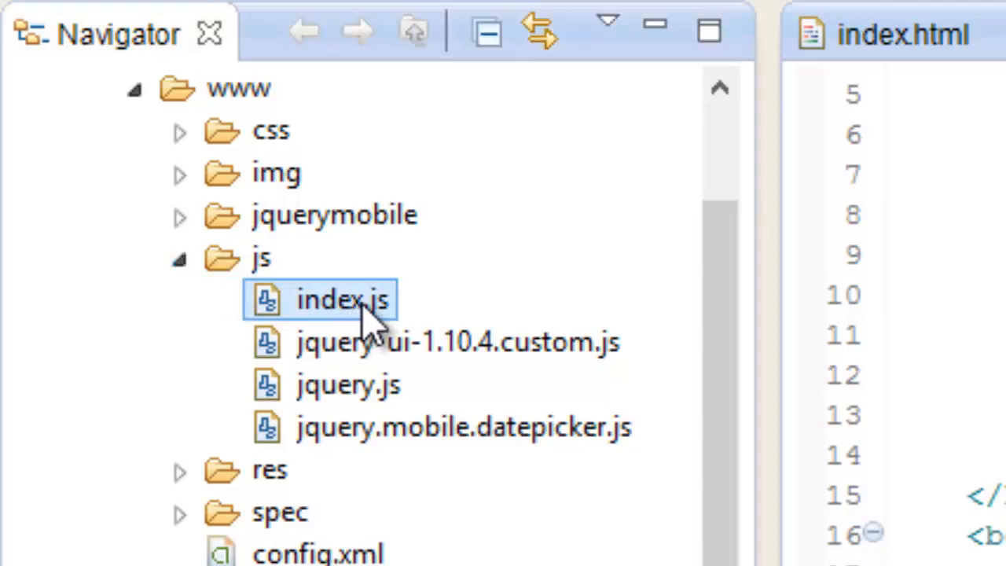
right_click(343, 298)
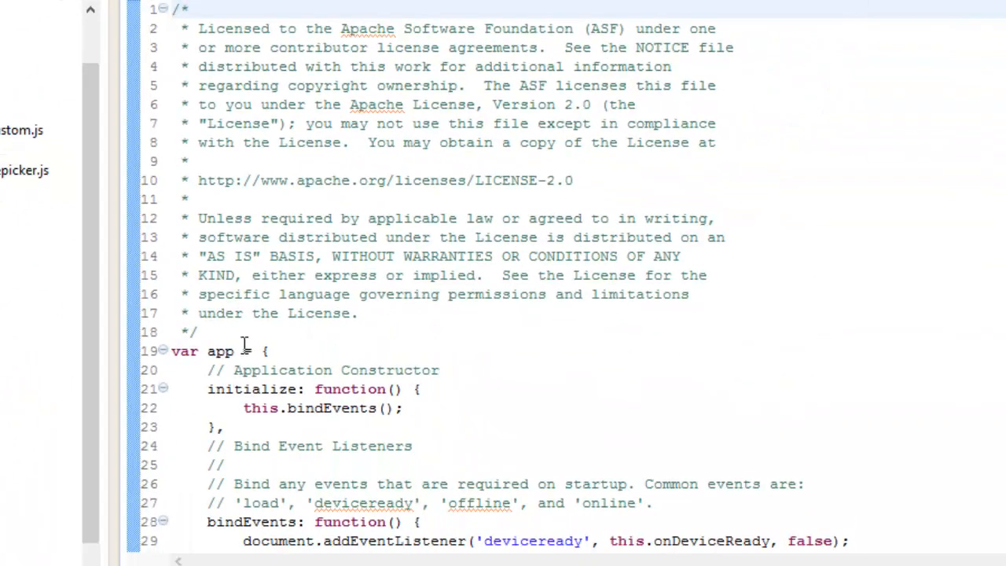
scroll(down, 3)
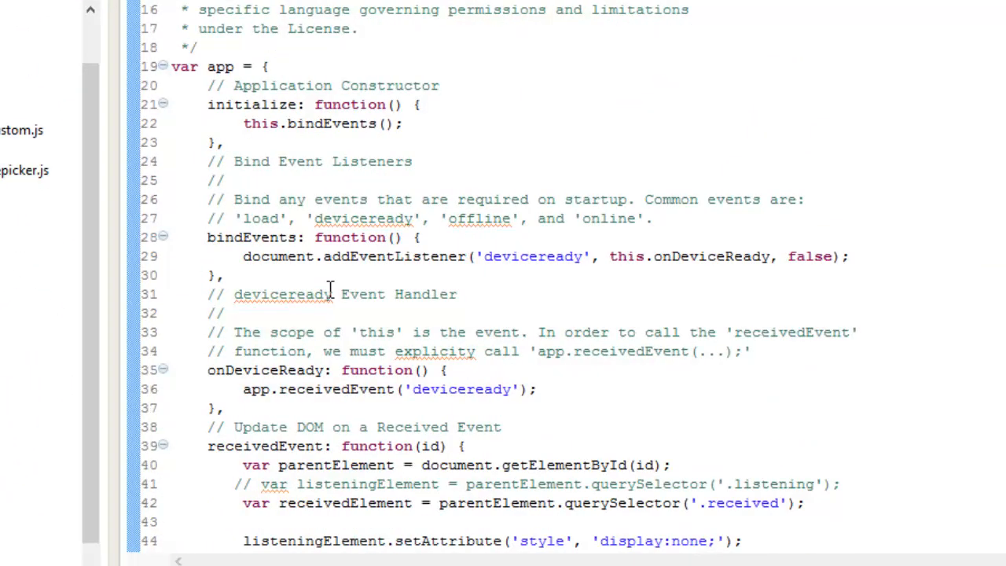
scroll(down, 3)
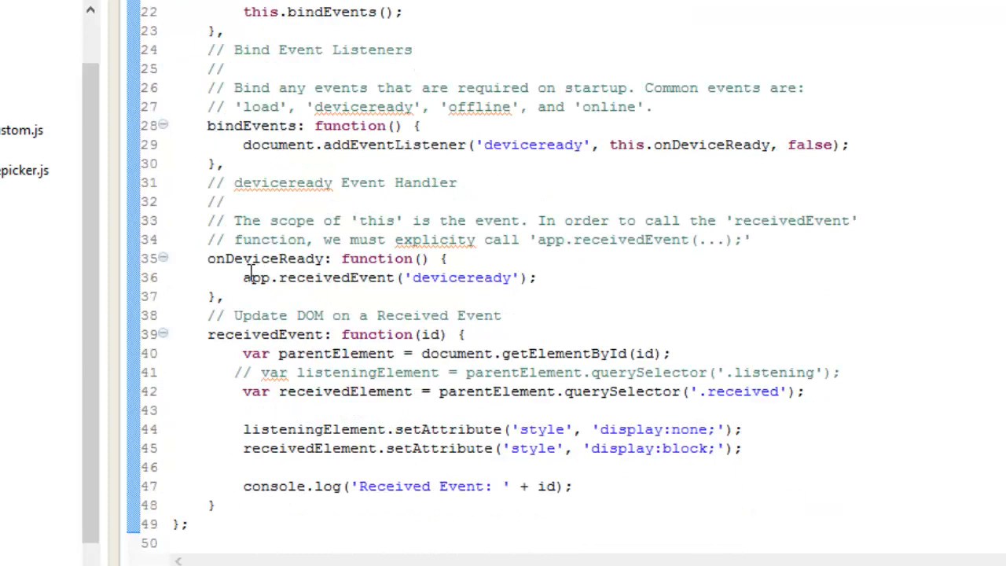
click(243, 277)
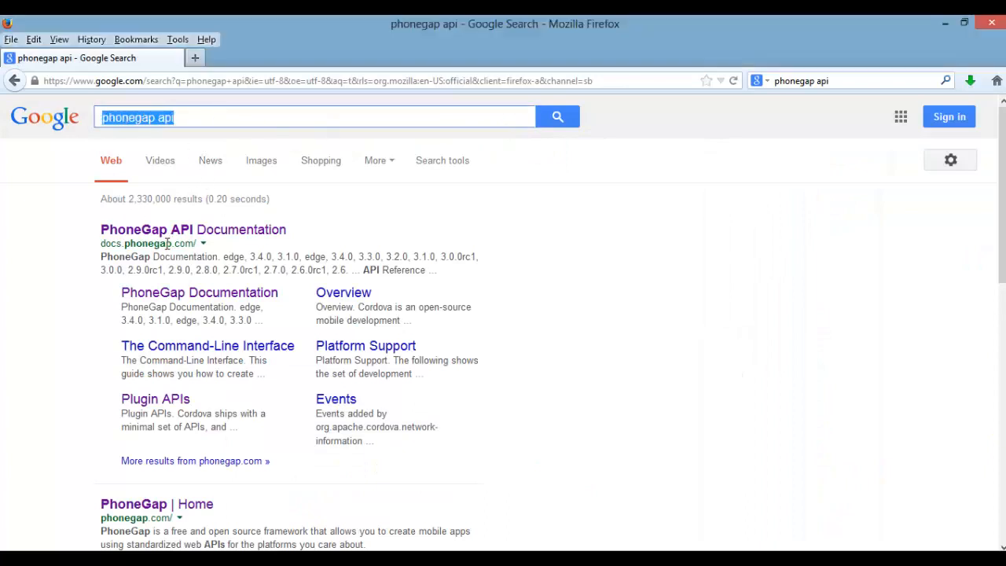
mouse_move(154, 399)
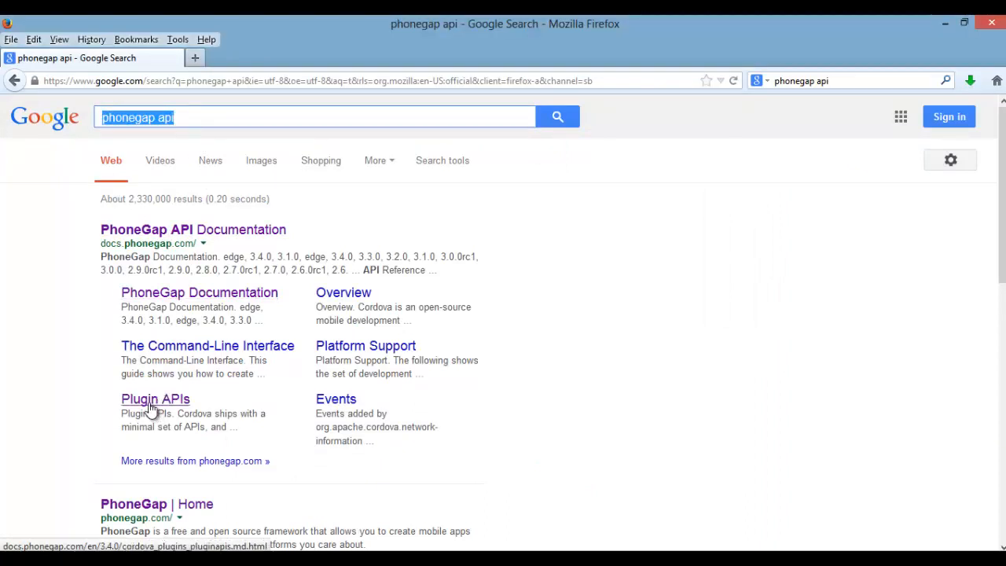
Step: Open the PhoneGap Camera API reference and scroll to its Accessing the Feature plugin commands
click(154, 399)
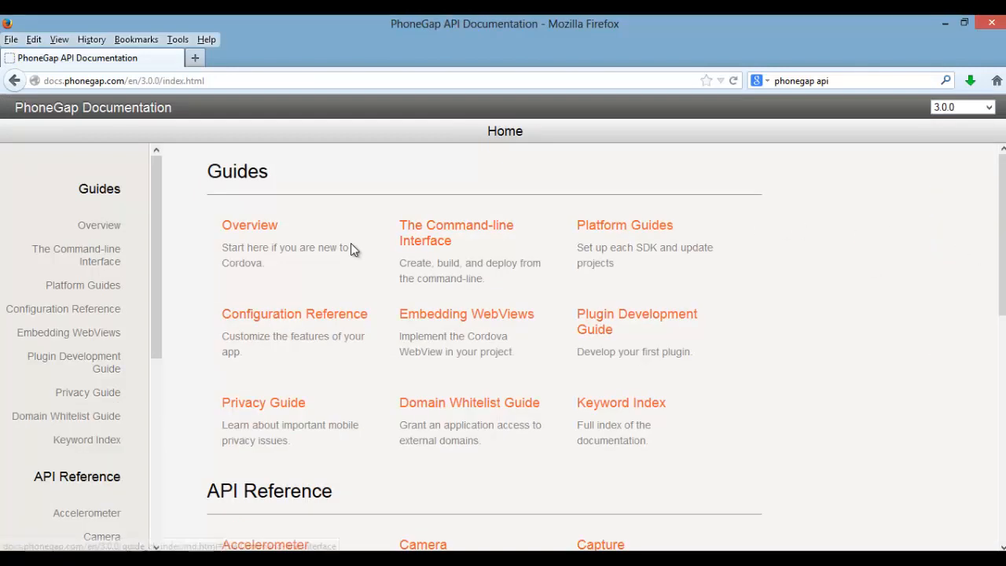
scroll(down, 3)
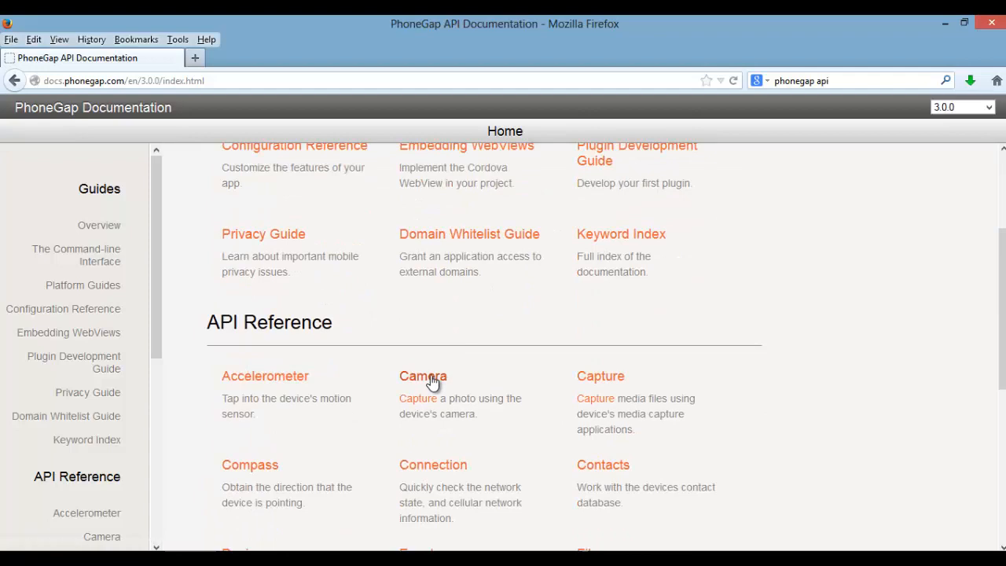
click(423, 376)
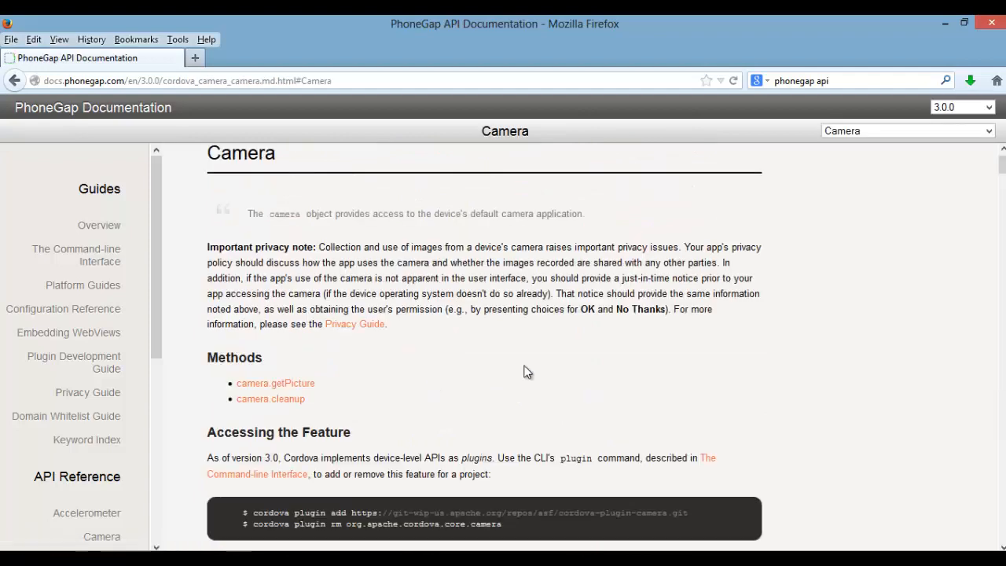
scroll(down, 3)
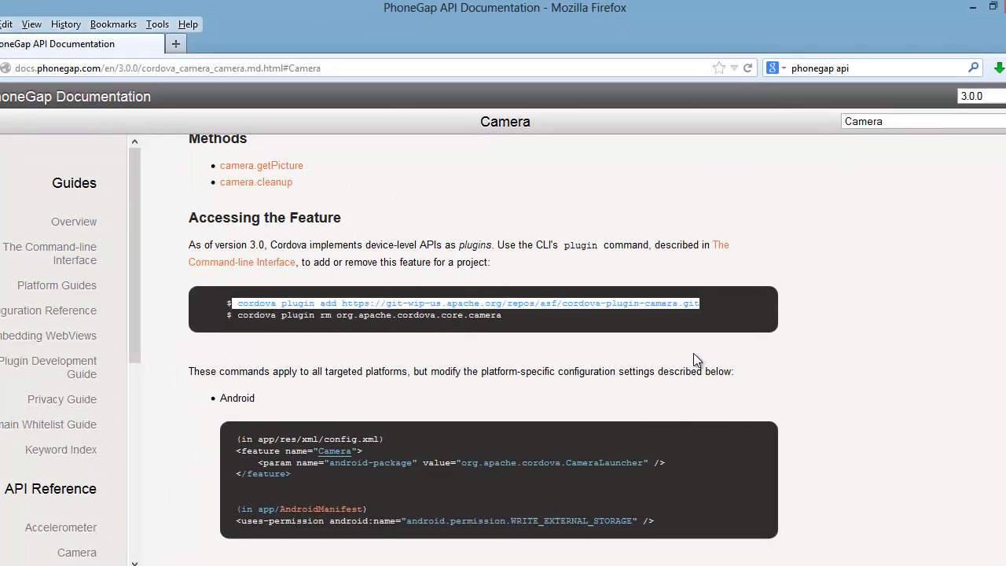
mouse_move(580, 302)
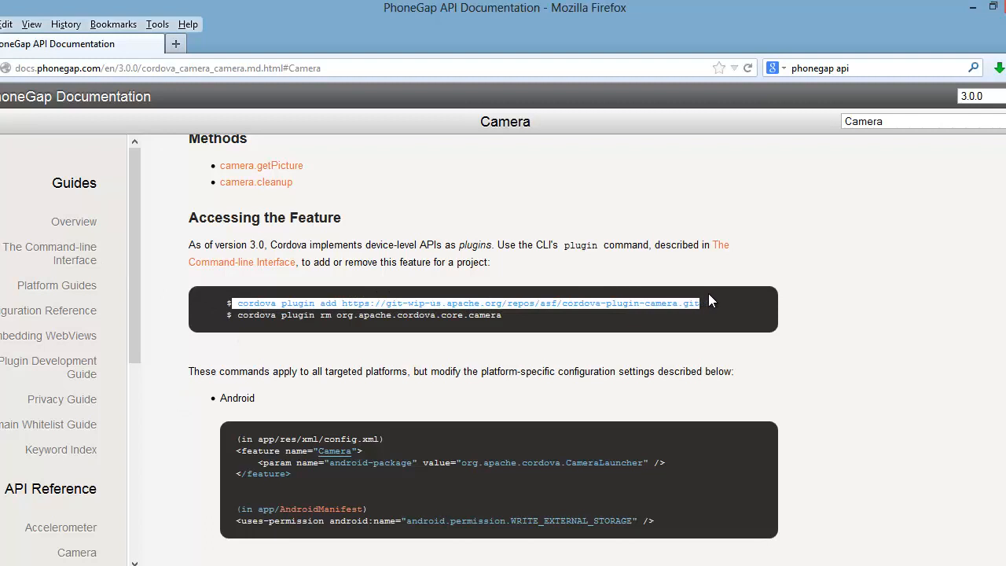
mouse_move(604, 302)
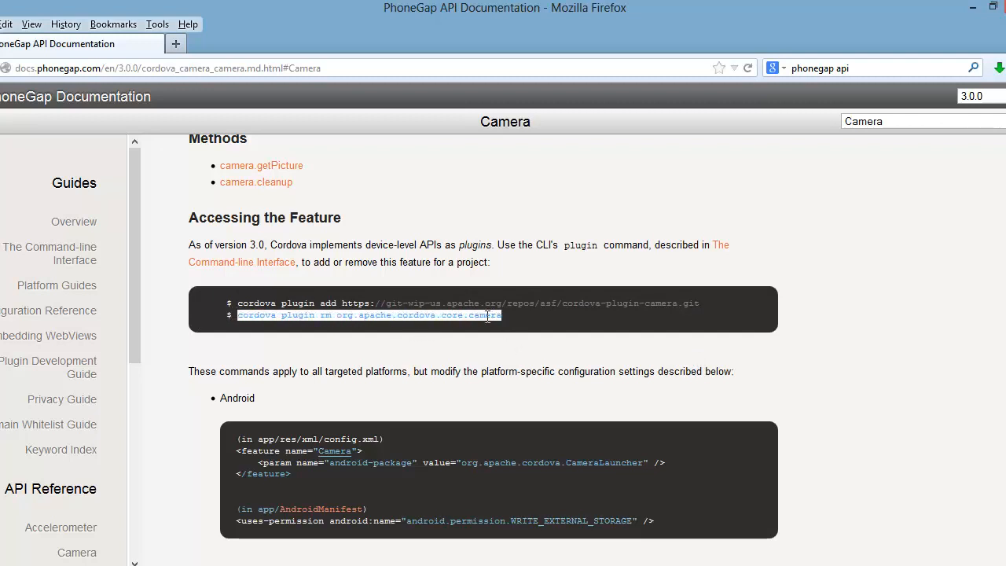
click(179, 403)
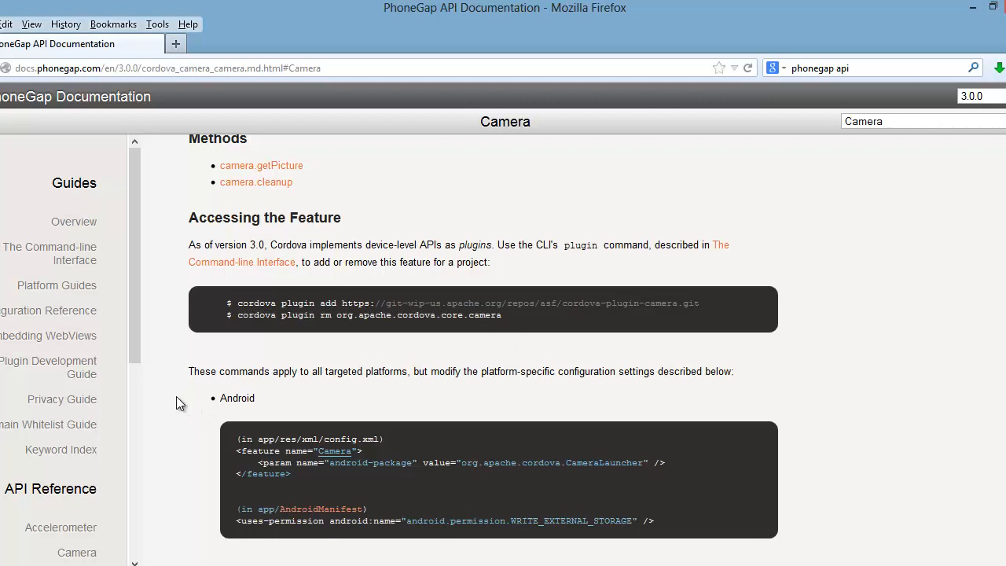
mouse_move(6, 302)
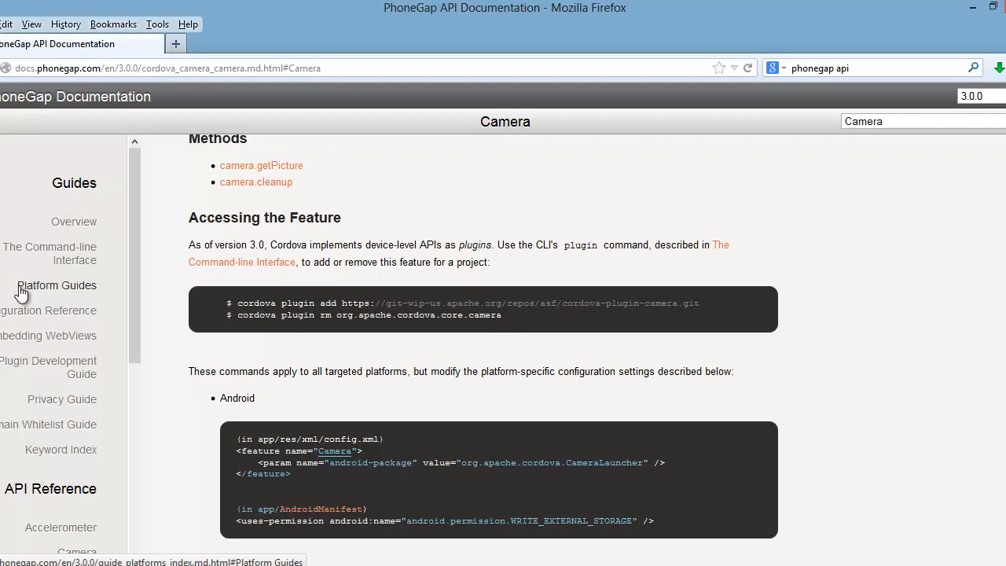
Step: Open the Command-line Interface guide in a new tab and scroll to Add Features
right_click(50, 252)
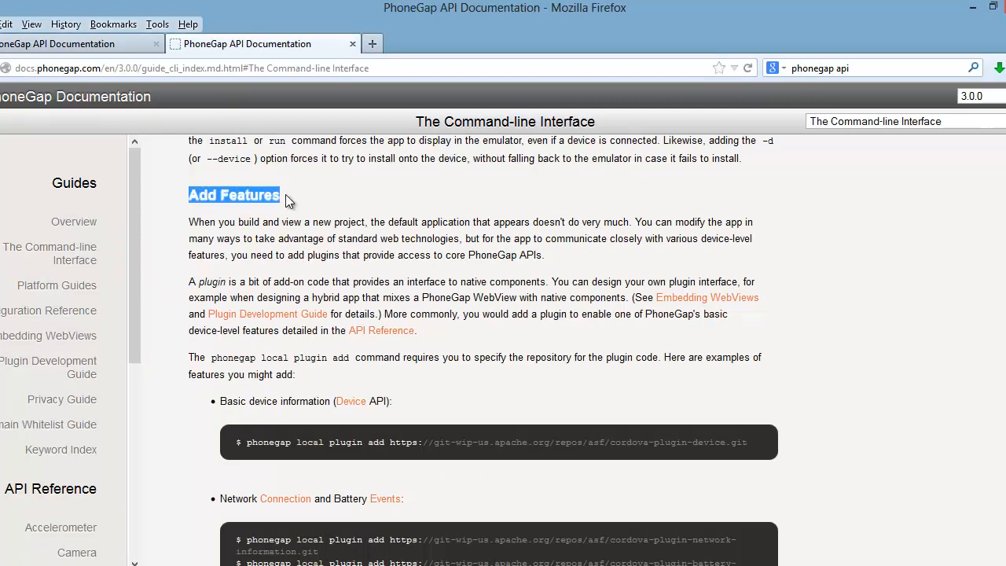
scroll(down, 3)
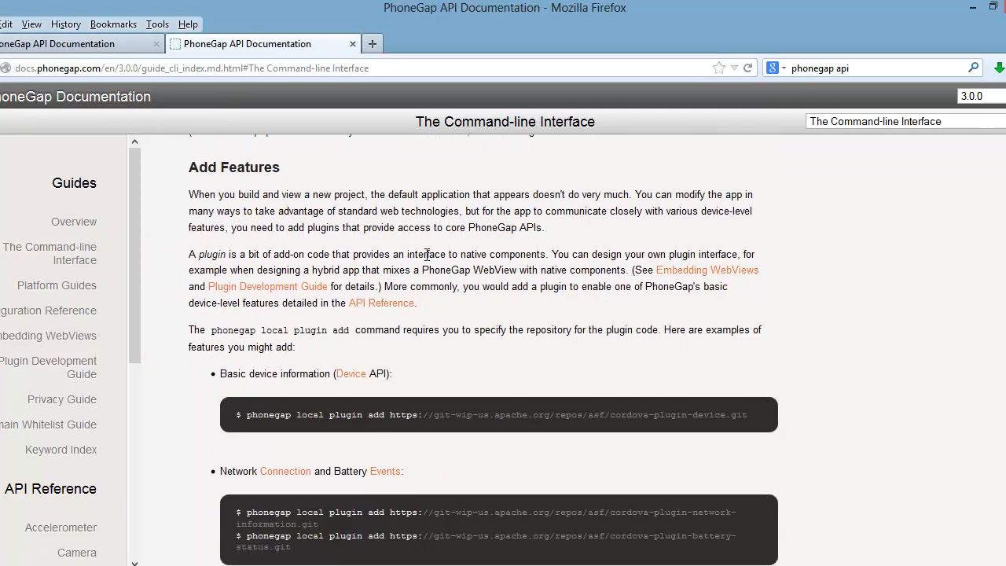
scroll(down, 3)
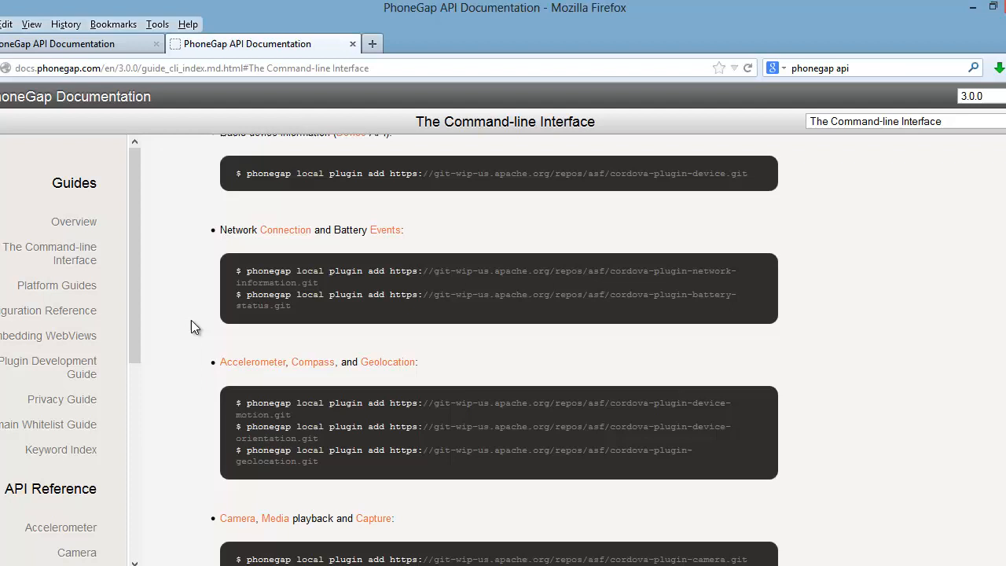
scroll(down, 3)
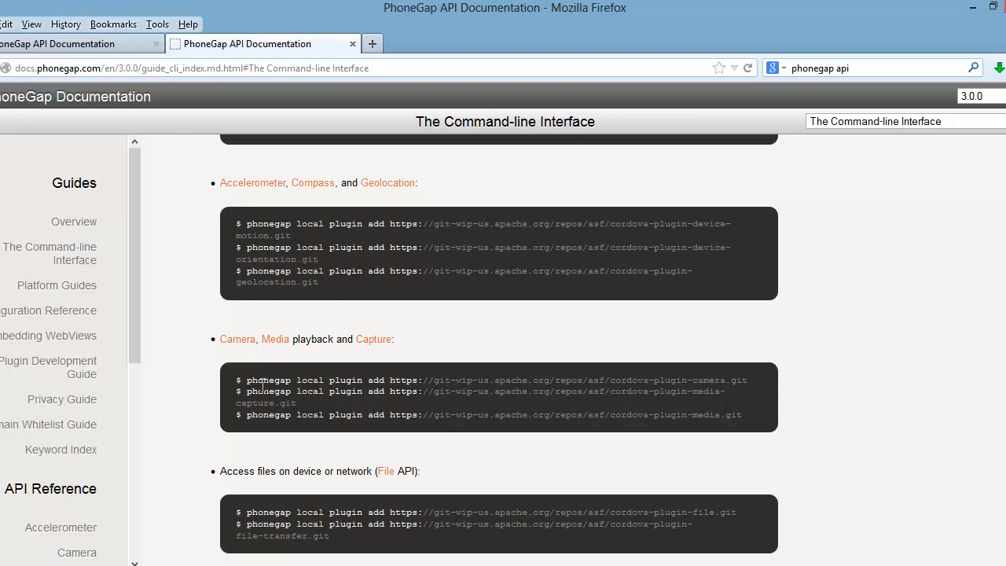
mouse_move(260, 383)
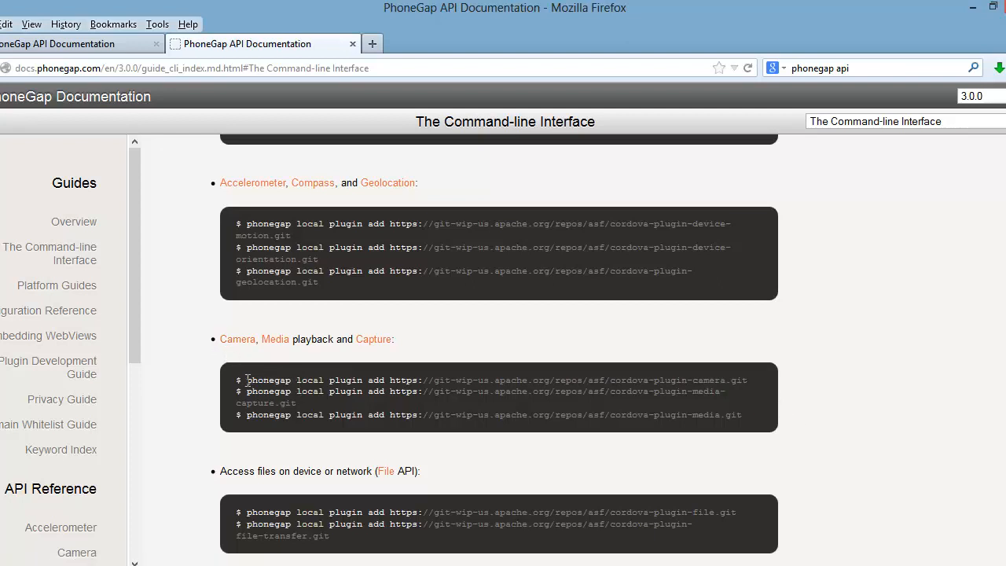
Step: Select the cordova camera plugin add command in the guide
drag(244, 379, 551, 390)
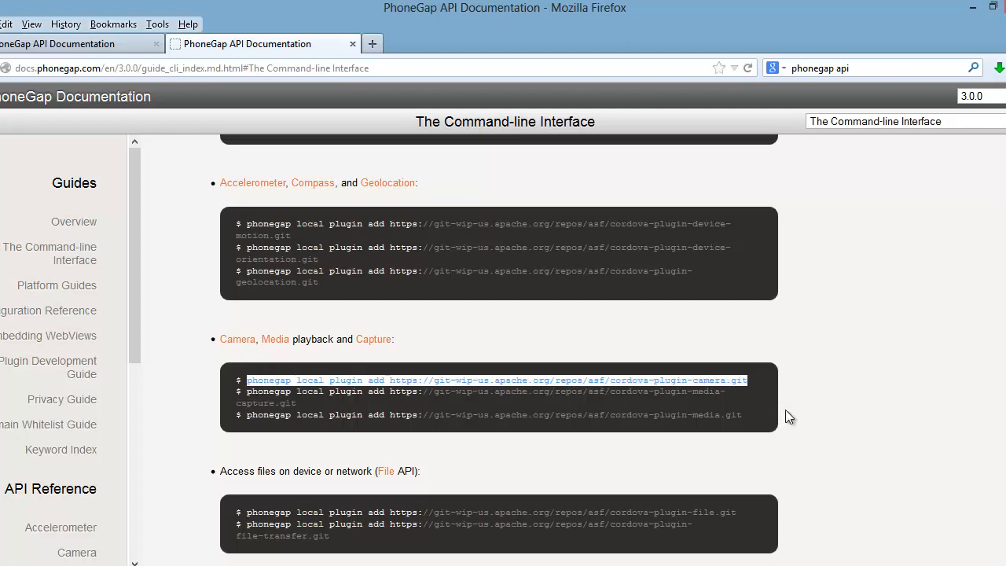
mouse_move(778, 401)
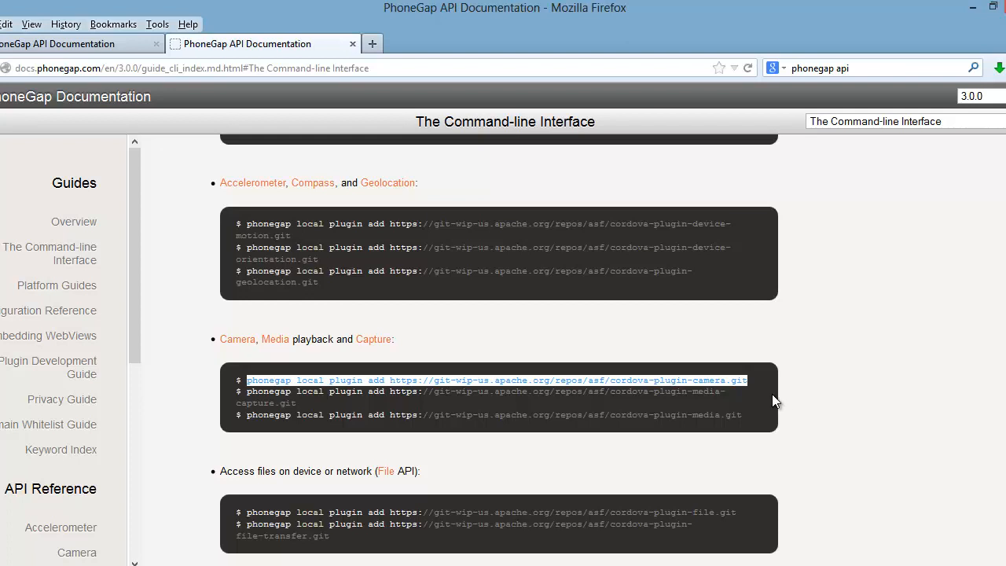
mouse_move(238, 340)
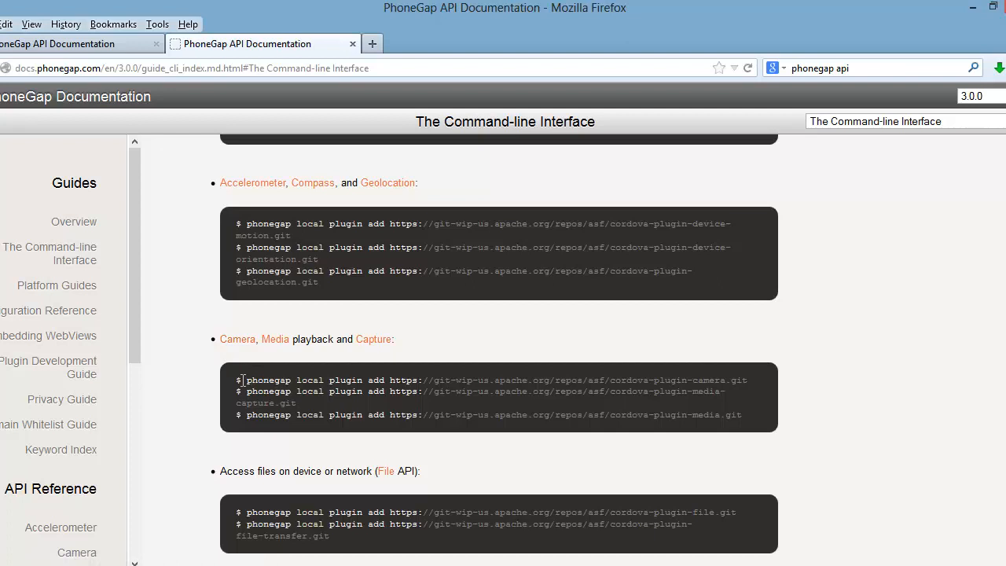
mouse_move(245, 380)
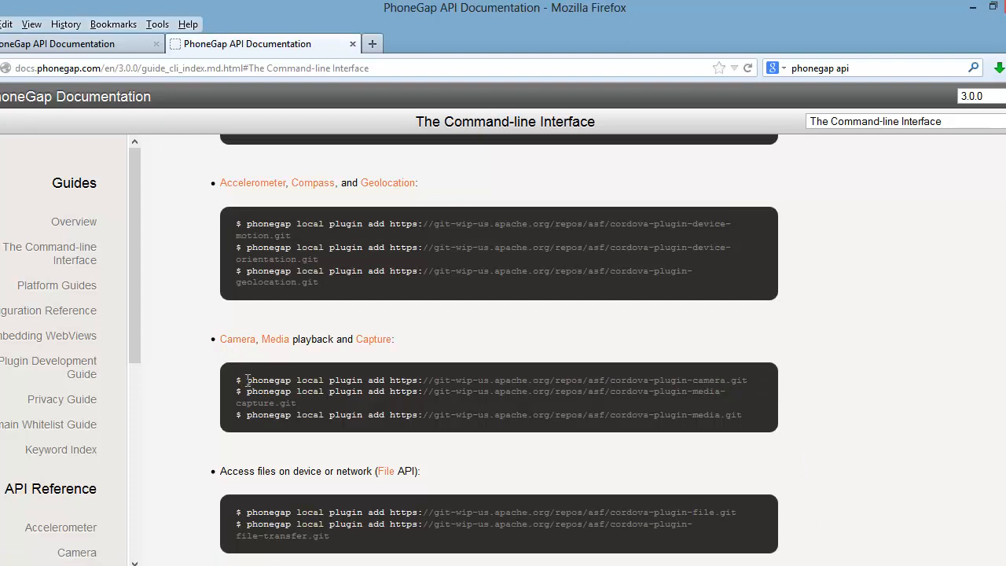
drag(246, 379, 563, 390)
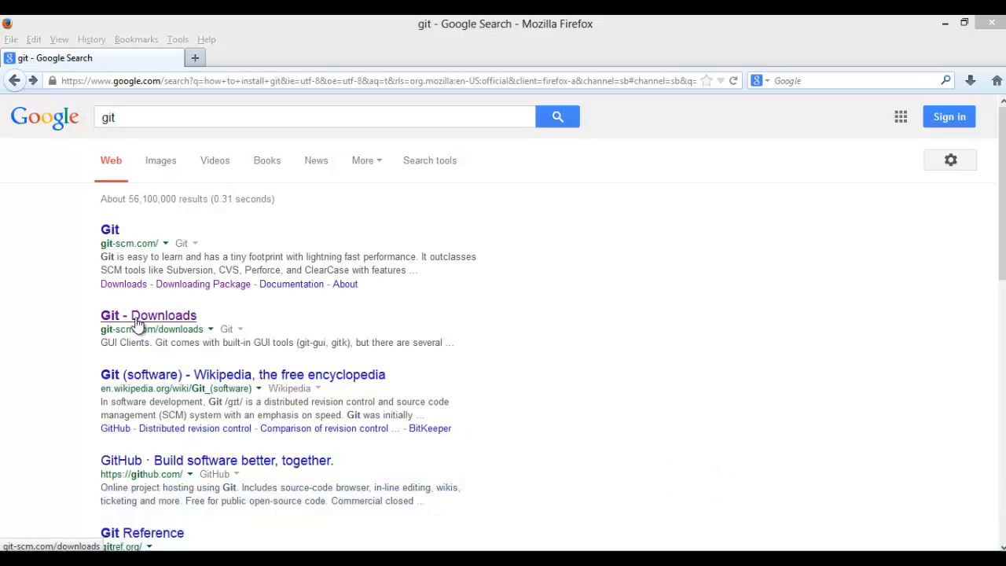
Step: From the Git Downloads page start the Git for Windows download and save the installer file
click(148, 315)
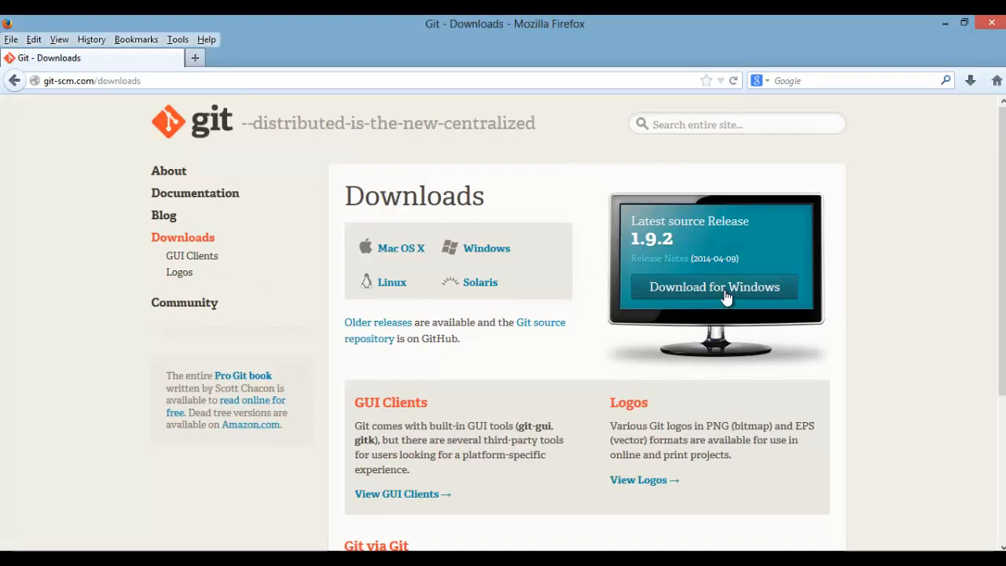
click(714, 286)
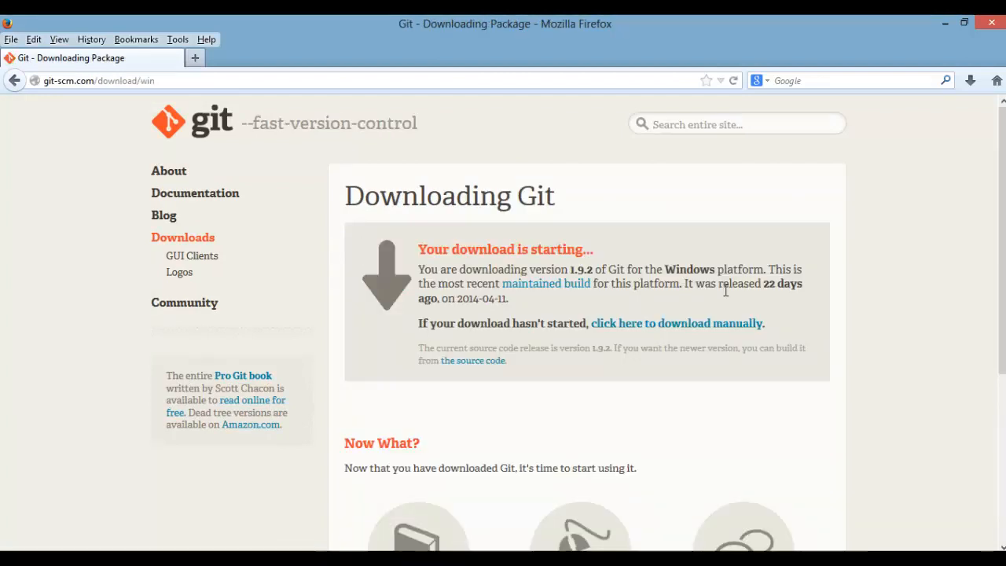
click(676, 324)
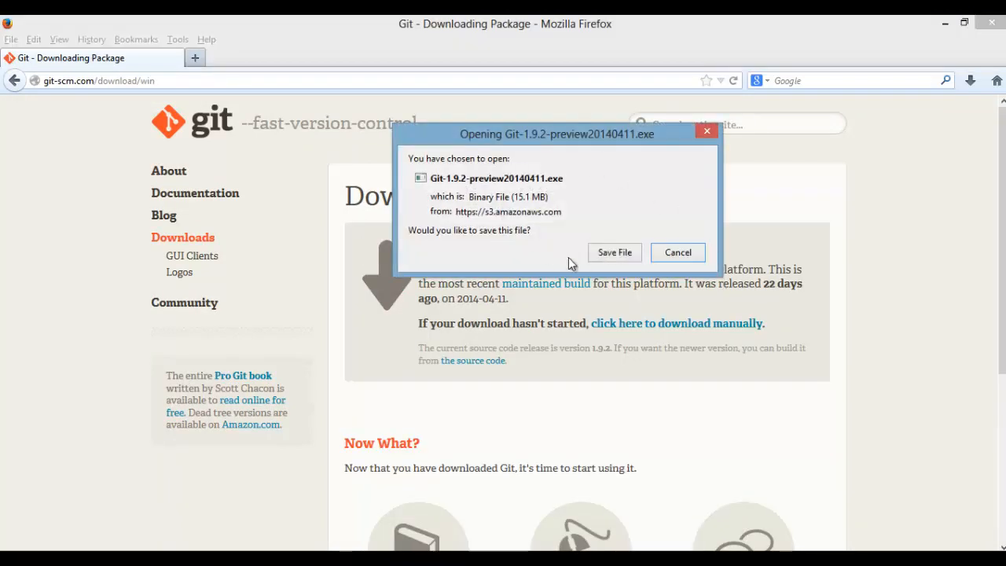
click(615, 251)
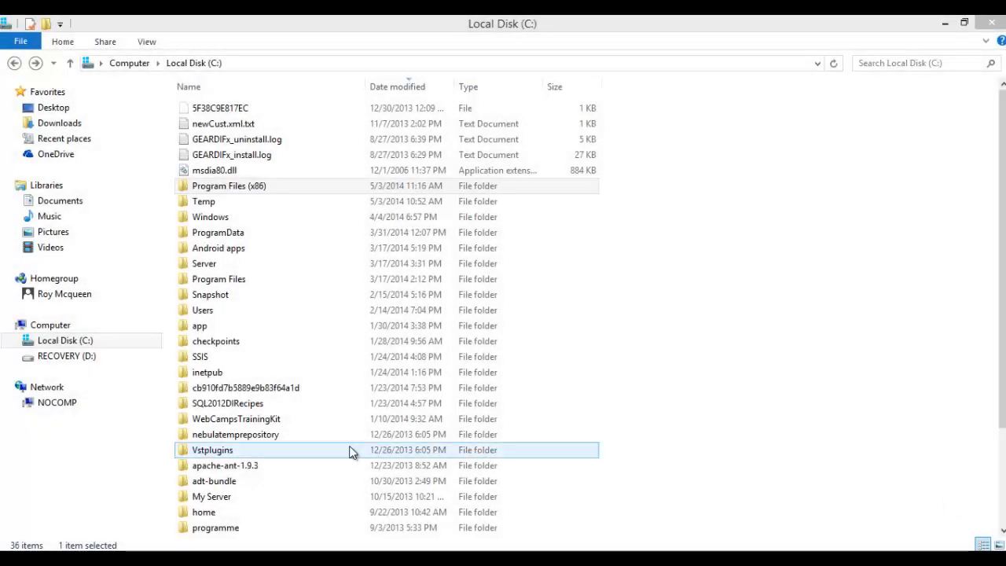
Step: Browse to Program Files (x86)\Git\bin and copy the folder's address
double_click(230, 186)
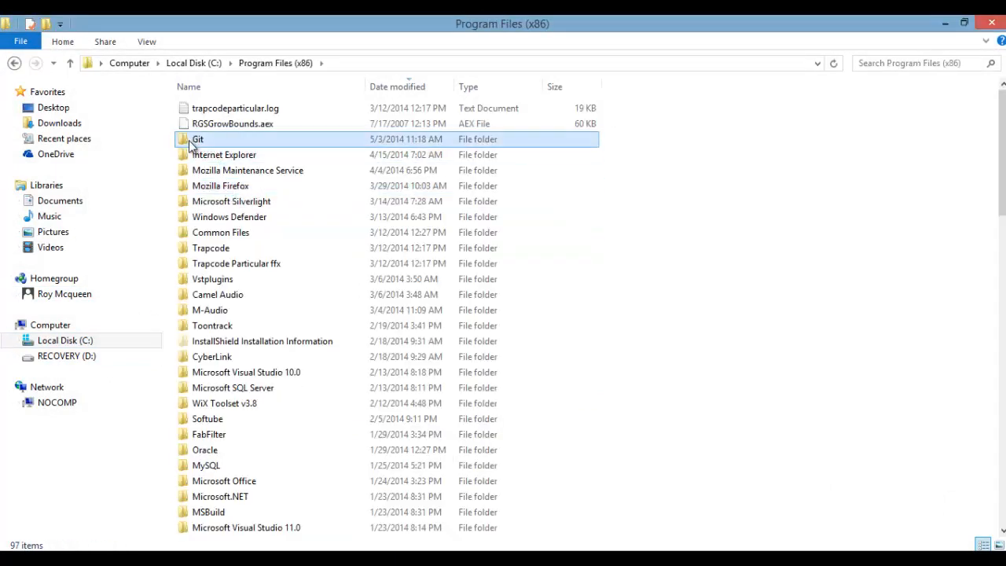
double_click(198, 139)
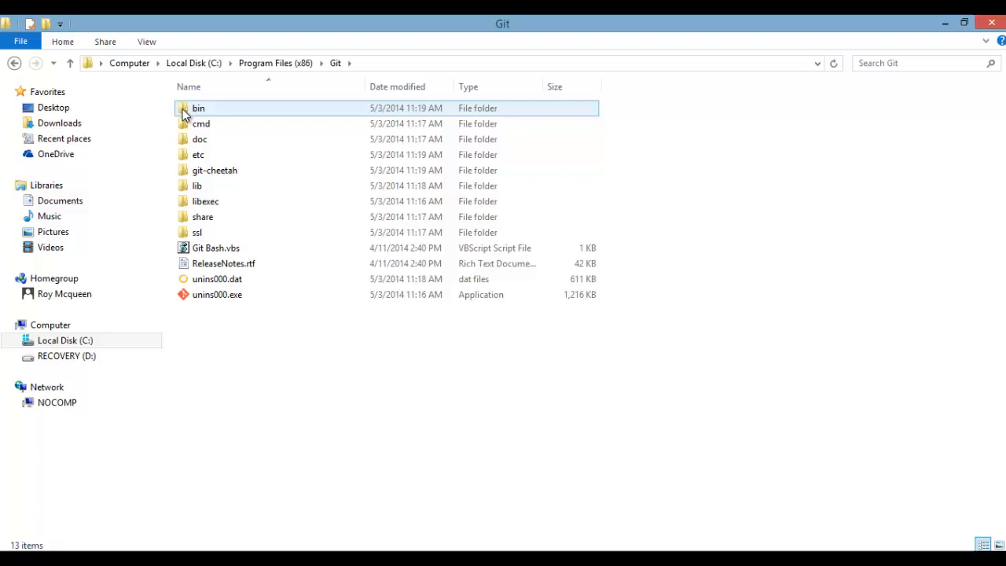
double_click(198, 107)
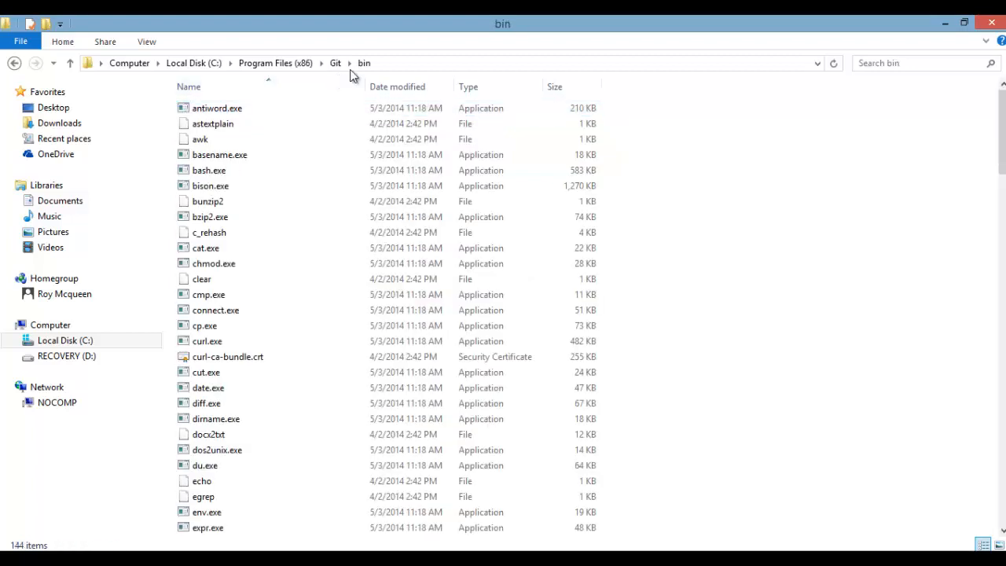
right_click(354, 63)
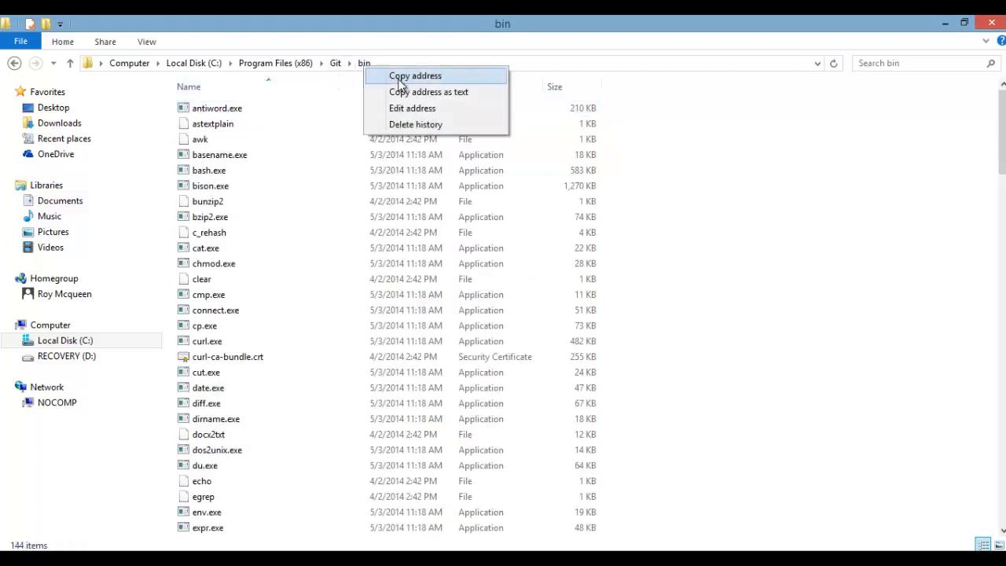
click(416, 76)
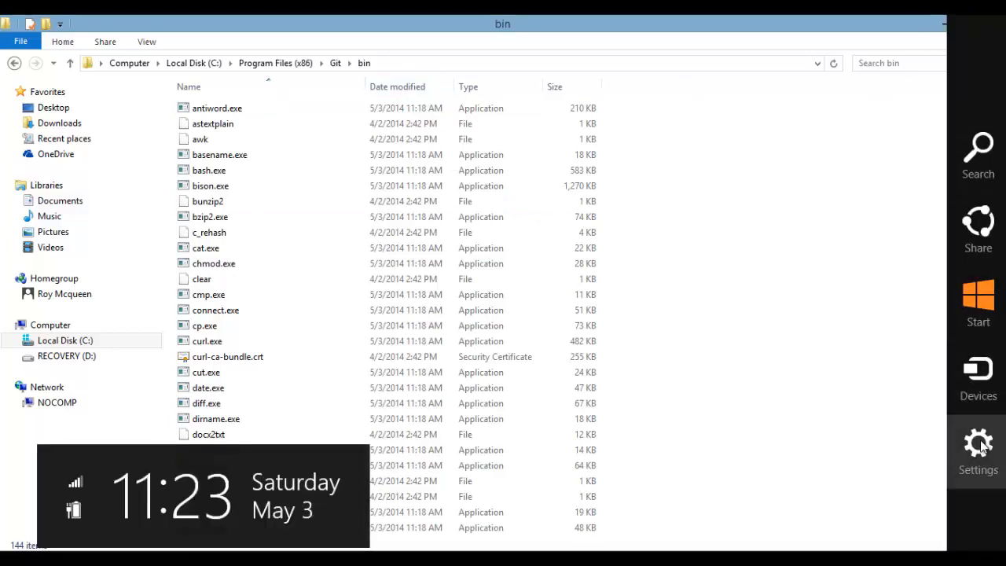
Step: Reach Environment Variables through Control Panel > System > Advanced system settings
click(978, 448)
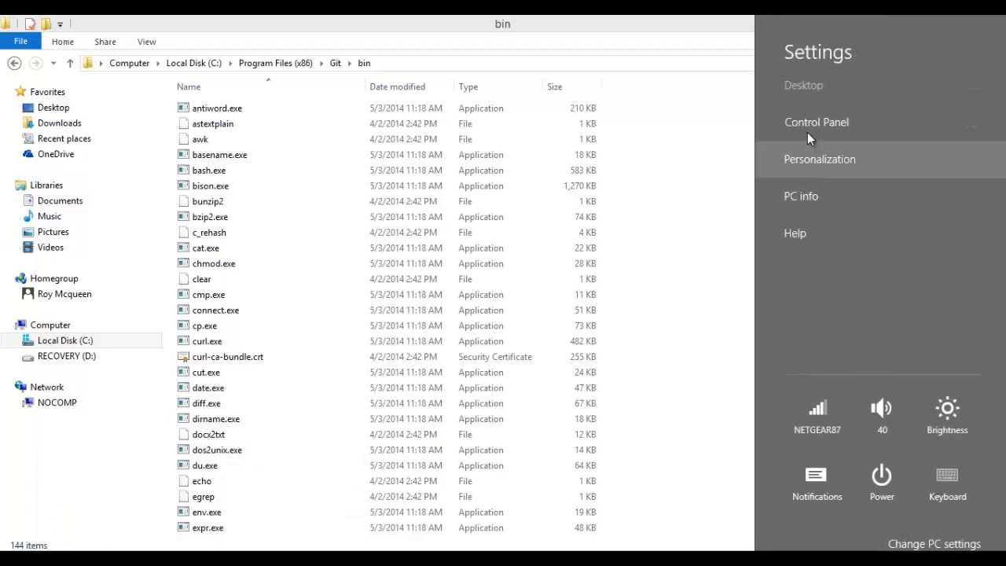
click(800, 195)
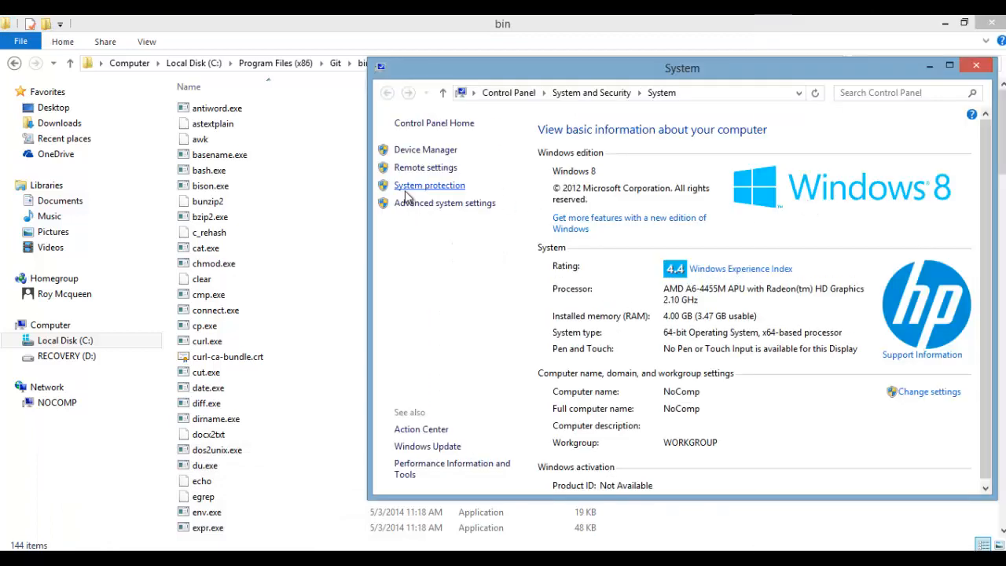
mouse_move(403, 211)
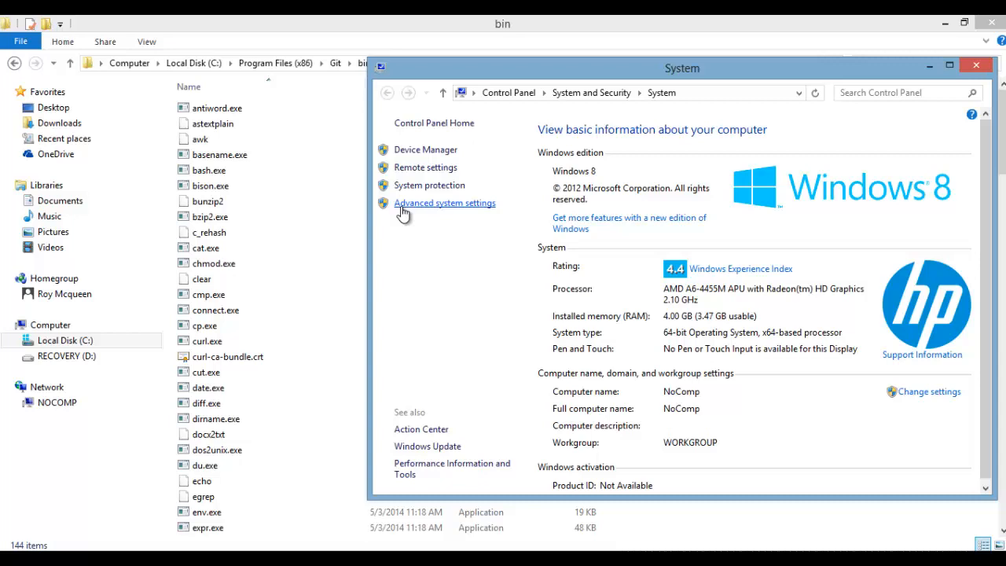
click(444, 203)
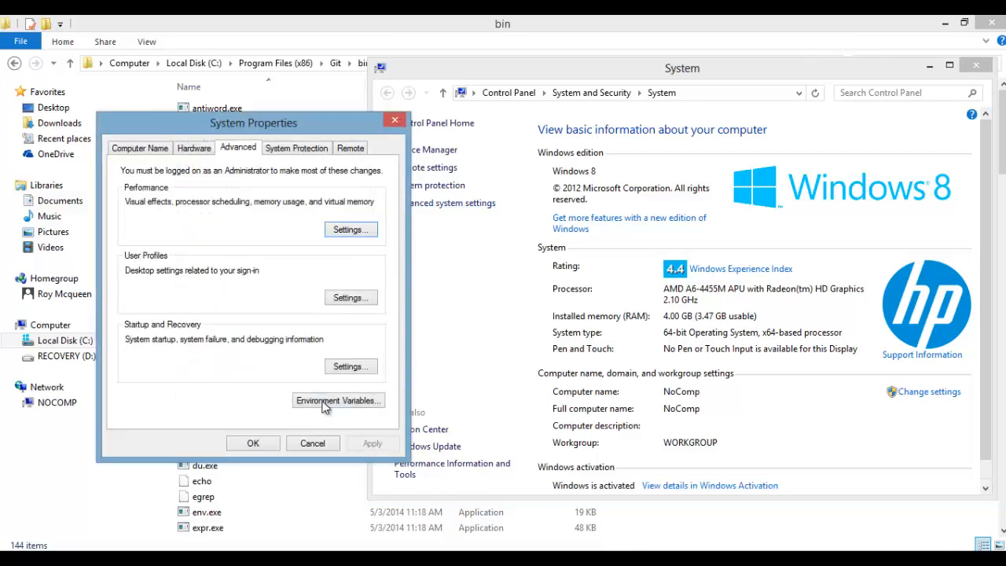
click(338, 401)
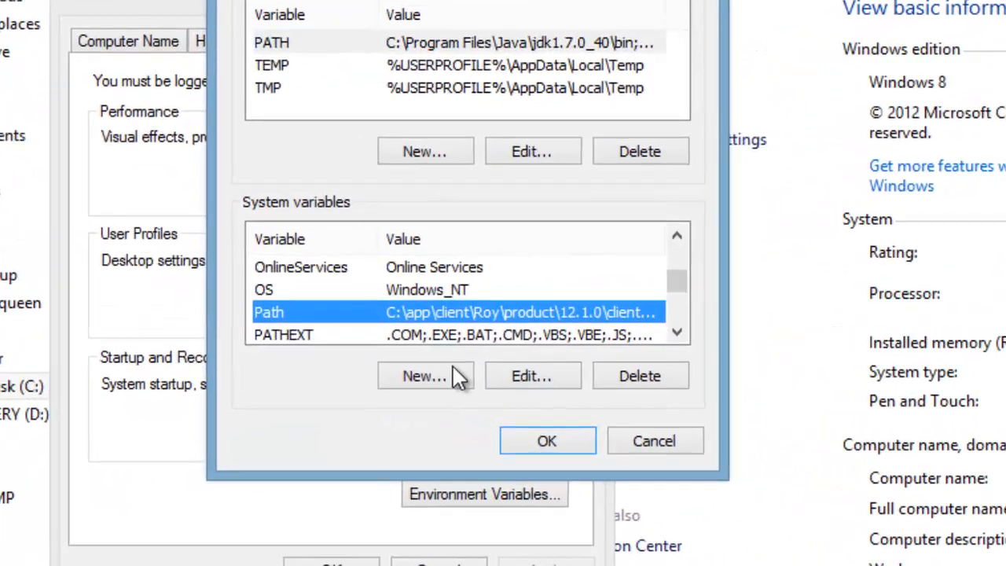
Step: Append ;C:\Program Files (x86)\Git\bin to the system Path variable and confirm
click(531, 374)
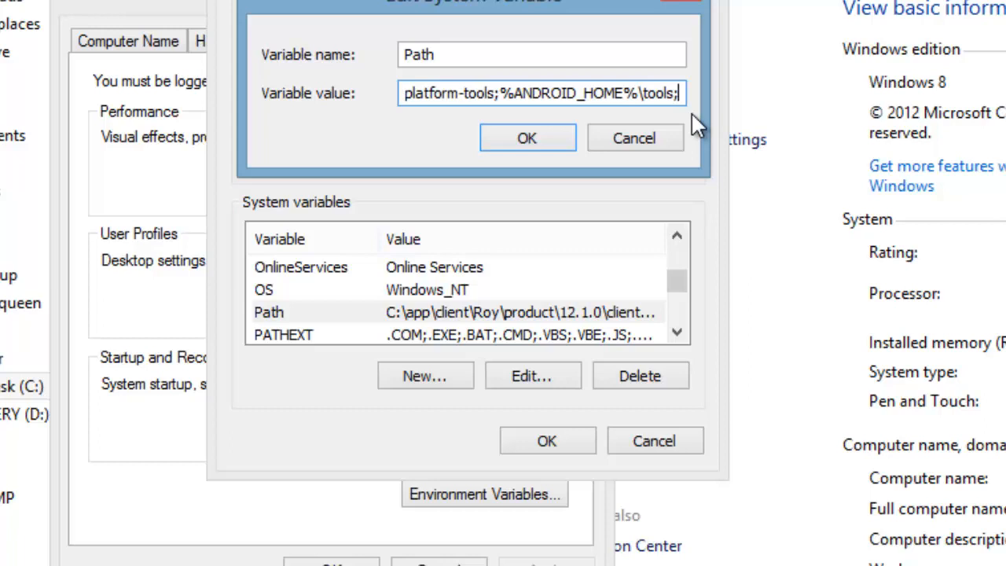
mouse_move(679, 118)
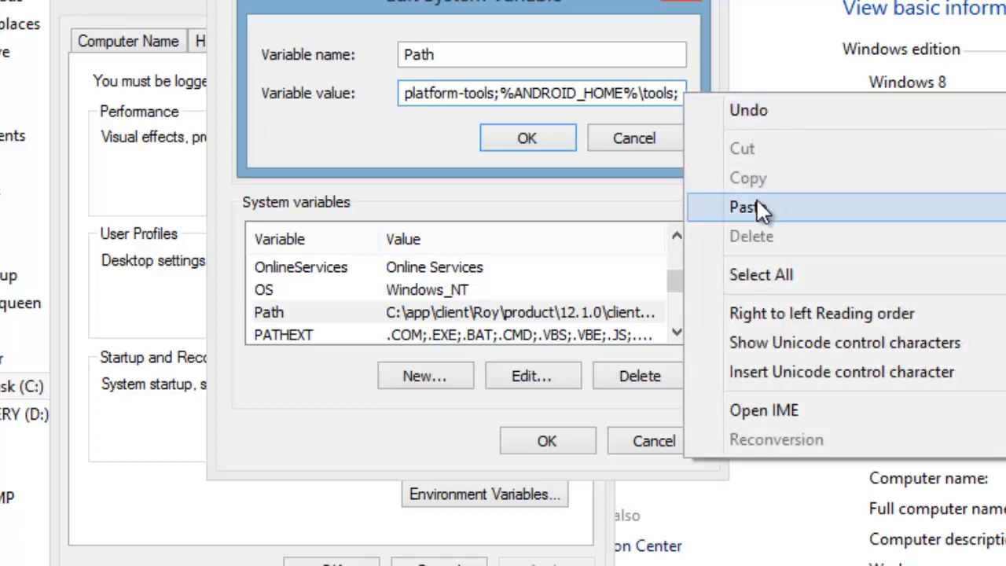
click(743, 208)
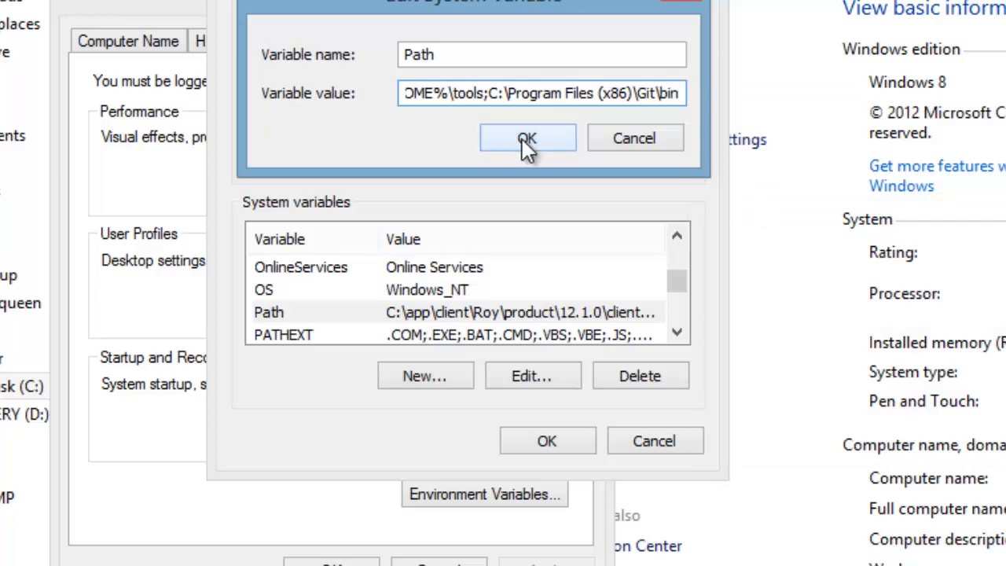
click(527, 139)
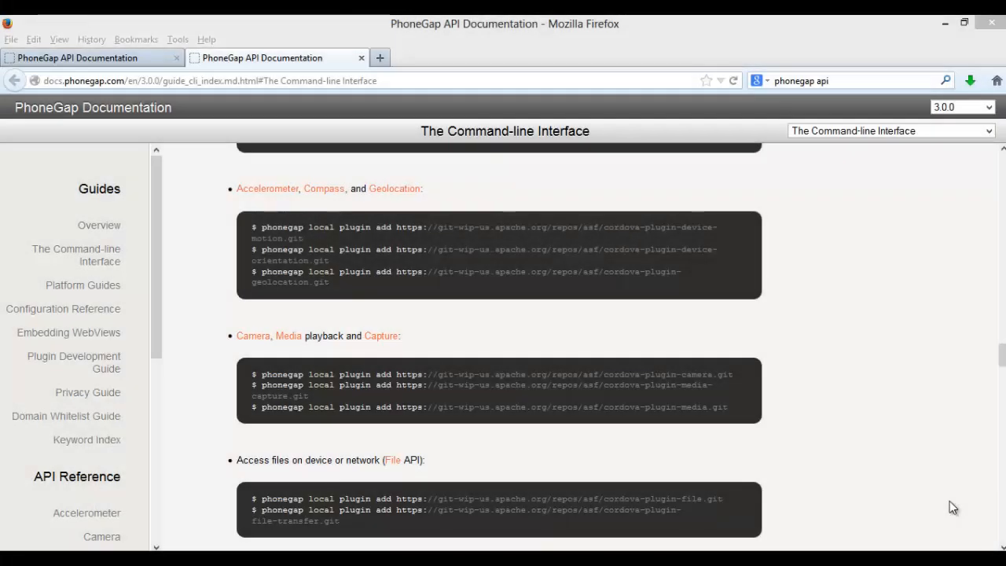
mouse_move(594, 384)
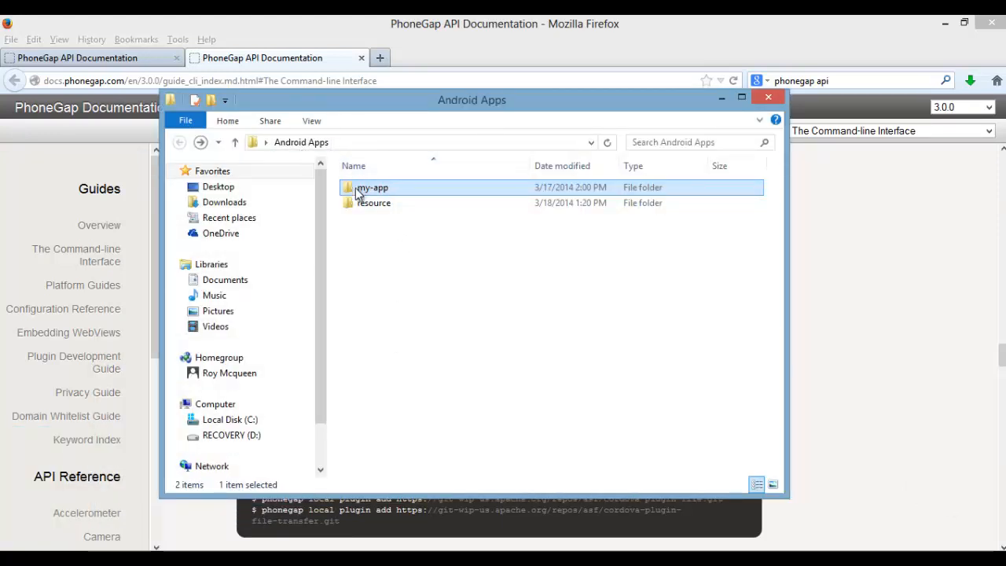
Step: Open the my-app folder under Desktop\Android Apps and copy its address
double_click(372, 187)
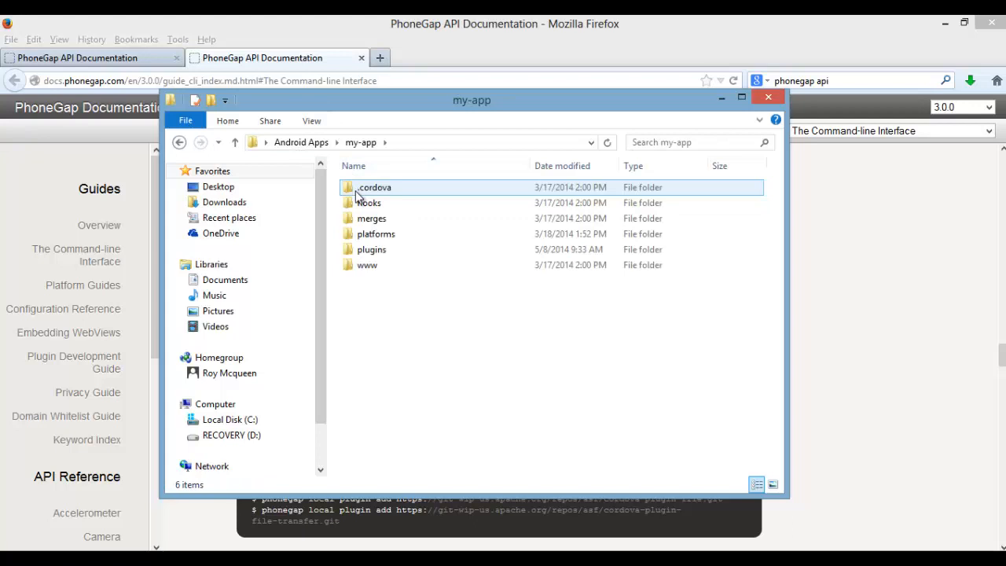
right_click(409, 142)
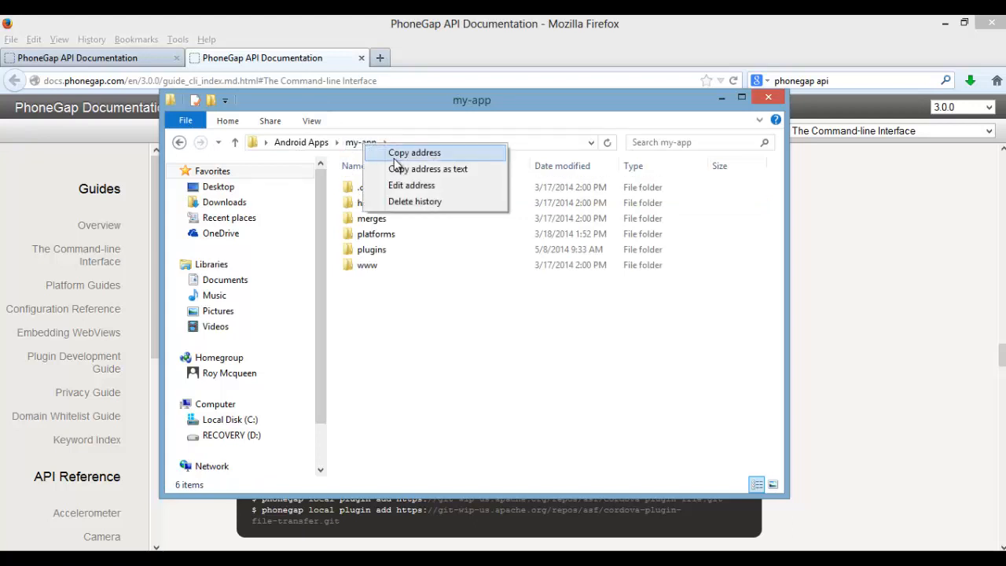
click(415, 153)
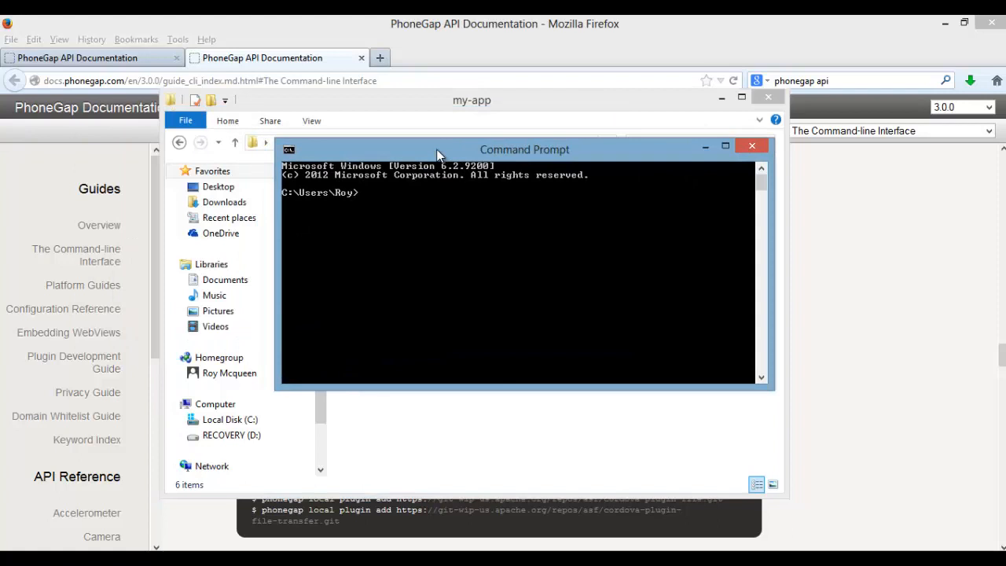
Step: Change Command Prompt's directory to my-app with cd and the pasted path
text(cd)
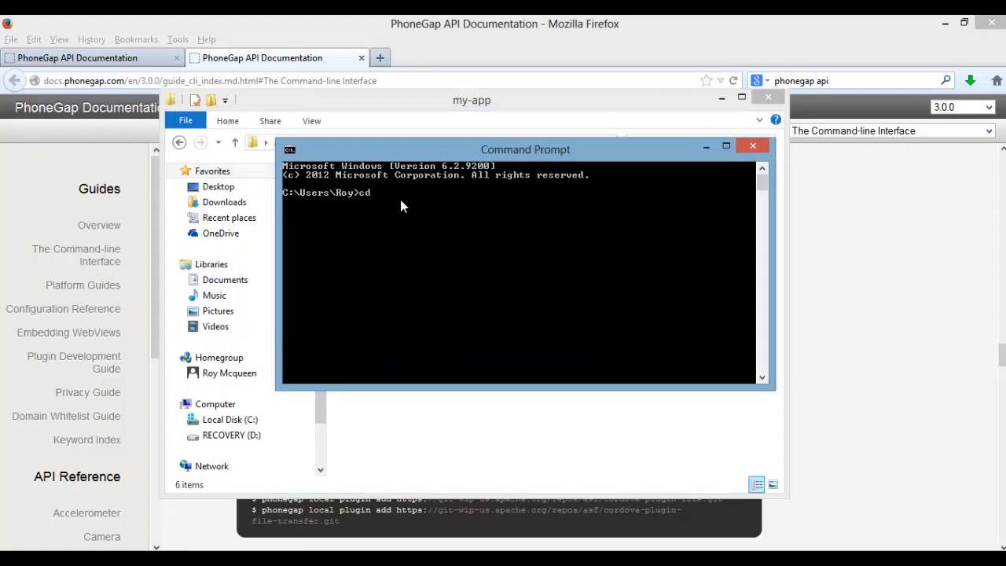
right_click(401, 206)
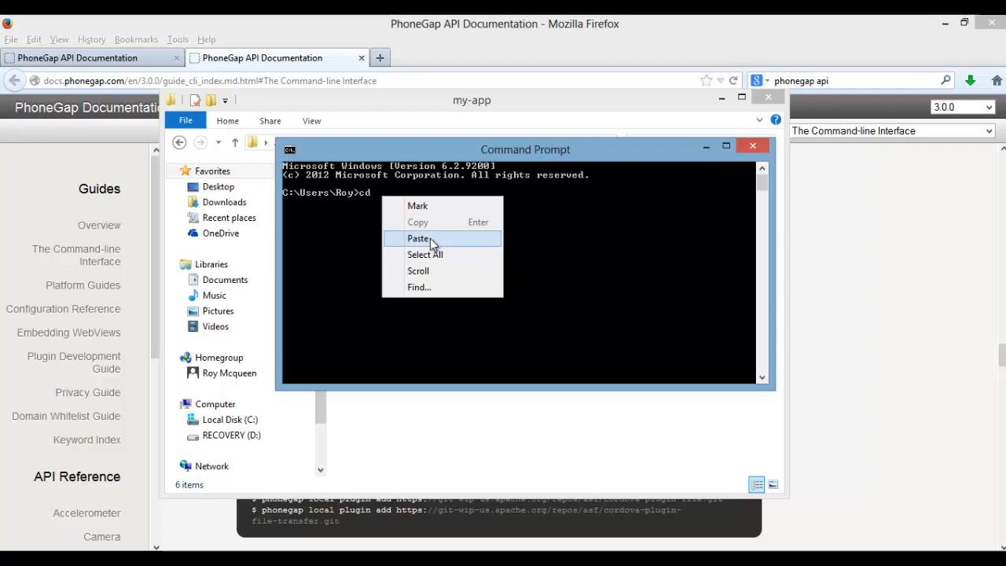
click(418, 239)
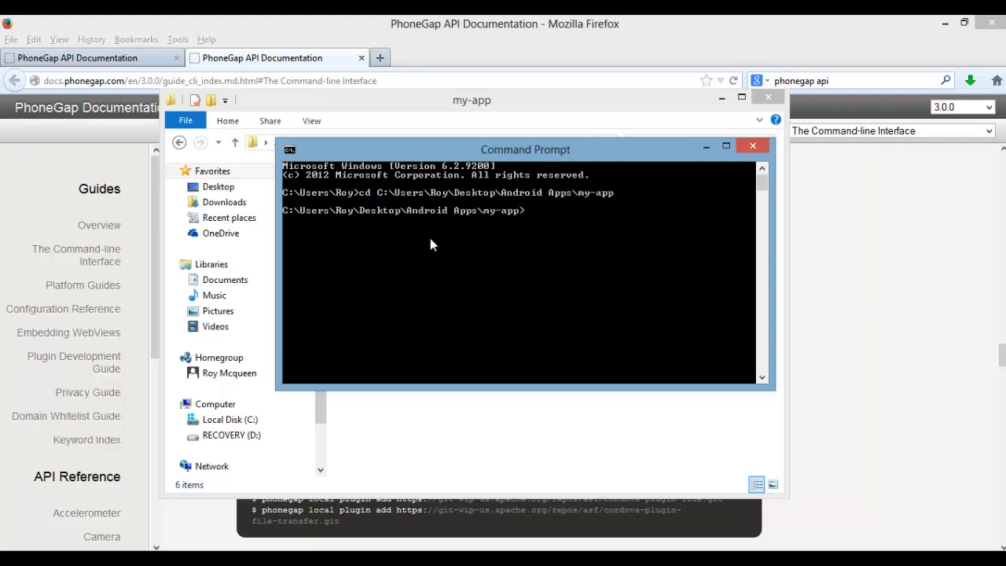
mouse_move(481, 55)
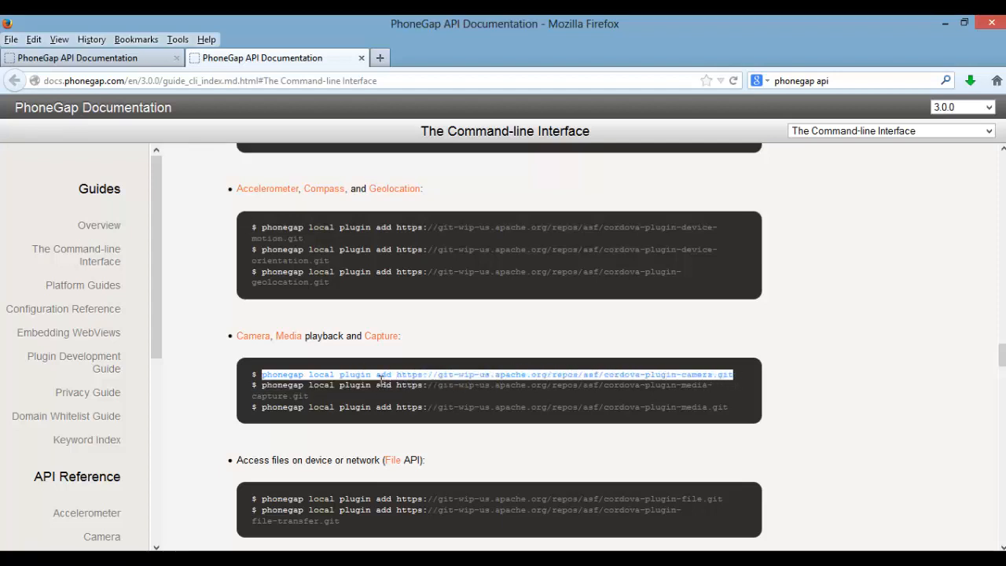
Step: Run 'phonegap local plugin add' with the cordova-plugin-camera URL in the my-app project
right_click(380, 375)
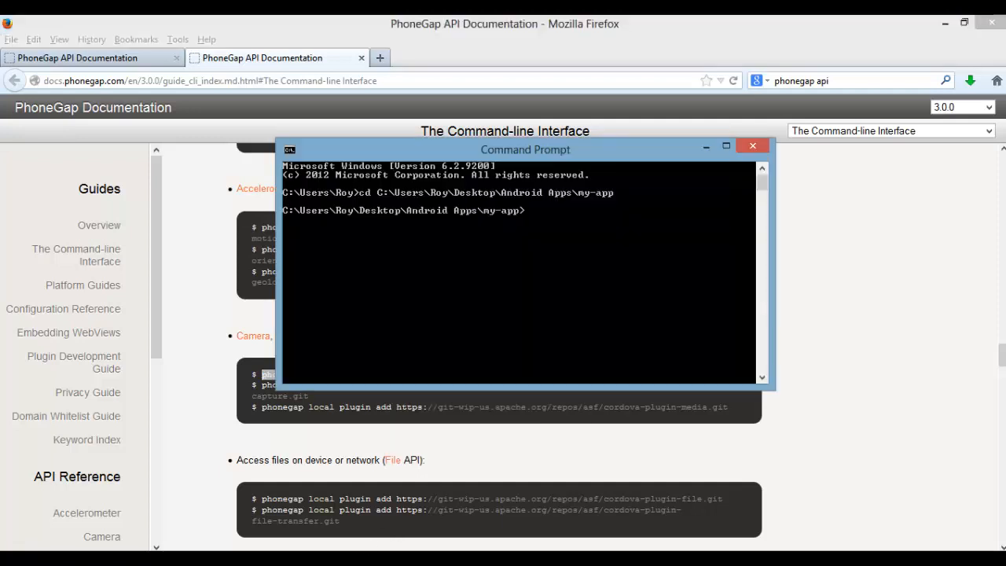
mouse_move(531, 220)
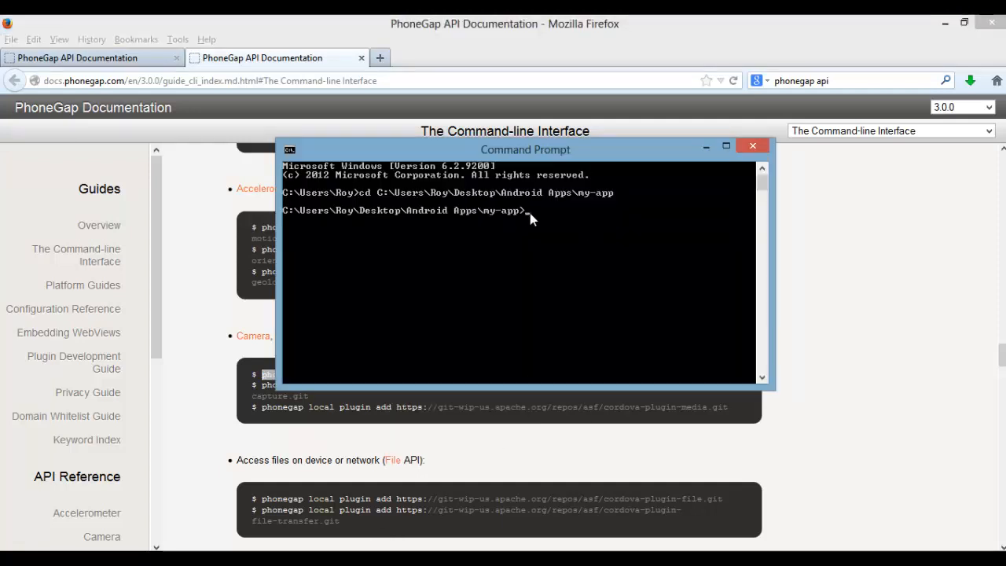
text(phonegap local plugin add https://git-wip-us.apache.org/repos/asf/cordova-plugin-camera.git)
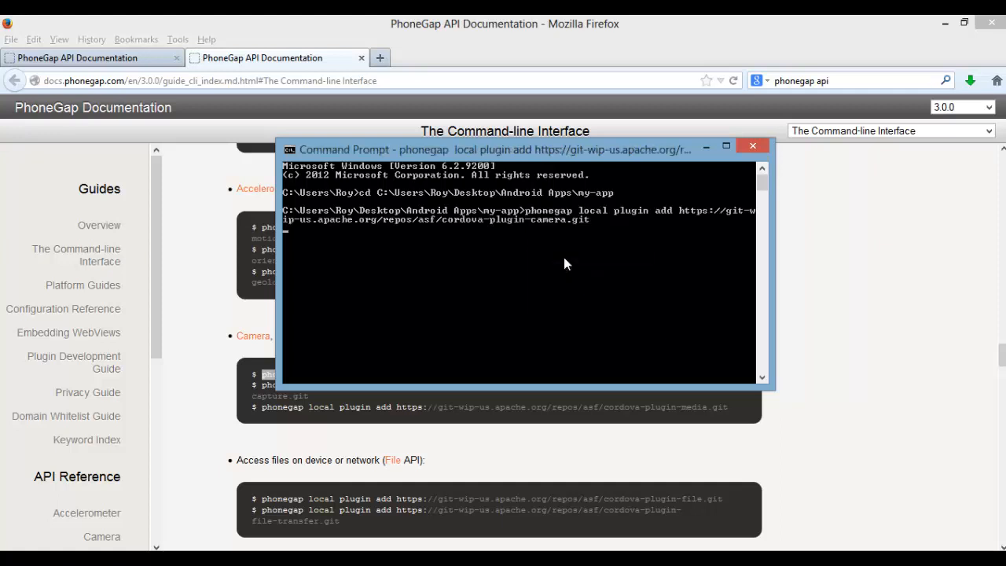
mouse_move(437, 343)
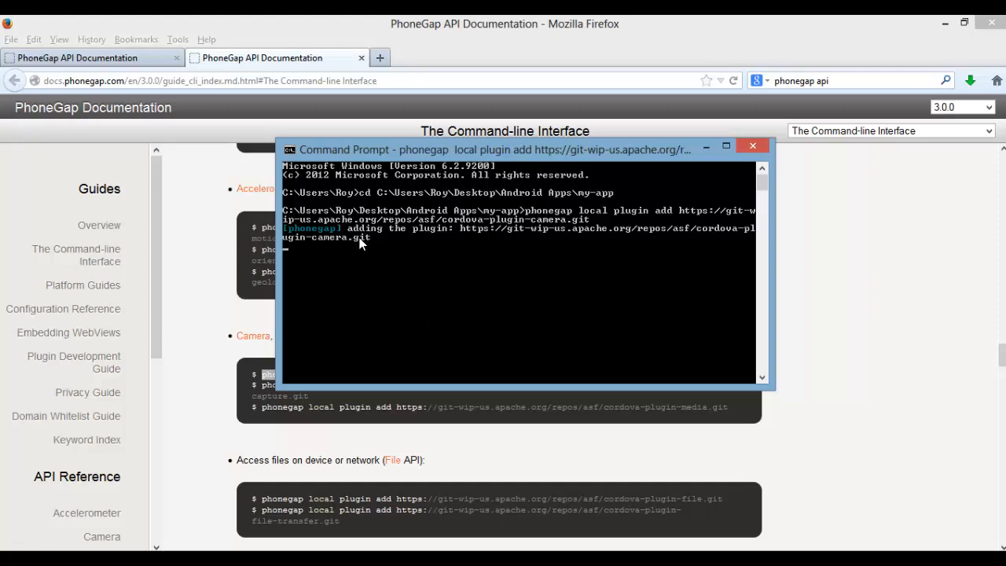
mouse_move(447, 265)
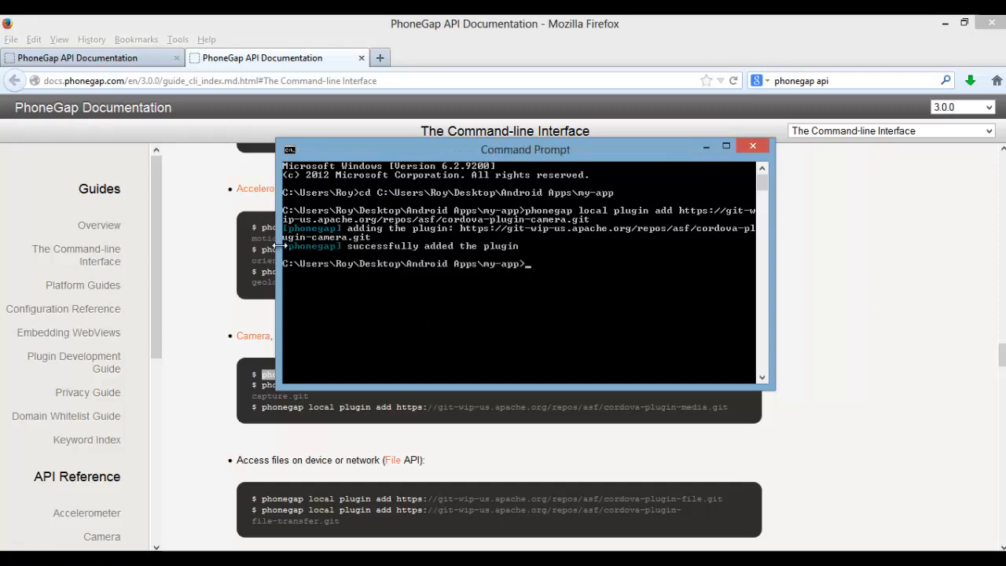
mouse_move(472, 259)
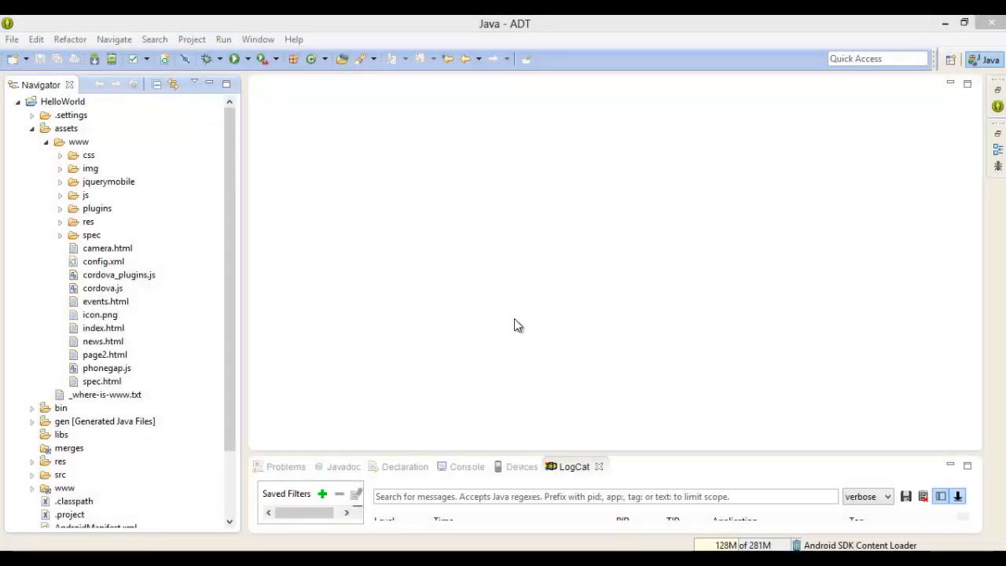
mouse_move(132, 212)
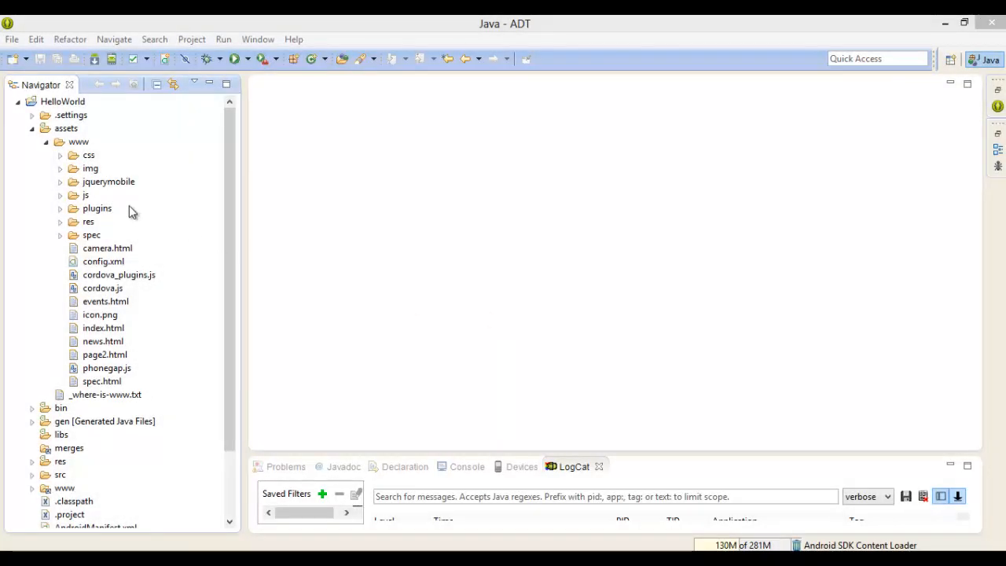
mouse_move(44, 162)
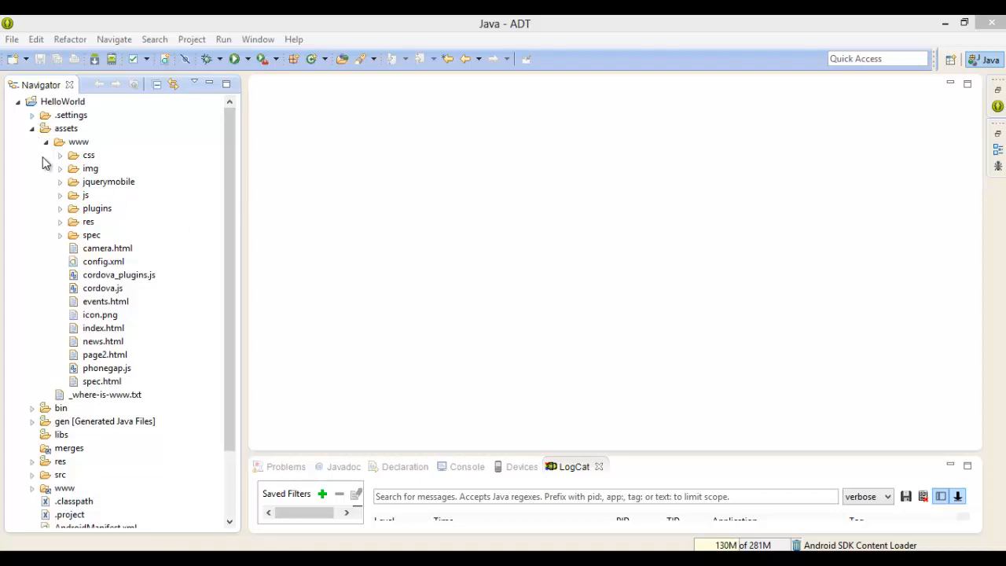
mouse_move(61, 226)
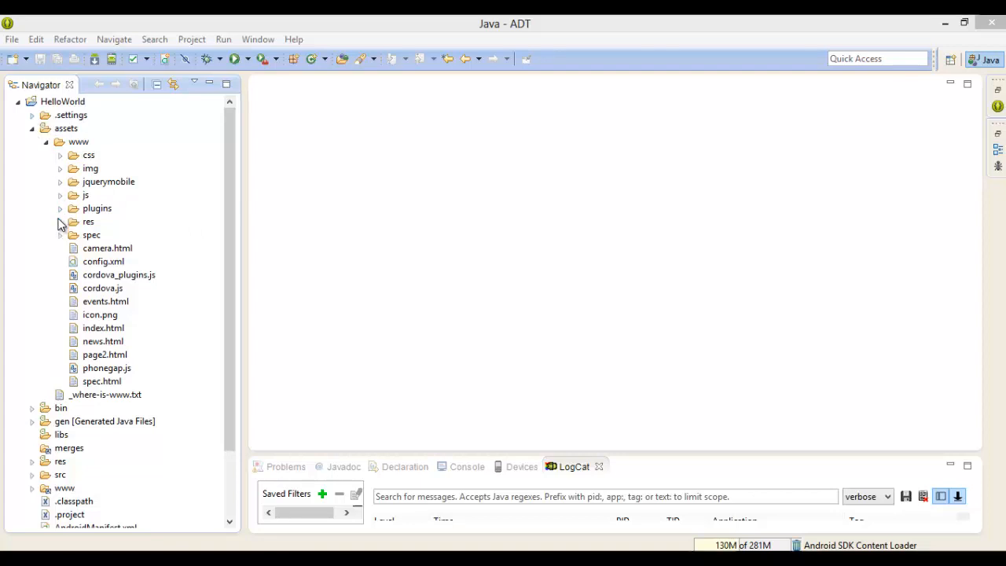
Step: Expand plugins/org.apache.cordova.camera to reveal the camera plugin's JavaScript files
click(59, 207)
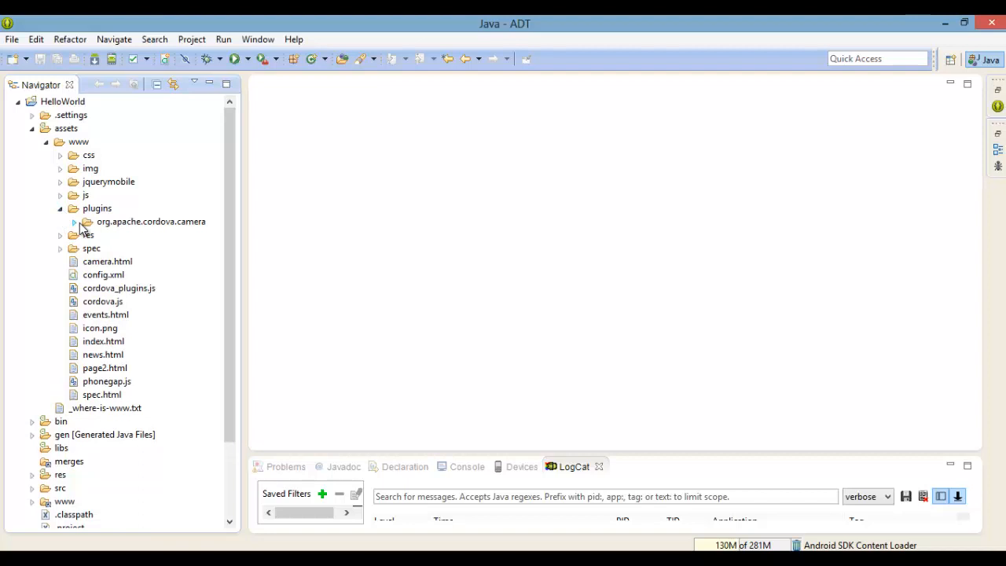
click(151, 220)
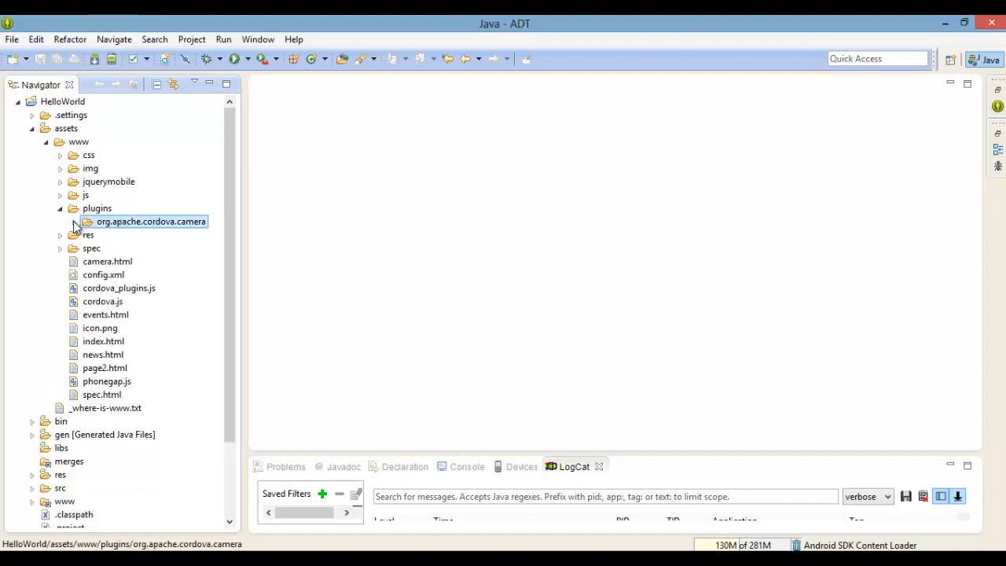
click(72, 220)
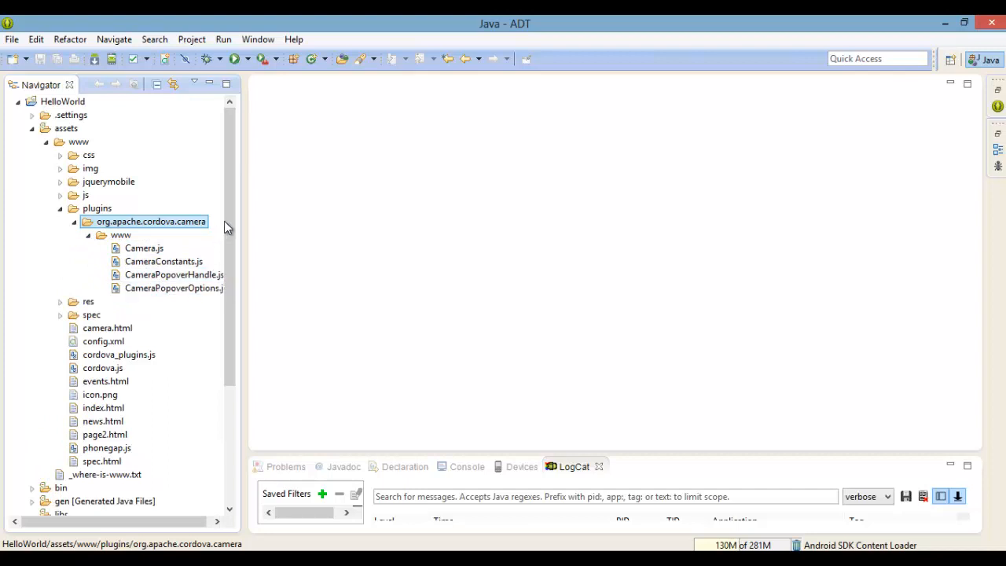
scroll(down, 3)
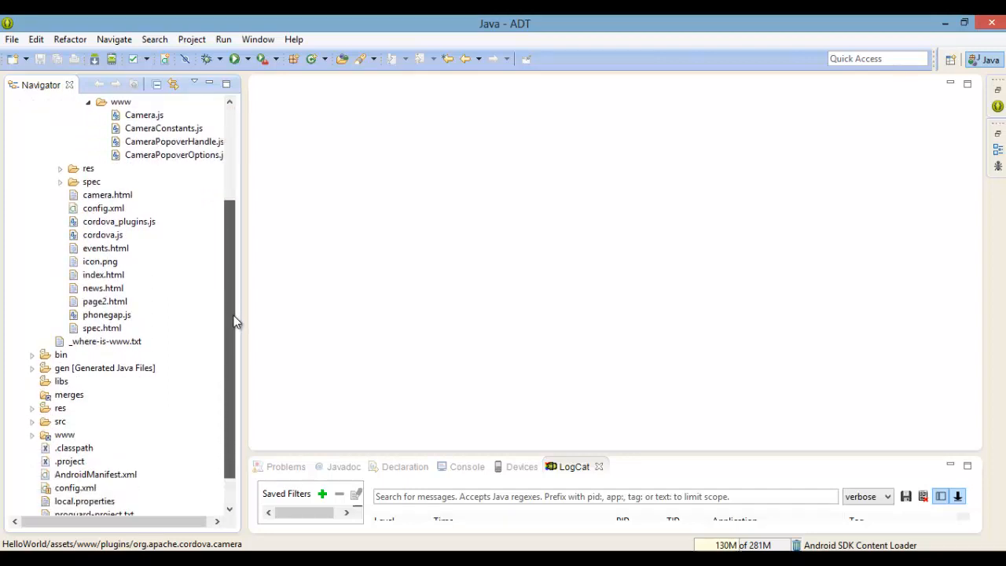
Step: Expand src > org > apache > cordova to show the Cordova source package
click(33, 382)
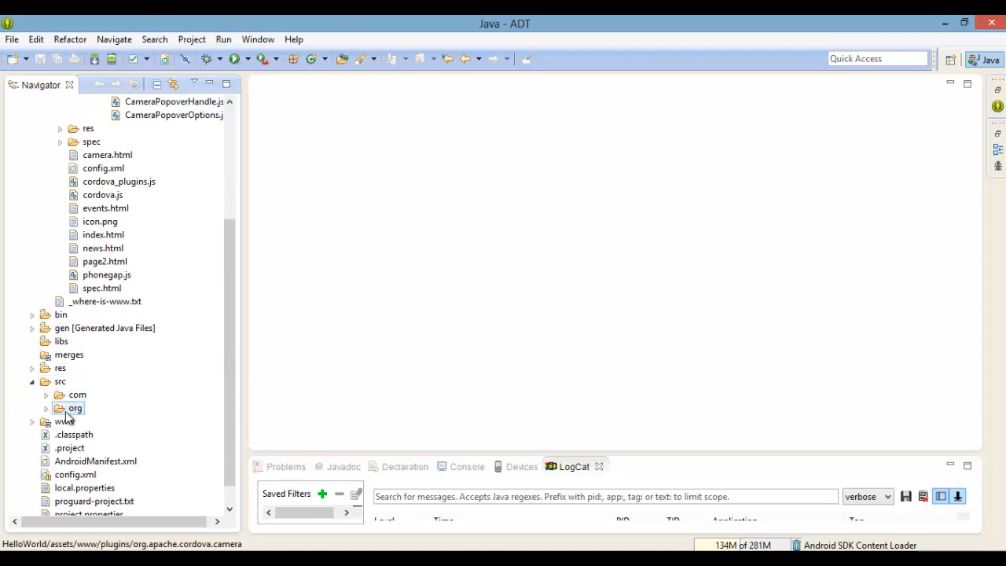
click(45, 409)
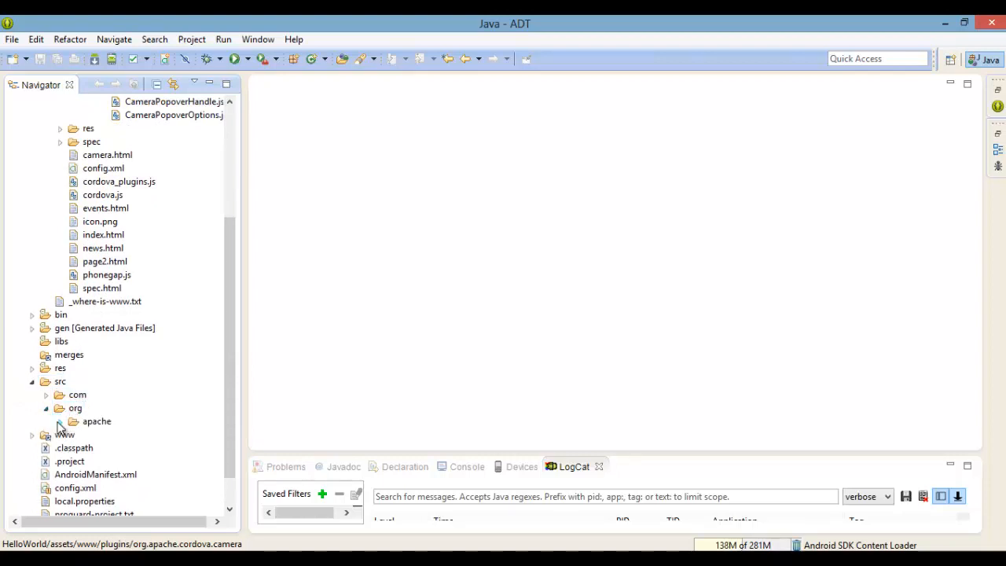
click(59, 422)
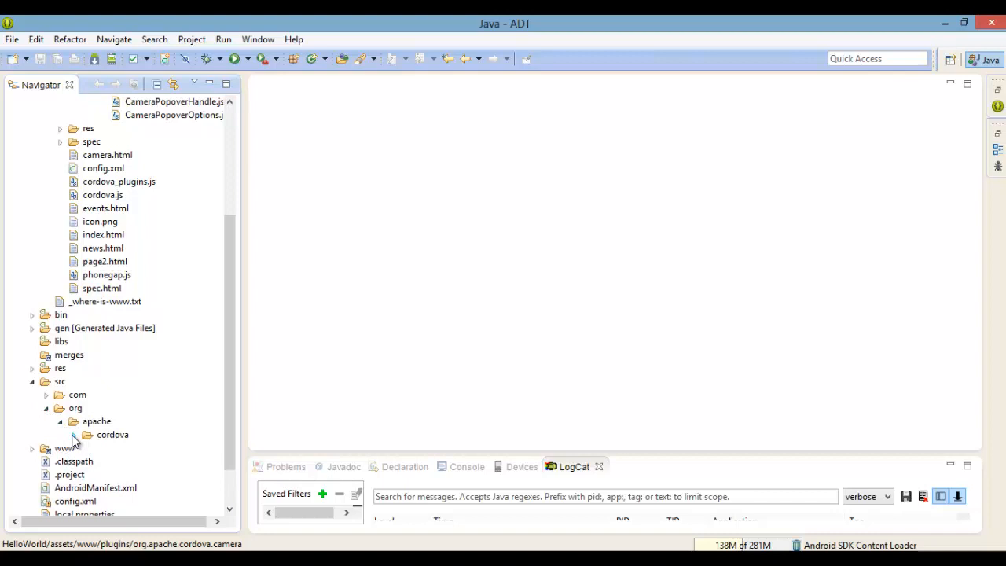
click(88, 435)
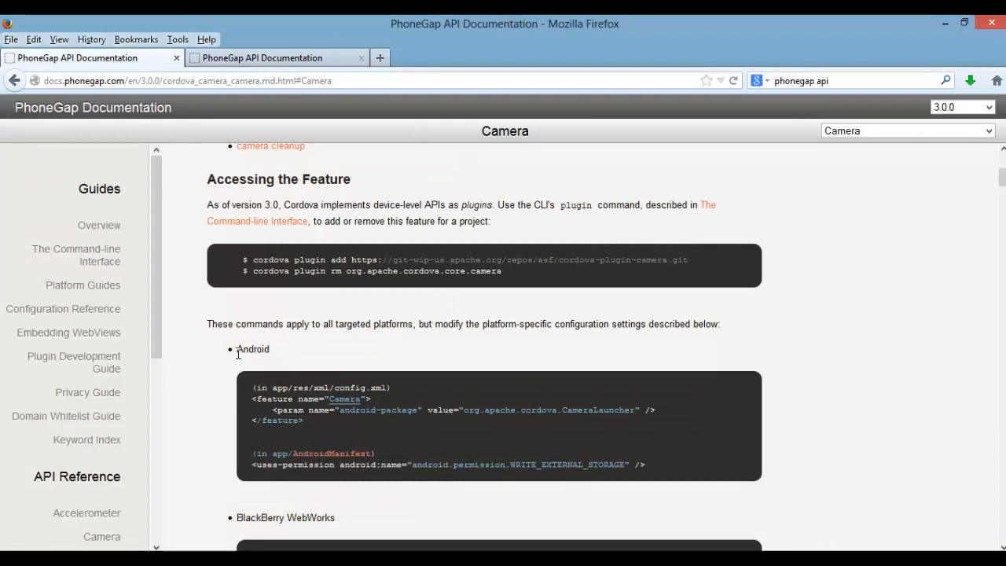
mouse_move(253, 387)
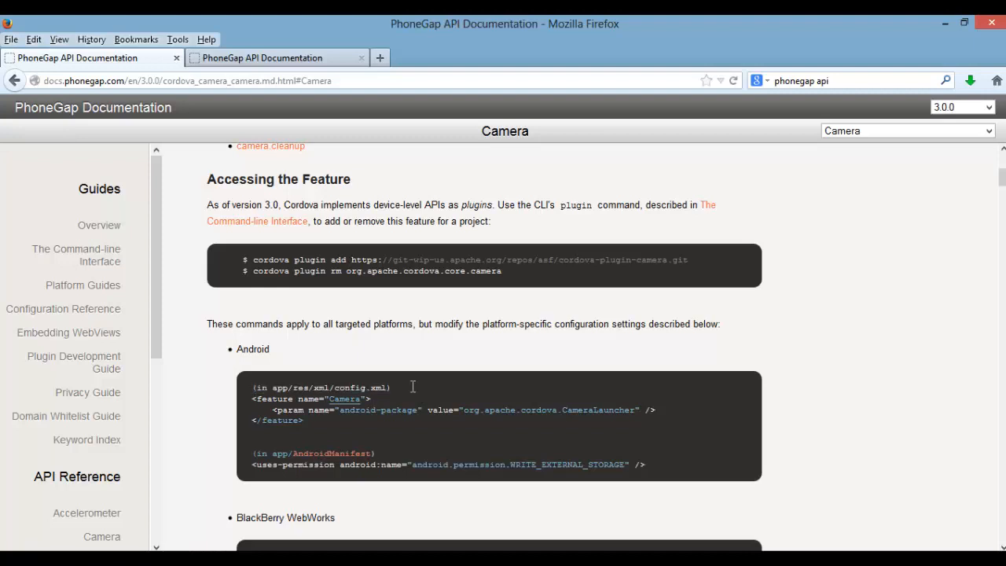
Step: Select the Android <feature name="Camera"> block under the config.xml section of the docs
double_click(314, 453)
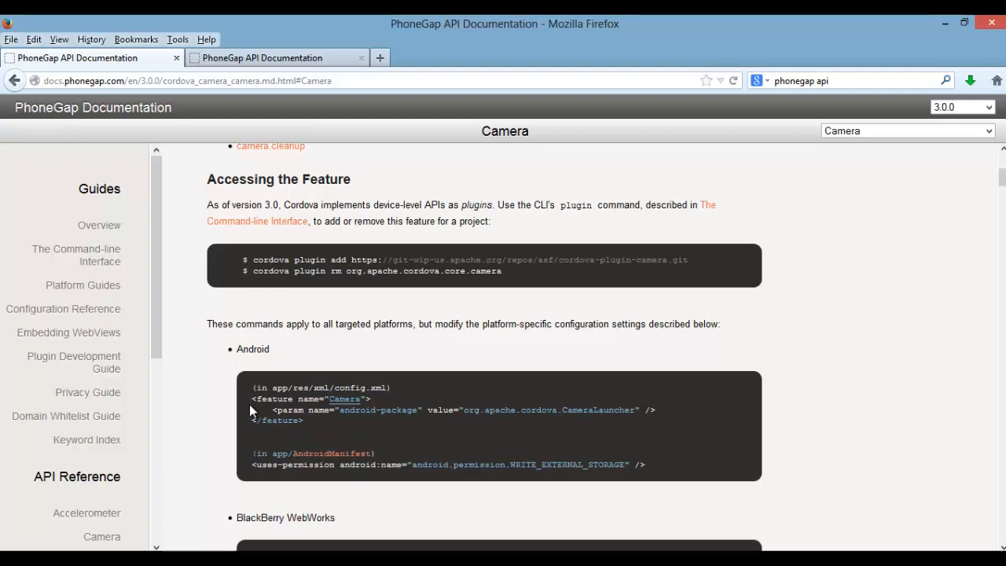
drag(252, 400, 302, 420)
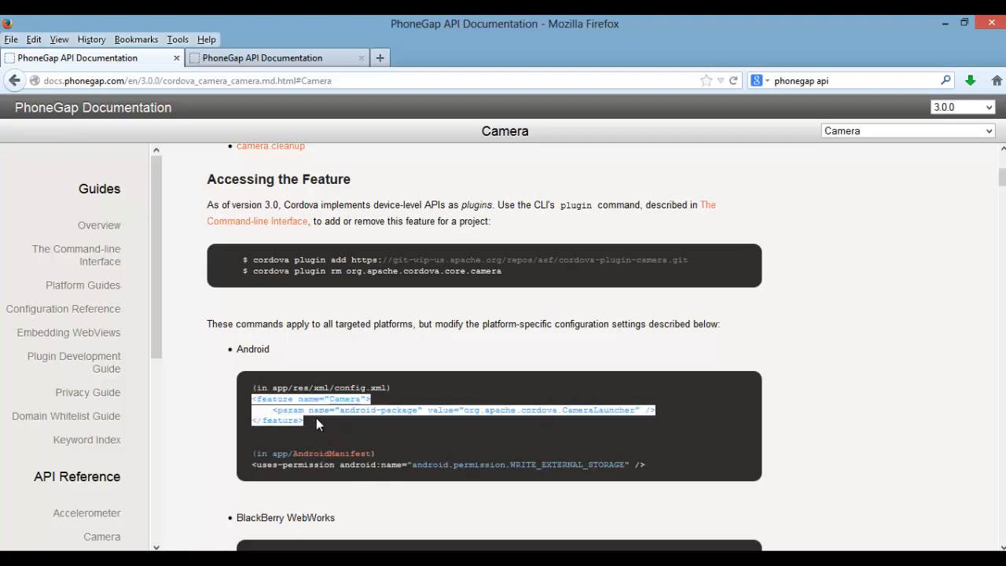
mouse_move(352, 428)
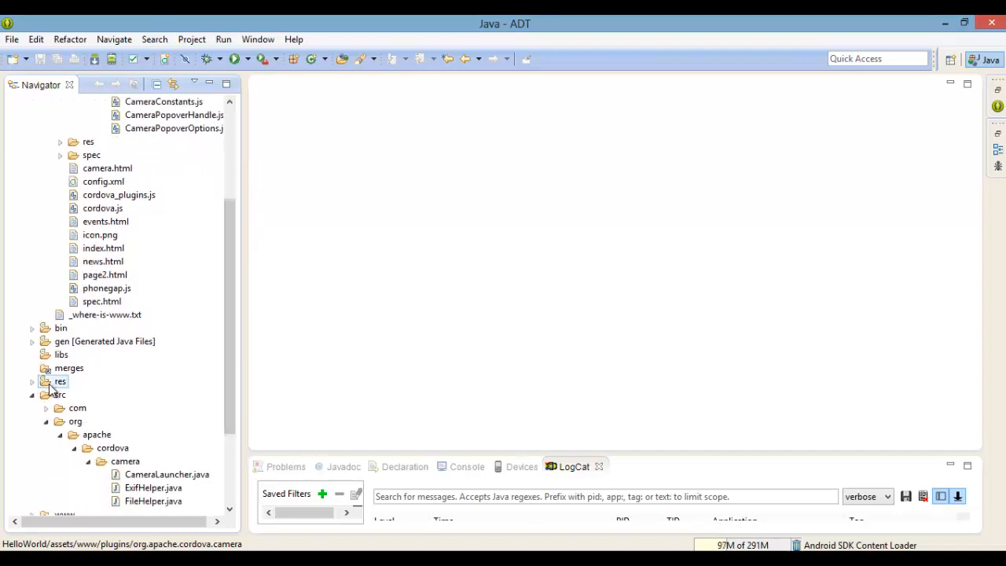
Step: Paste the Camera feature after the App feature in res/xml/config.xml and tidy its indentation
click(33, 382)
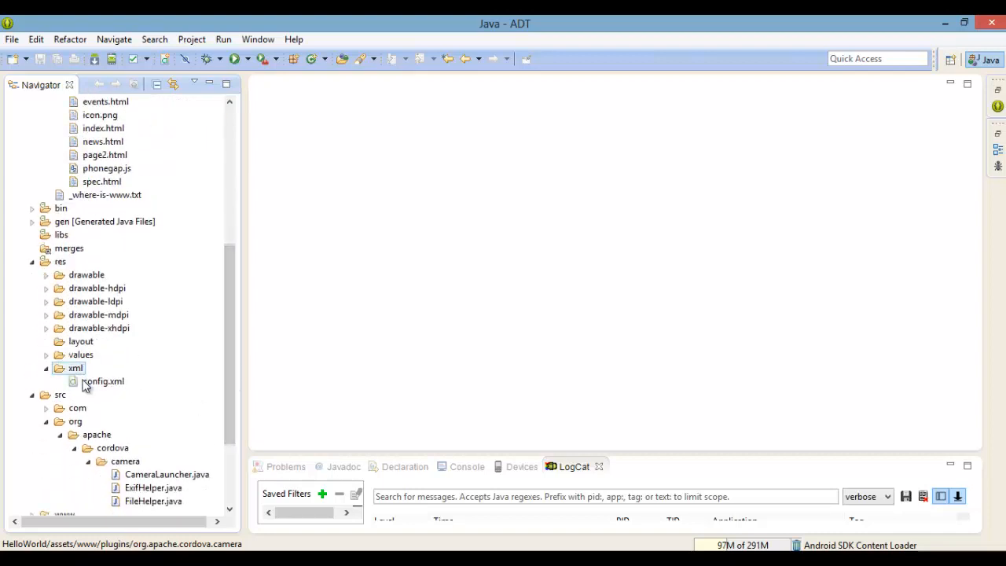
click(104, 382)
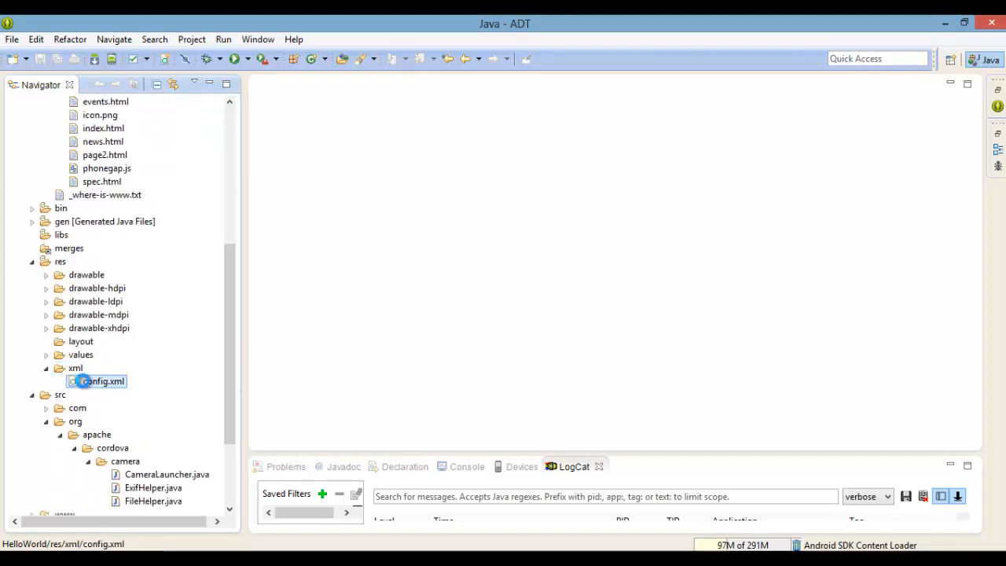
double_click(102, 382)
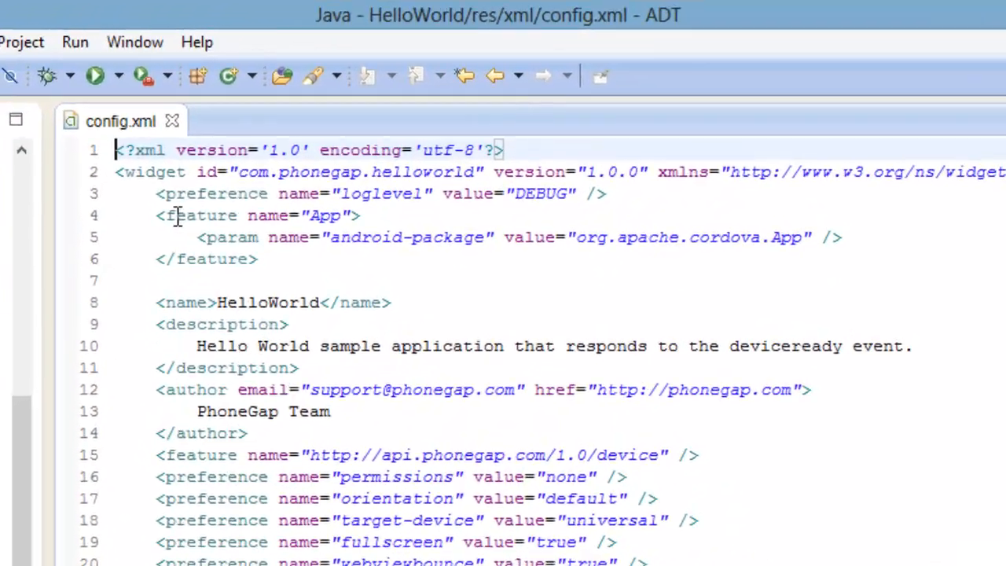
click(267, 260)
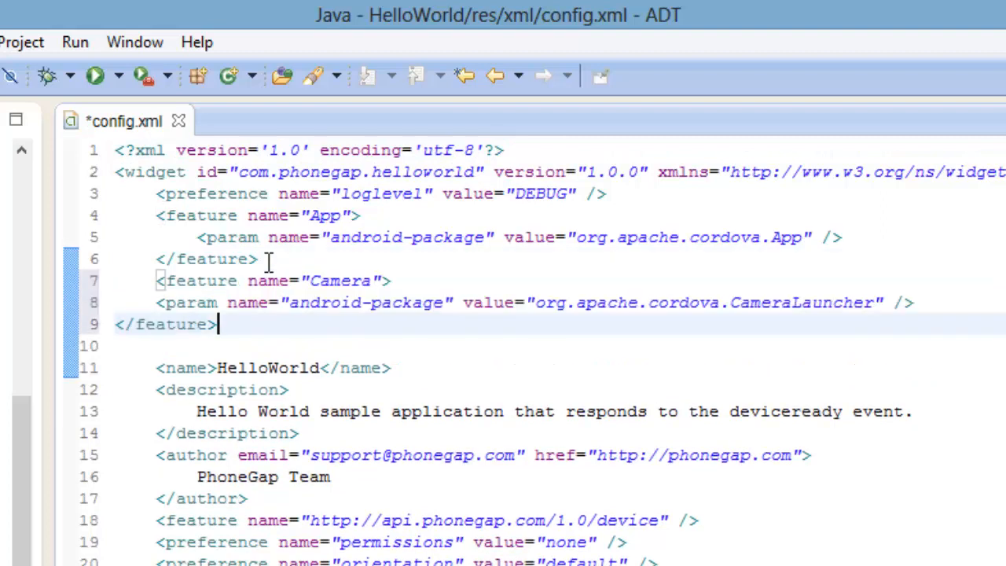
click(117, 324)
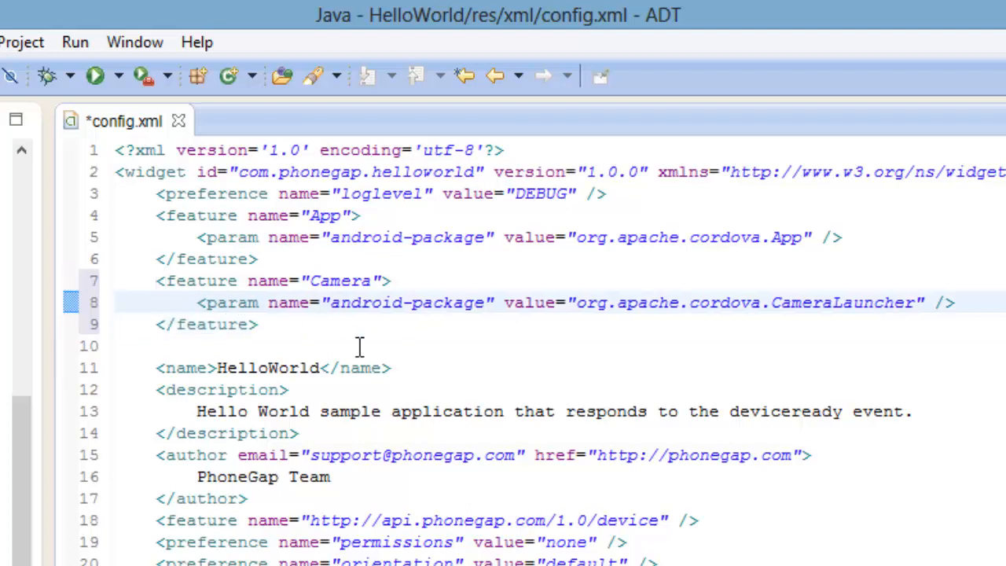
key(Return)
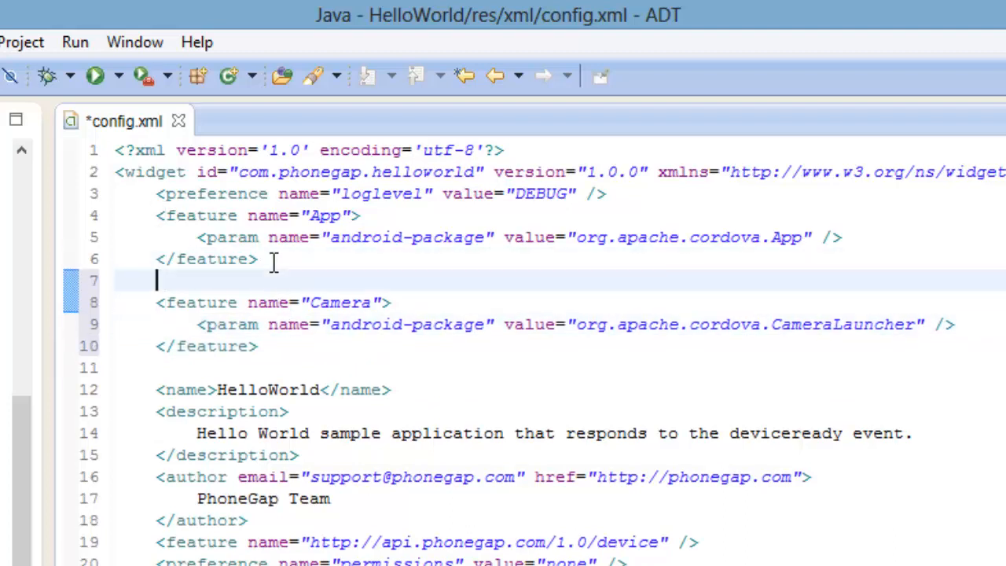
Step: Correct the feature value to org.apache.cordova.camera.CameraLauncher after checking the source package
click(575, 324)
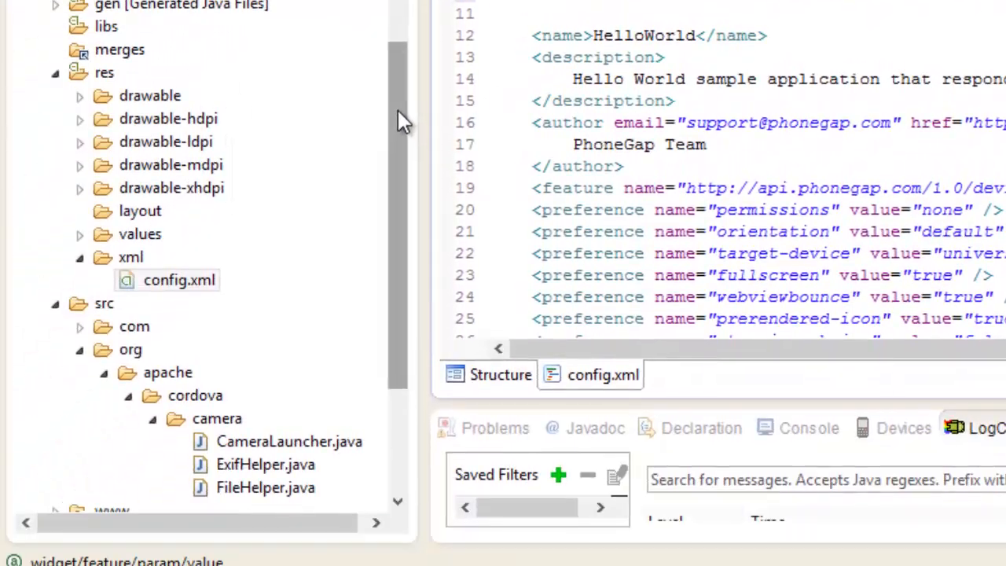
click(289, 302)
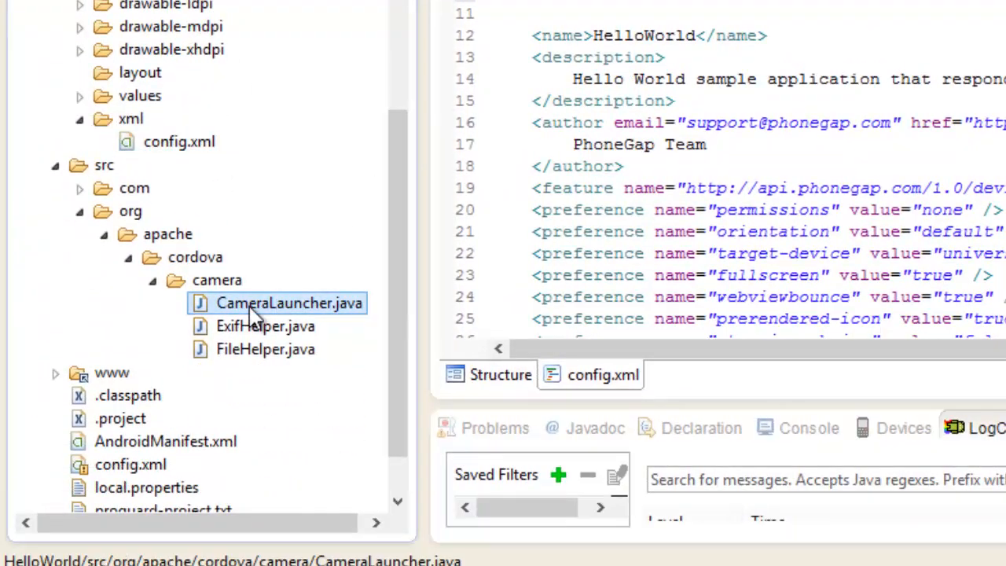
click(217, 280)
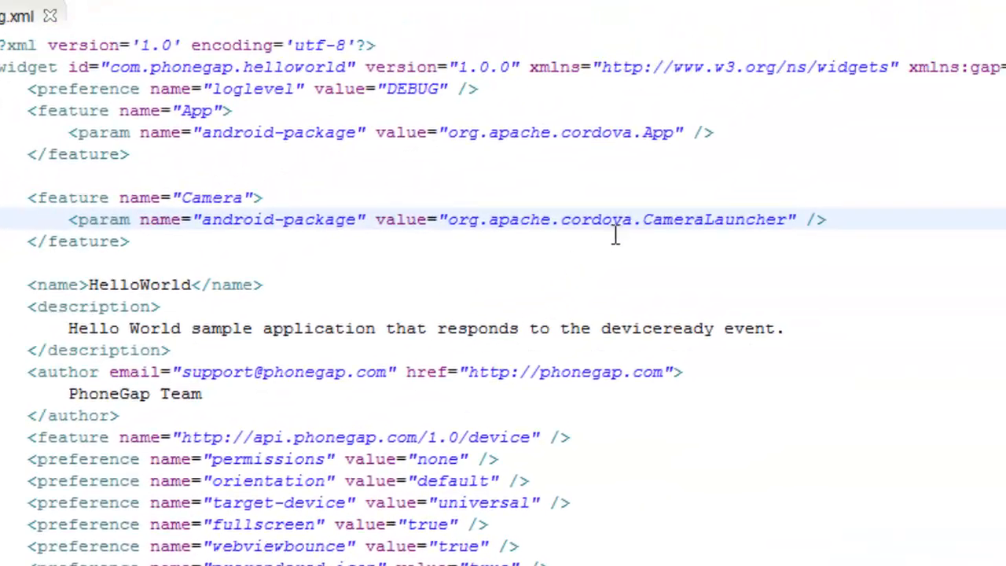
click(641, 221)
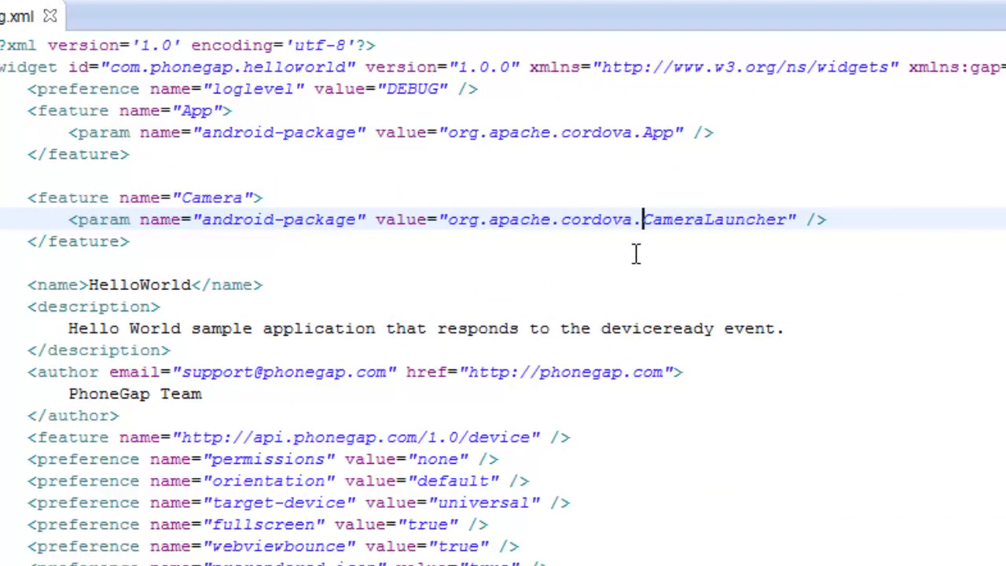
text(camera.)
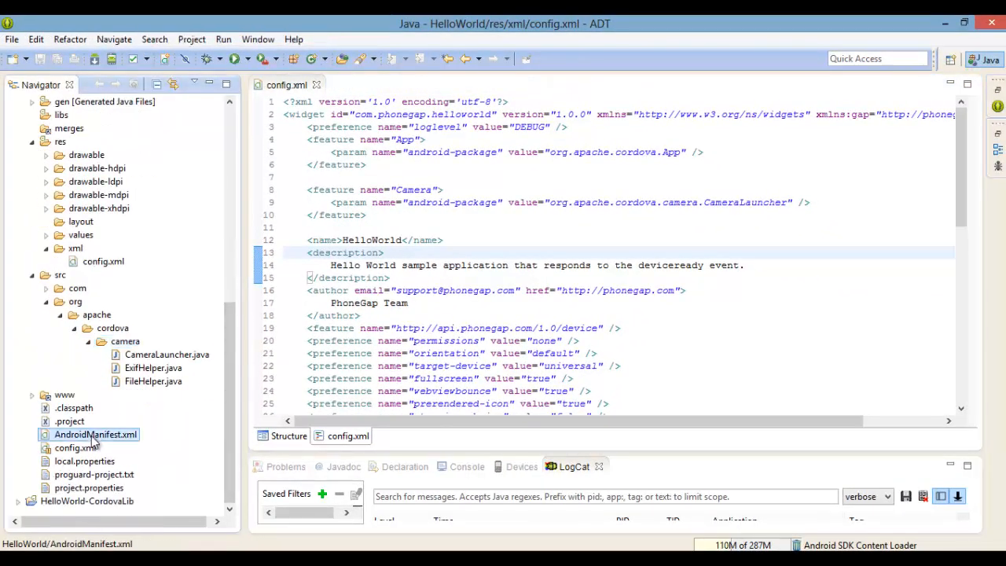
Step: Show AndroidManifest.xml as raw XML with a blank line after the INTERNET permission
double_click(94, 434)
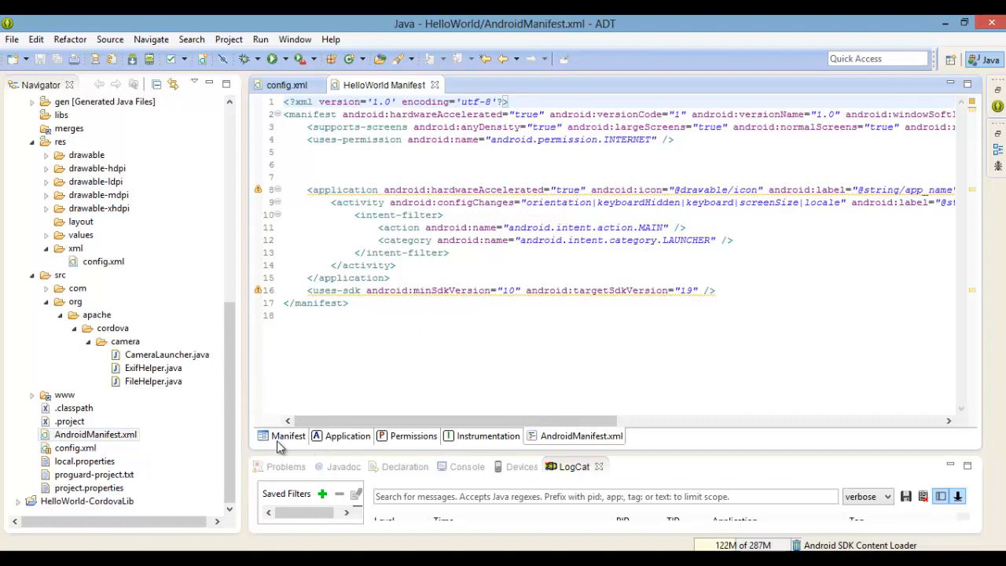
click(288, 436)
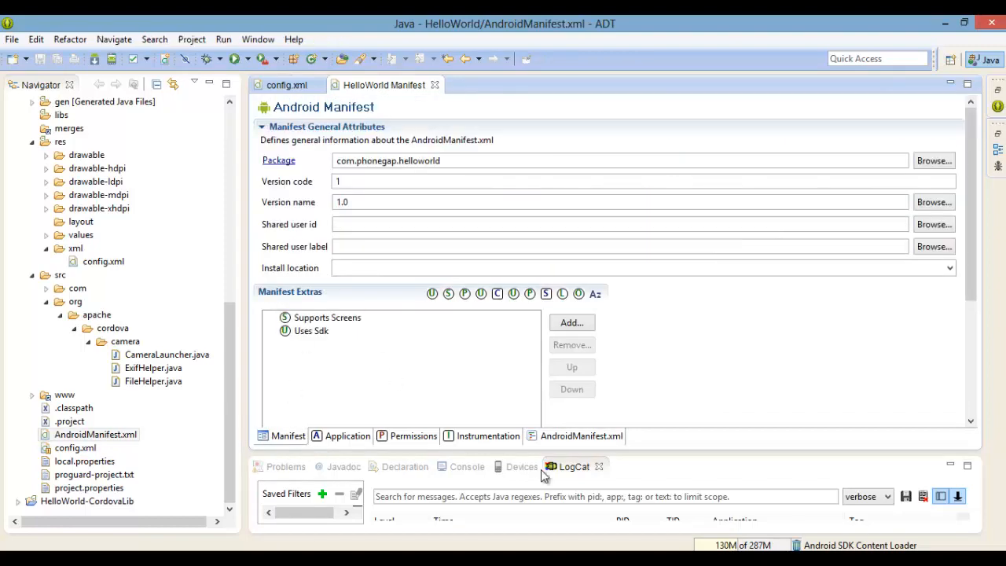
click(582, 435)
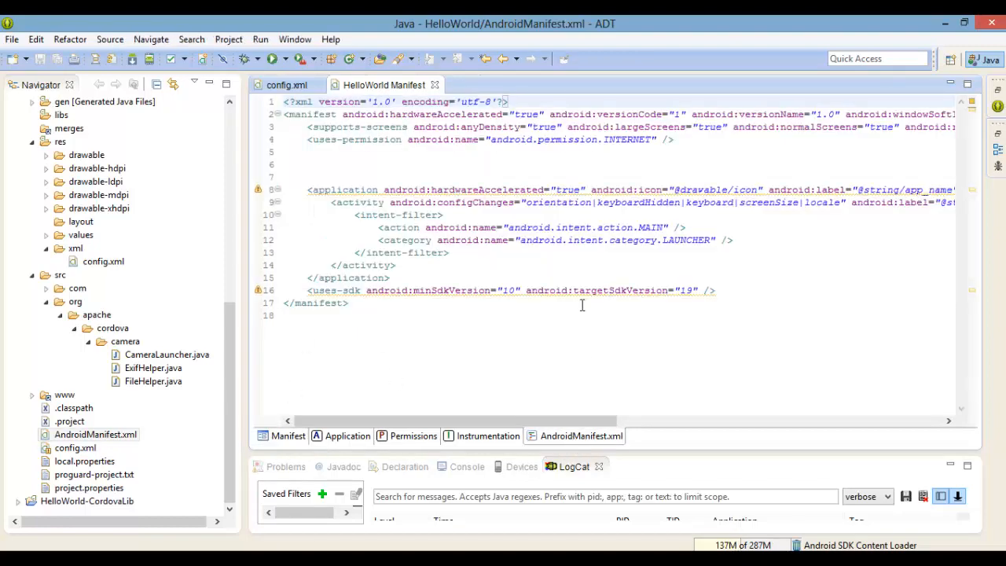
click(314, 151)
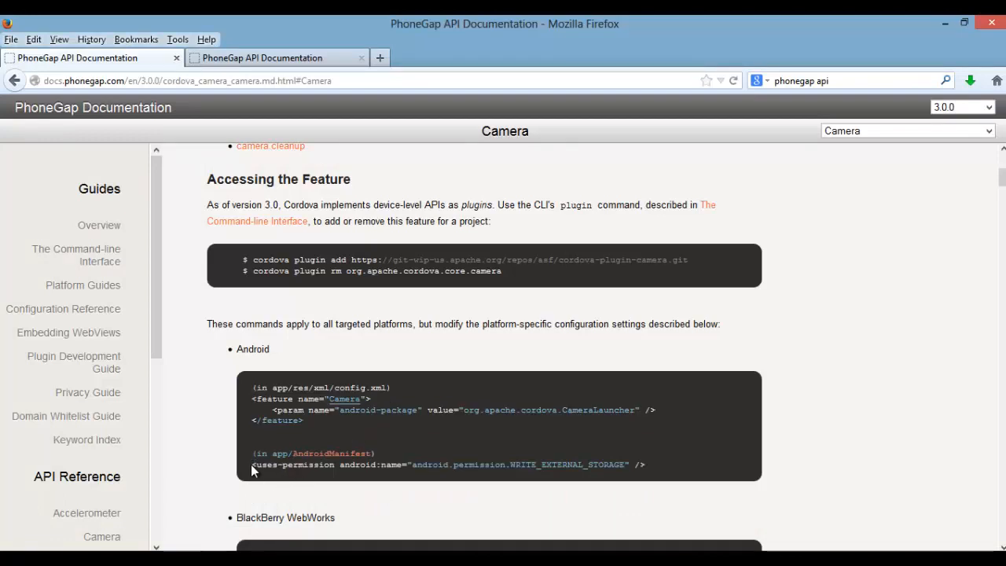
Step: Copy the WRITE_EXTERNAL_STORAGE permission line from the Camera docs for the manifest
drag(254, 465, 566, 465)
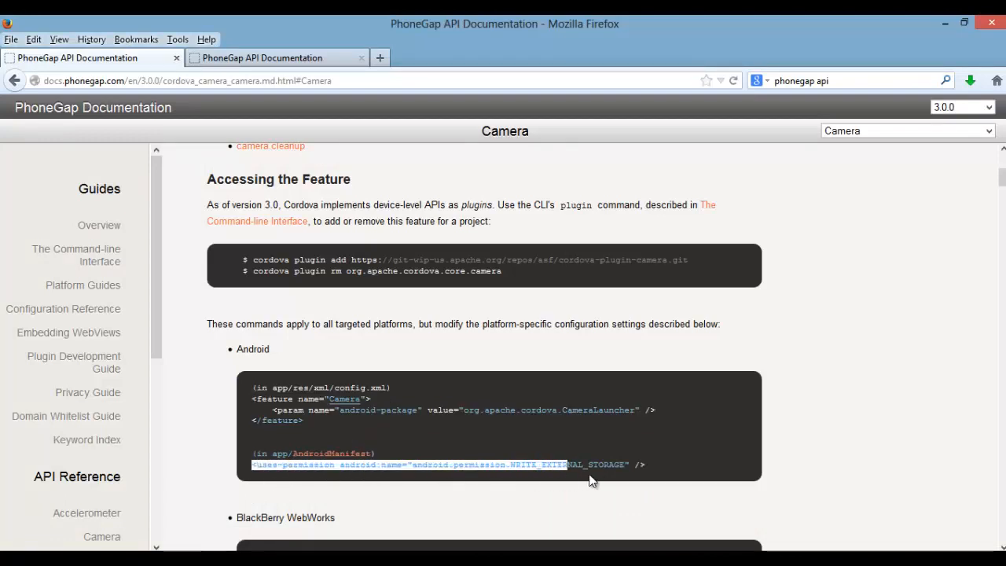
right_click(592, 482)
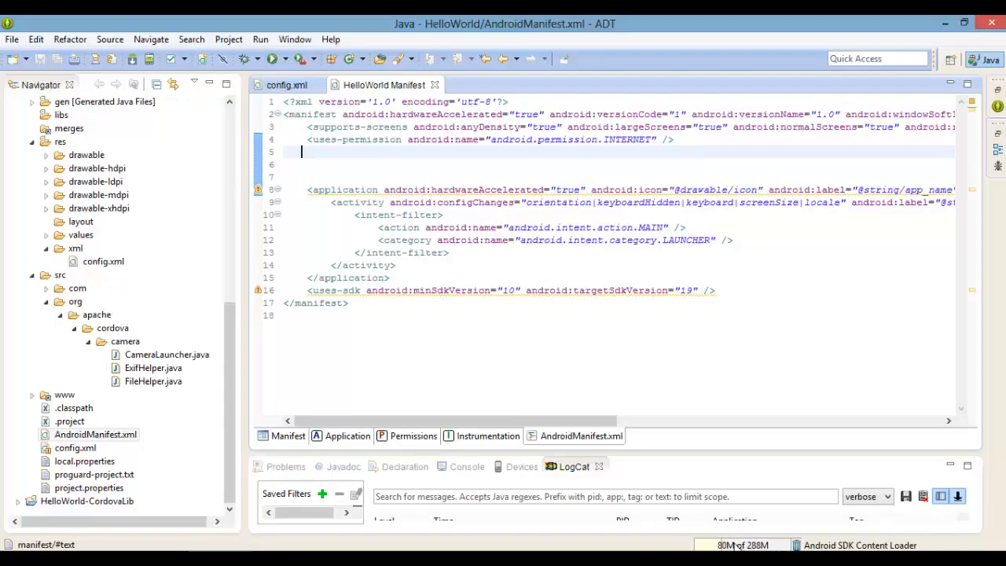
right_click(302, 151)
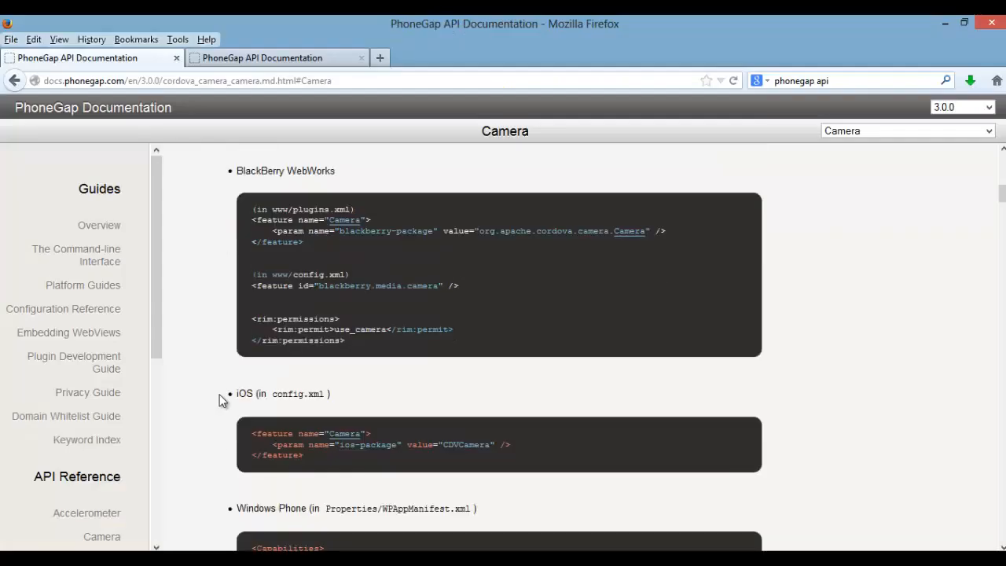
Step: Scroll the Camera docs down to the Full Example's body with its button and img markup
scroll(down, 3)
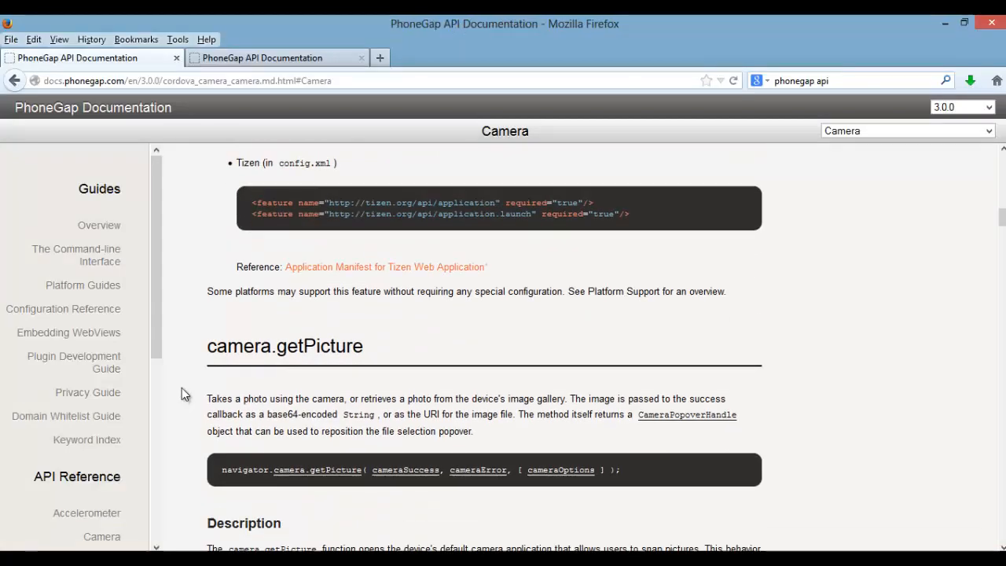
scroll(down, 3)
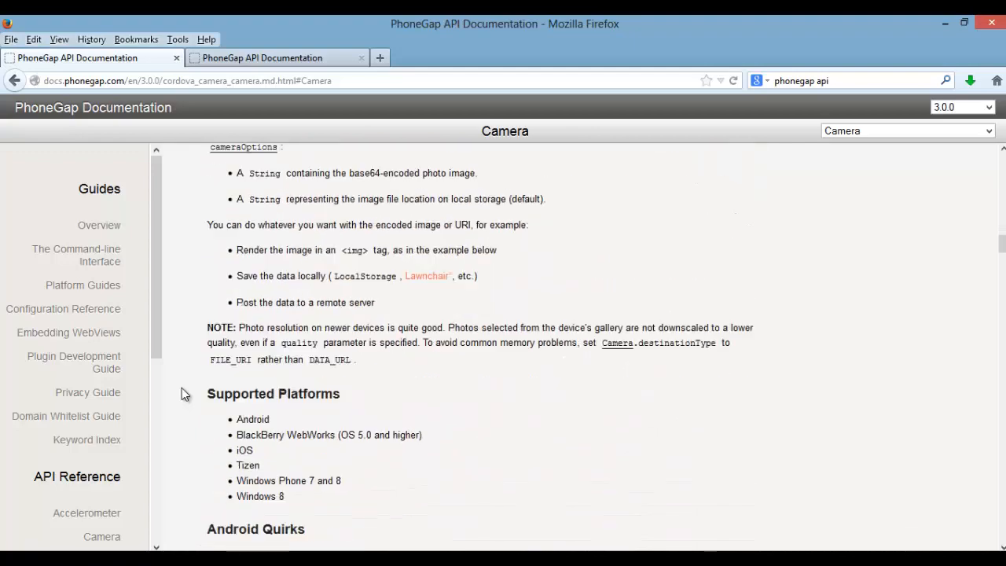
scroll(down, 3)
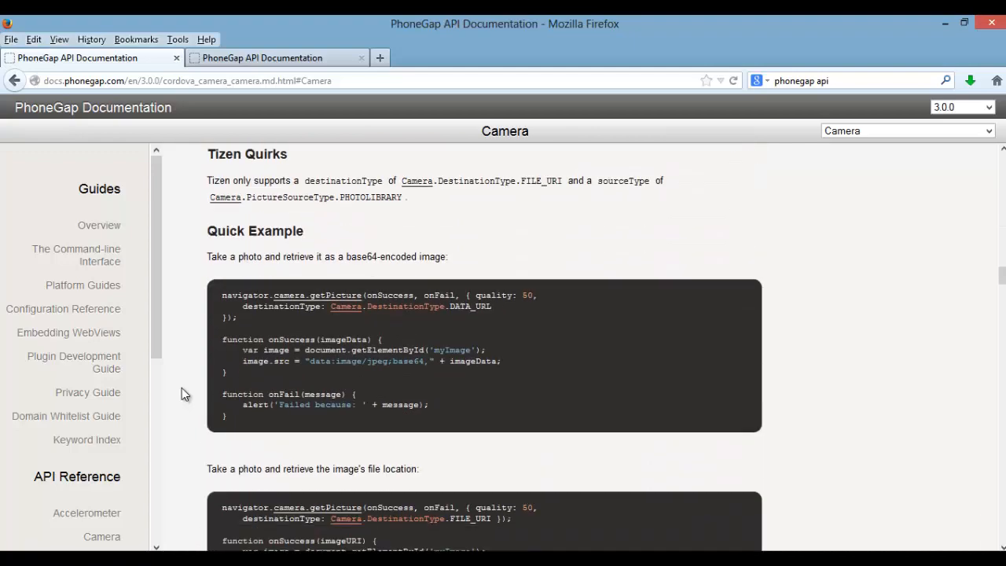
scroll(down, 3)
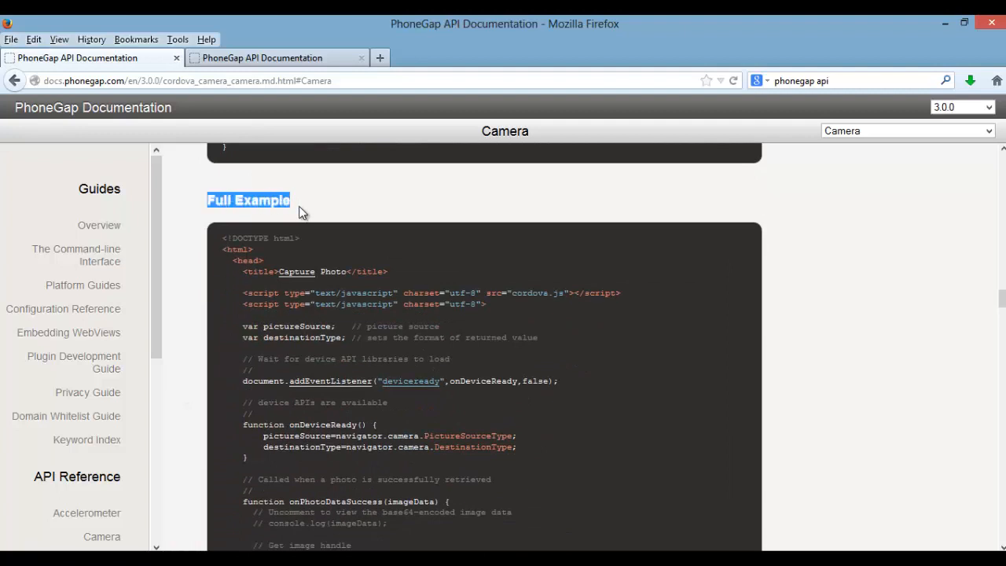
scroll(down, 3)
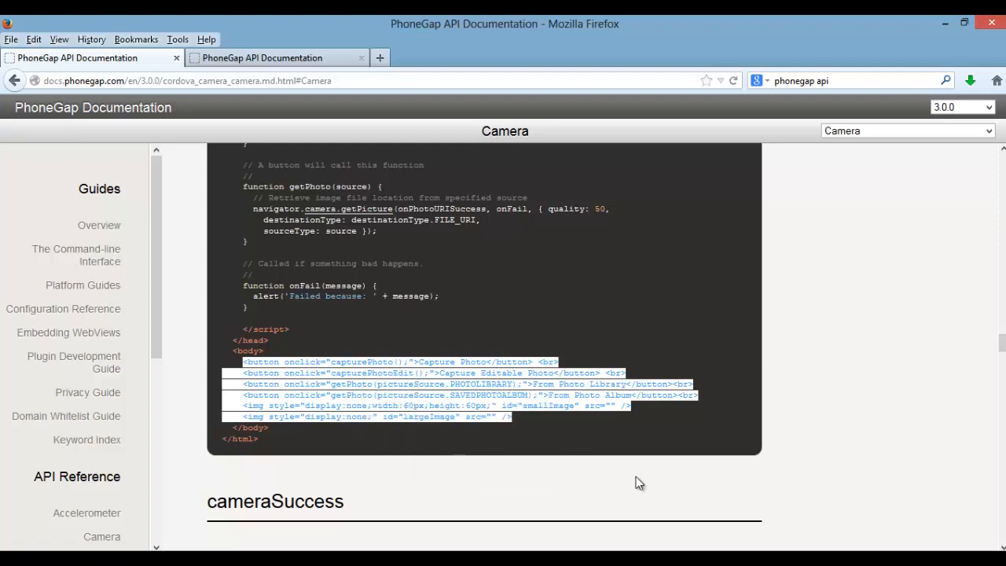
Step: Paste the photo buttons and image tags into camera.html's content div and start a text/javascript script block
key(alt+tab)
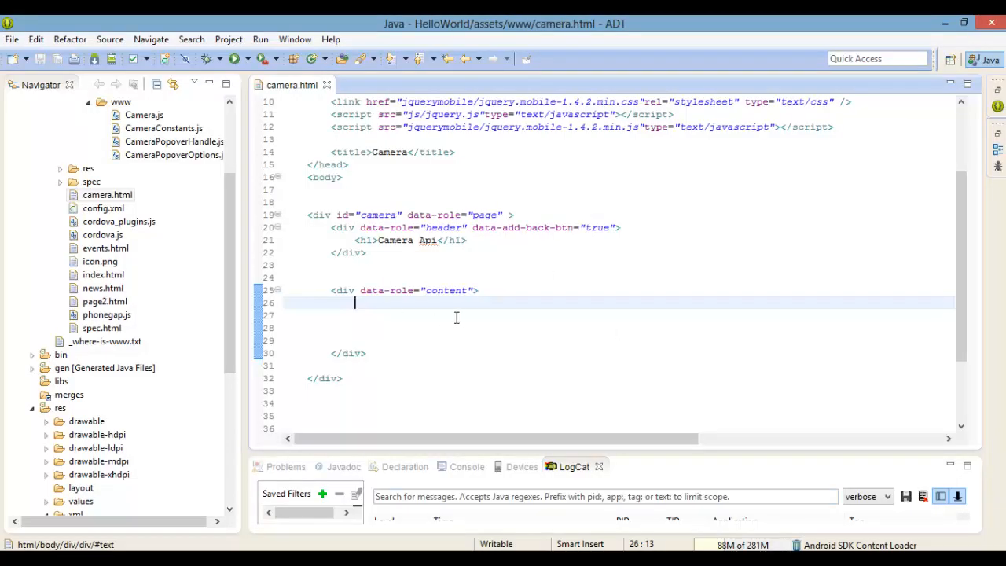
mouse_move(358, 311)
text(<)
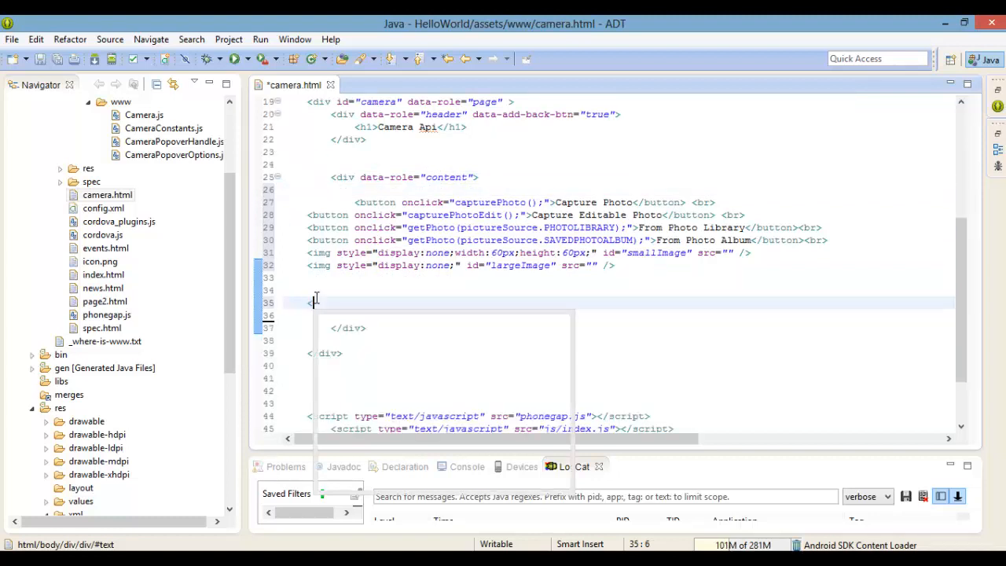
text(sc)
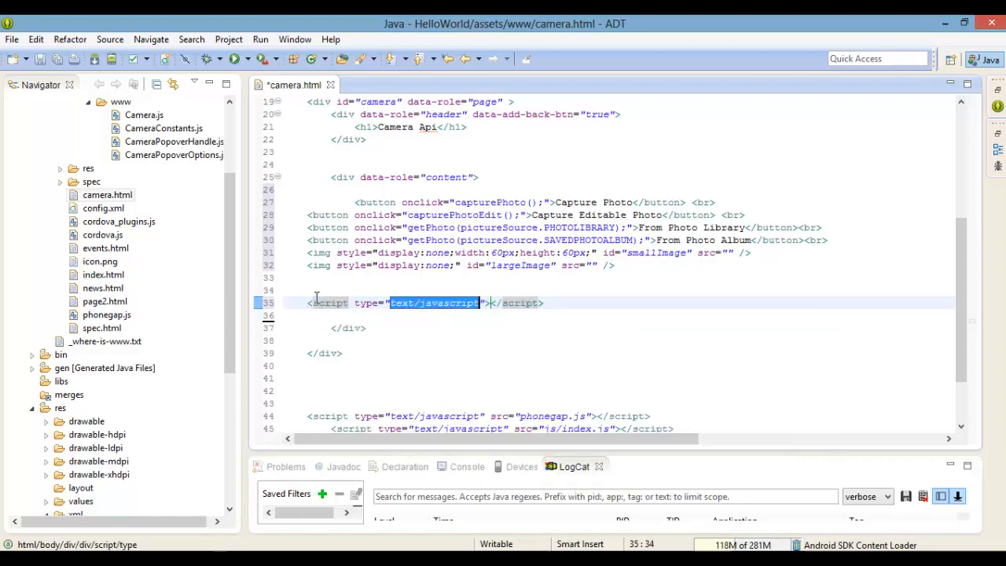
click(490, 302)
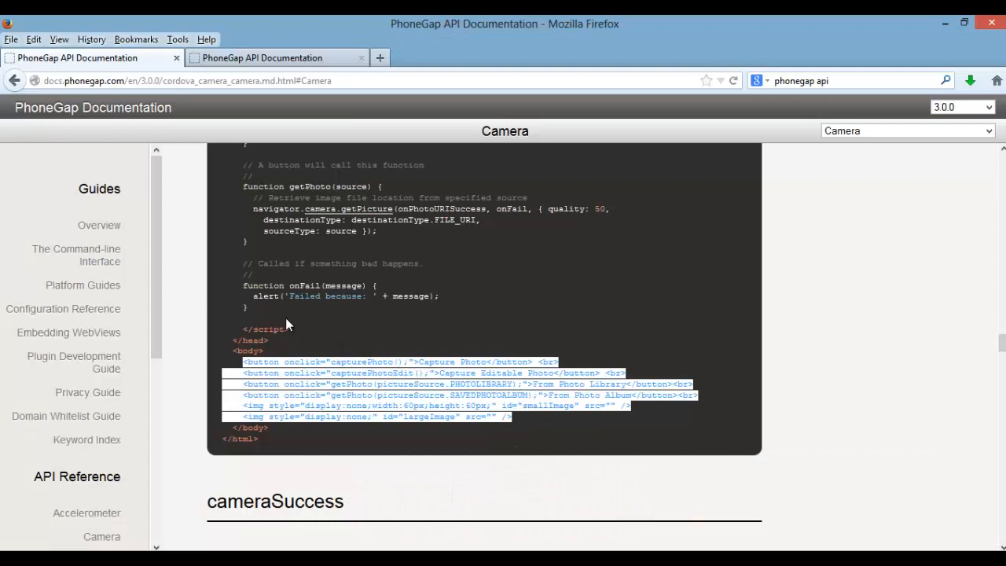
Step: Select the Full Example's JavaScript from var pictureSource down through the onFail function
scroll(up, 3)
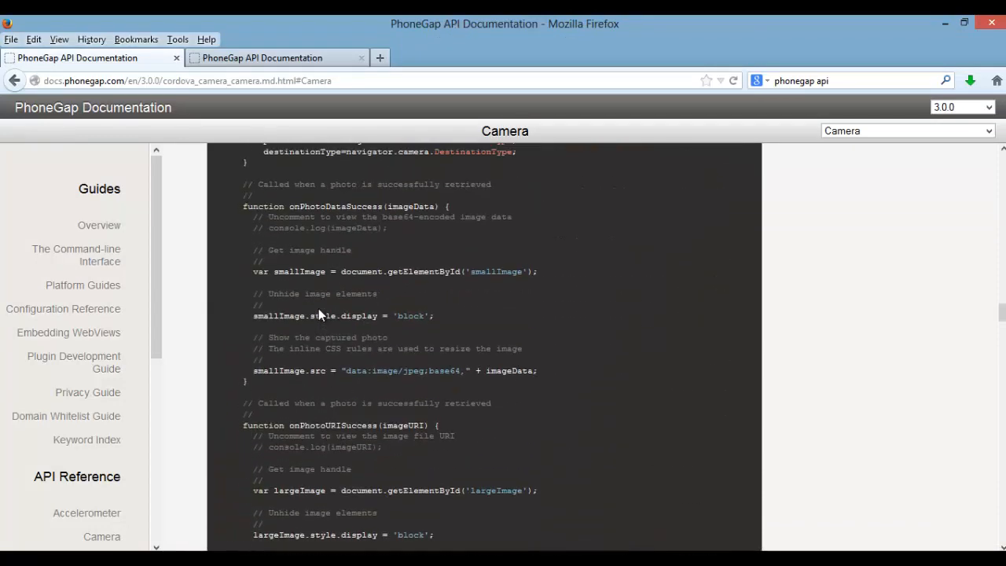
scroll(up, 3)
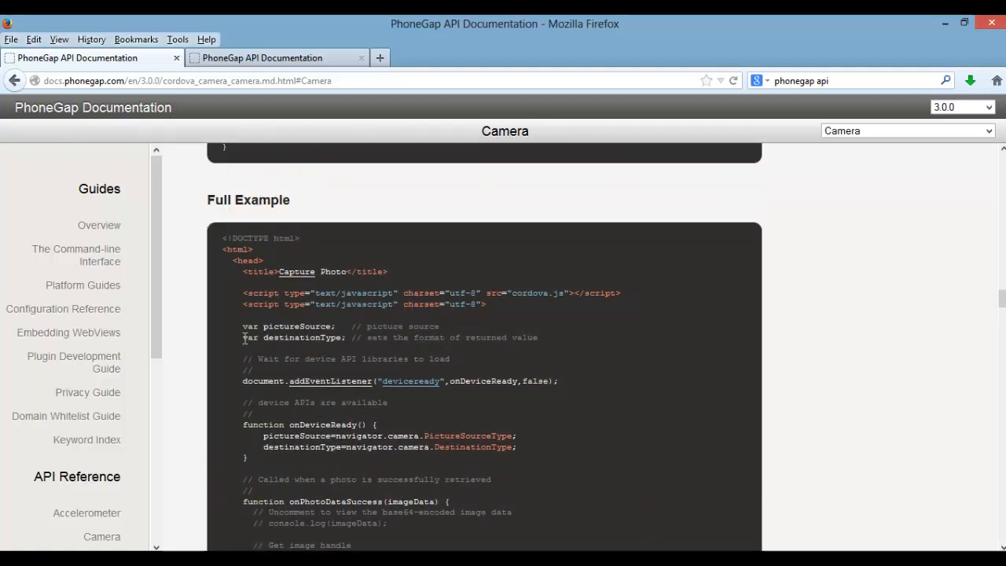
drag(242, 326, 302, 358)
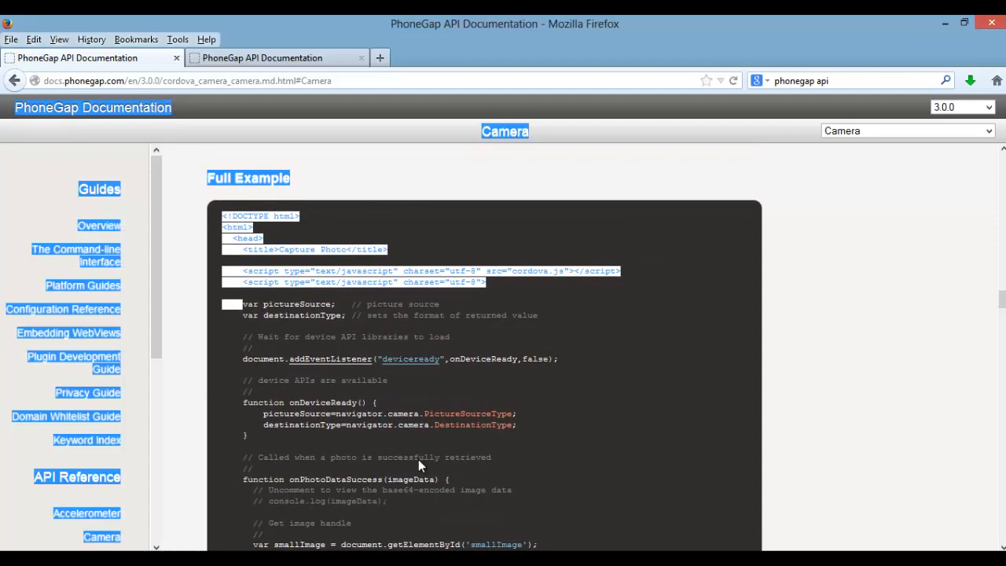
scroll(down, 3)
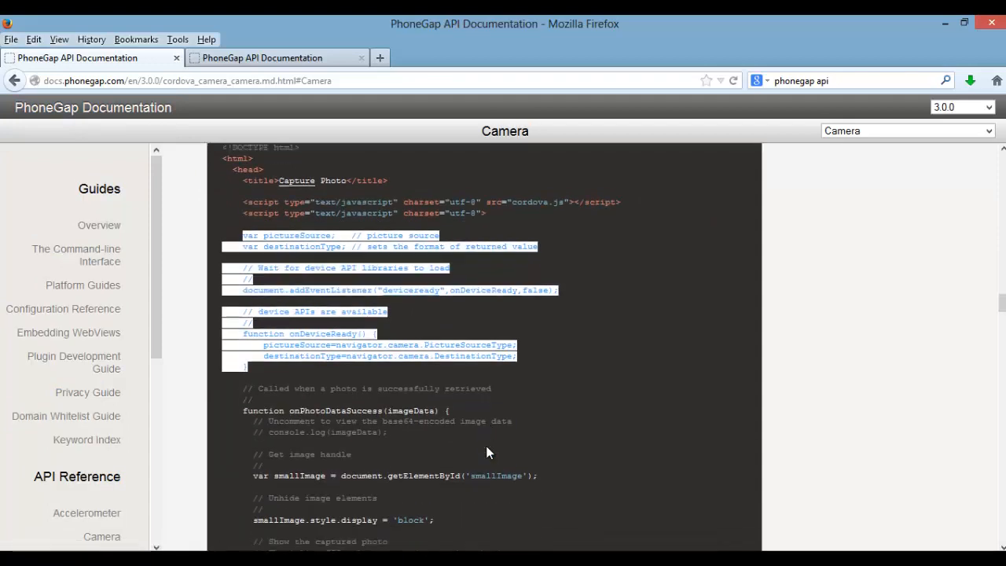
scroll(down, 3)
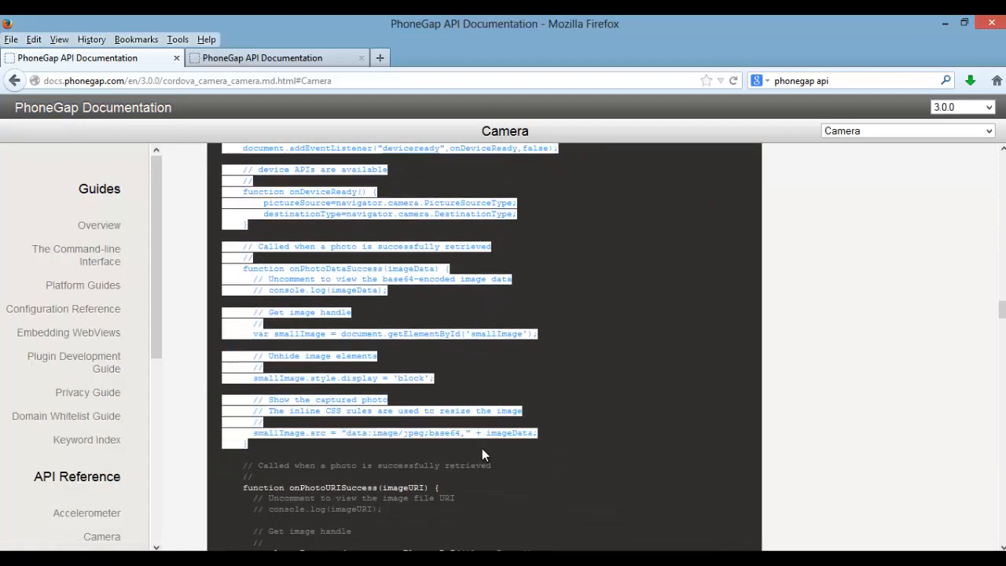
scroll(down, 3)
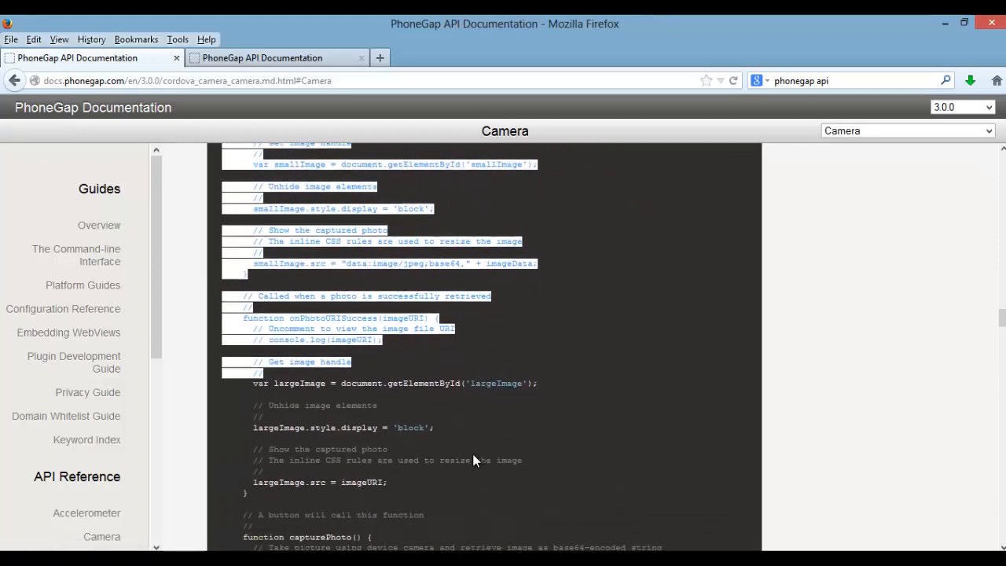
scroll(down, 3)
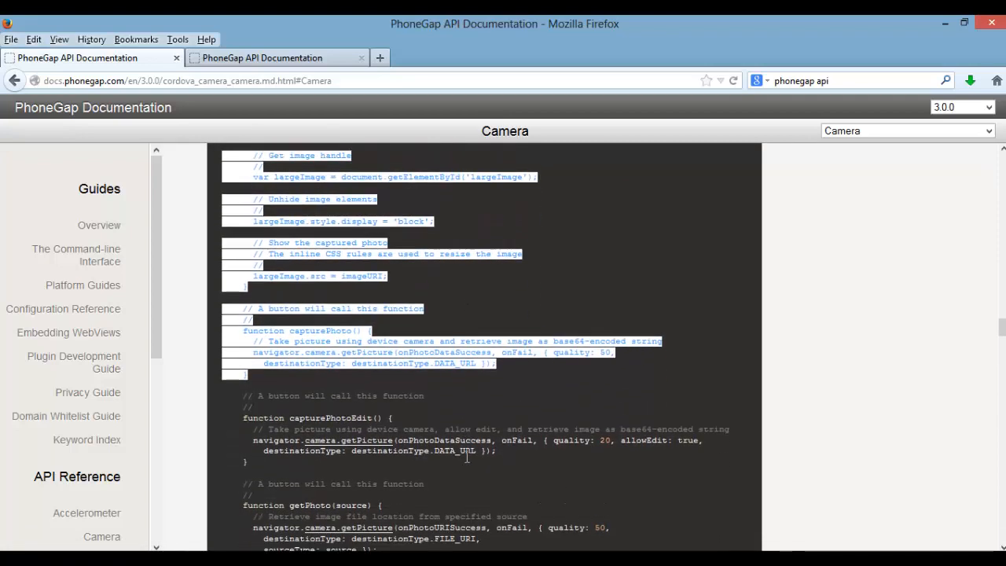
scroll(down, 3)
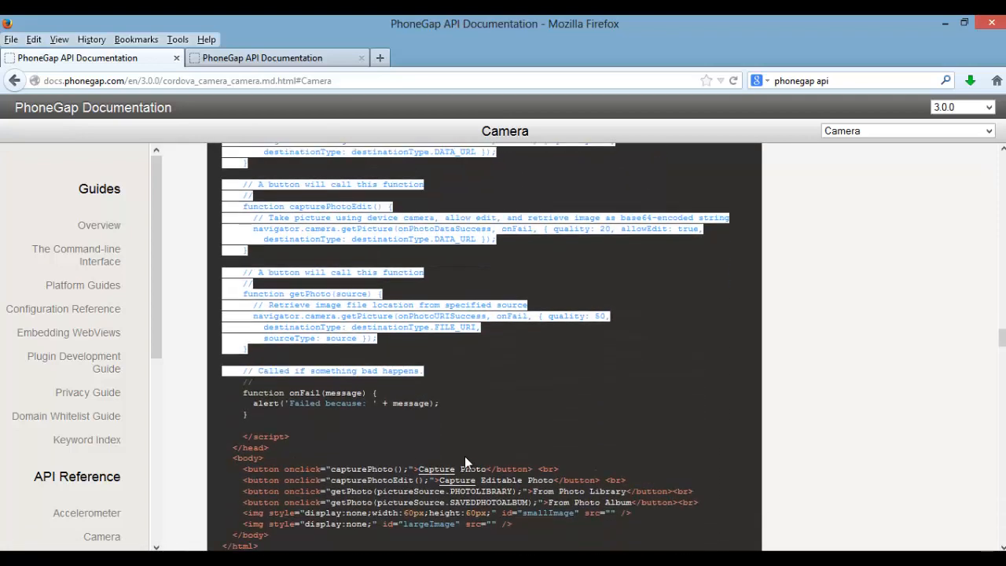
scroll(down, 3)
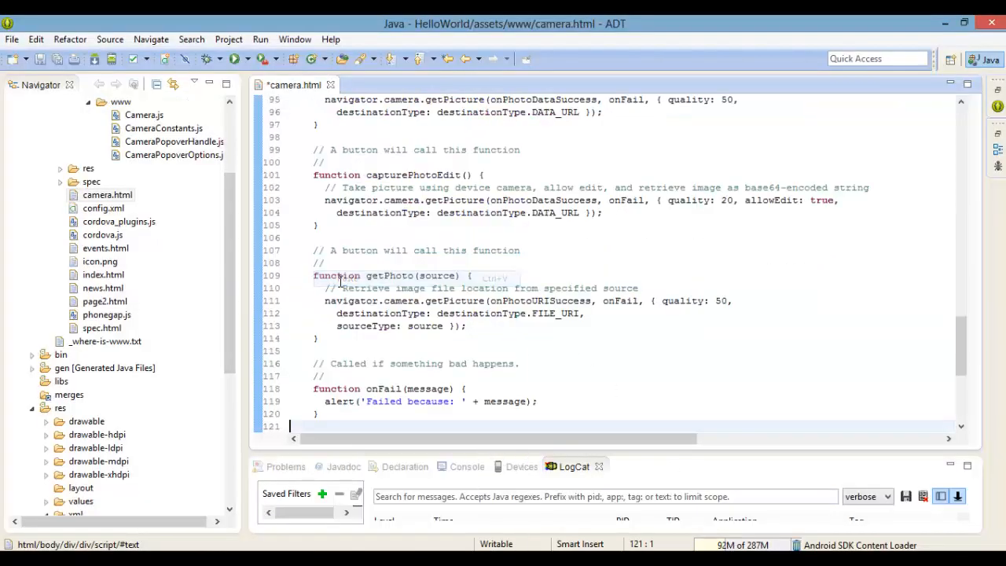
Step: Review the pasted script back up to pictureSource, destinationType and the deviceready listener
scroll(up, 3)
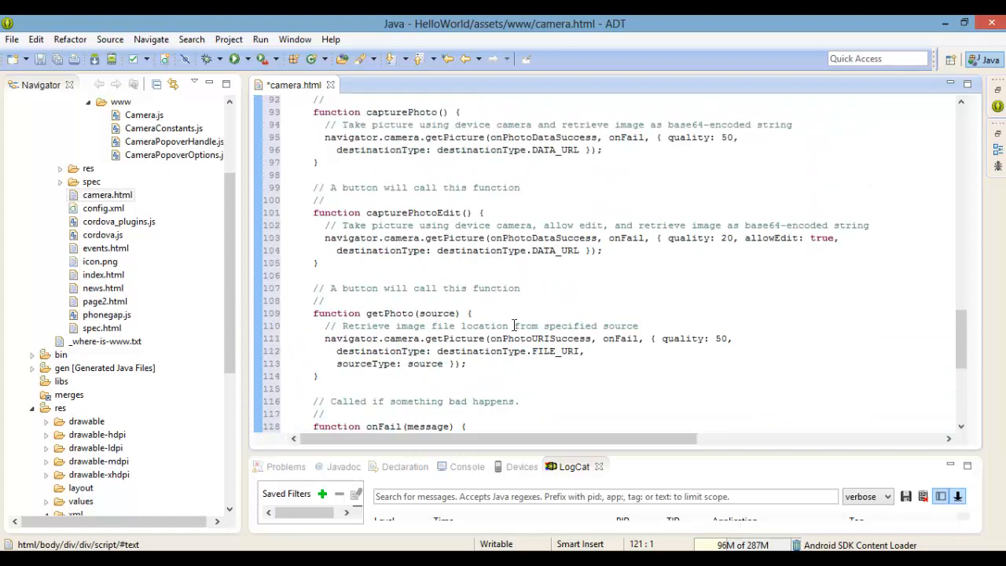
scroll(up, 3)
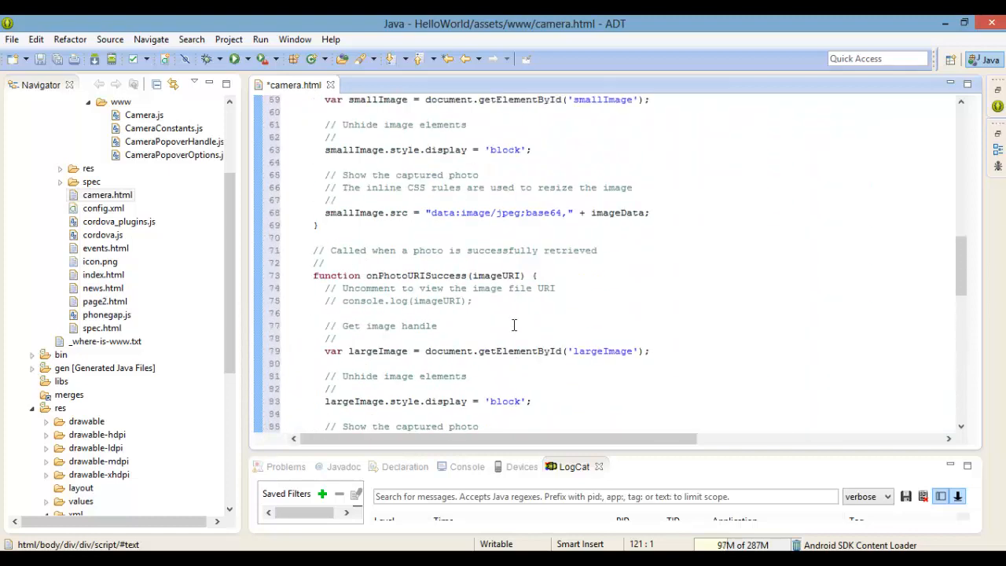
scroll(up, 3)
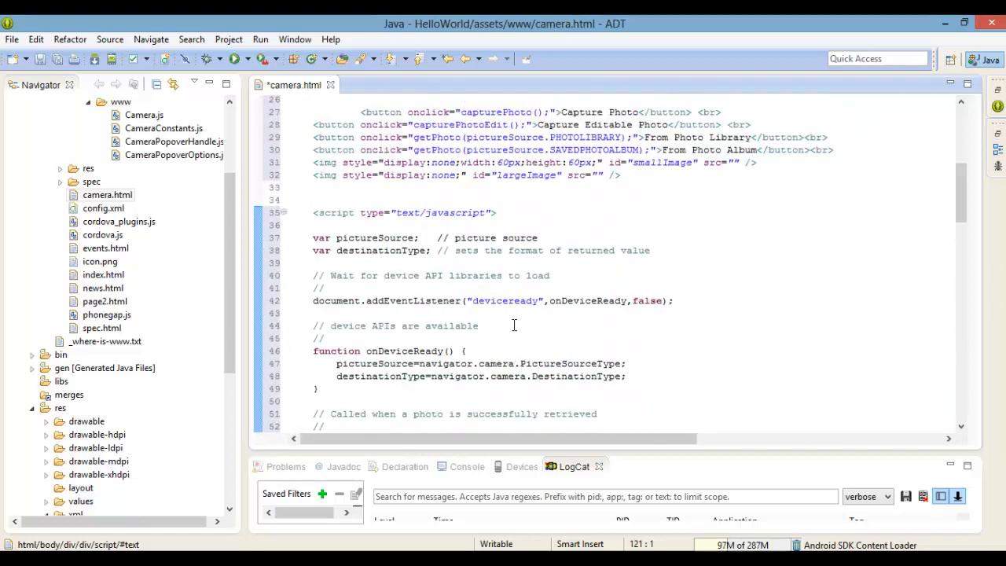